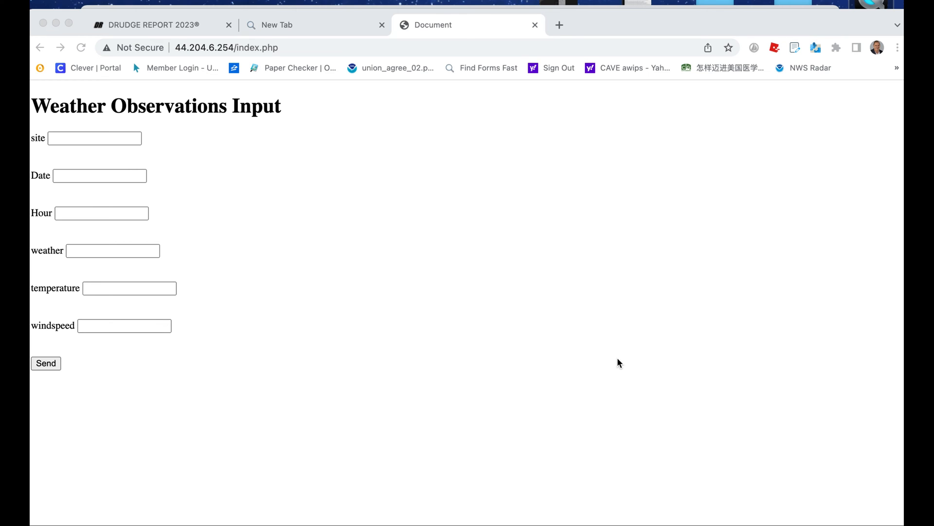
{"action": "mouse_move", "coordinate": [623, 228]}
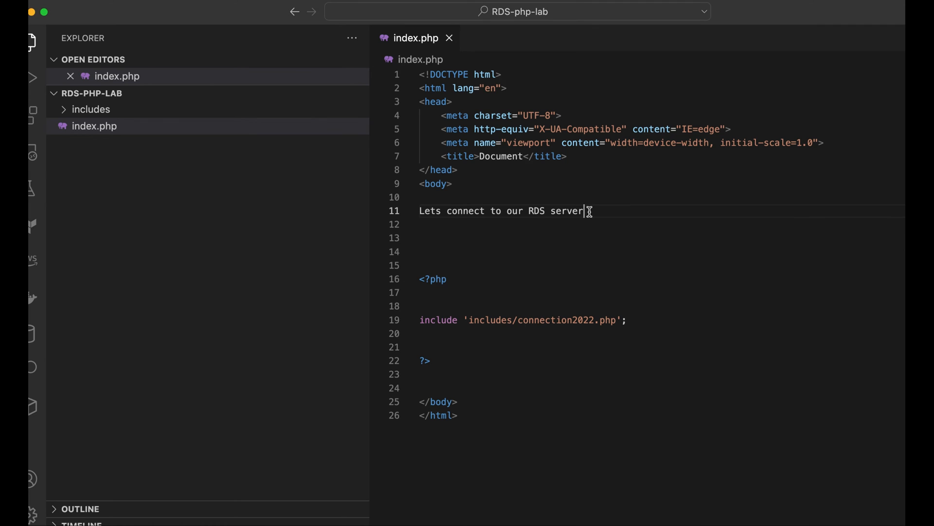
Clear the old 'connect to RDS server' line and start an h1 heading
{"action": "key", "text": "Backspace"}
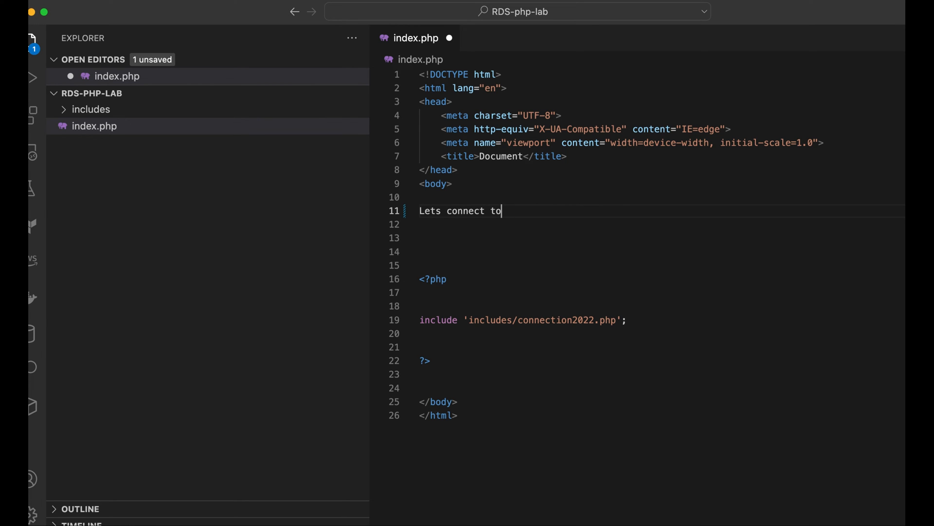
{"action": "key", "text": "Backspace"}
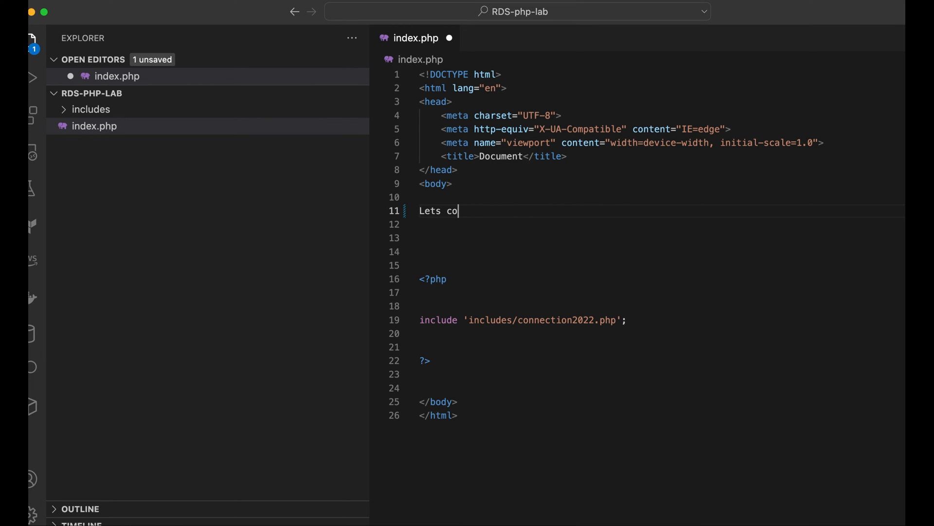
{"action": "key", "text": "cmd+z"}
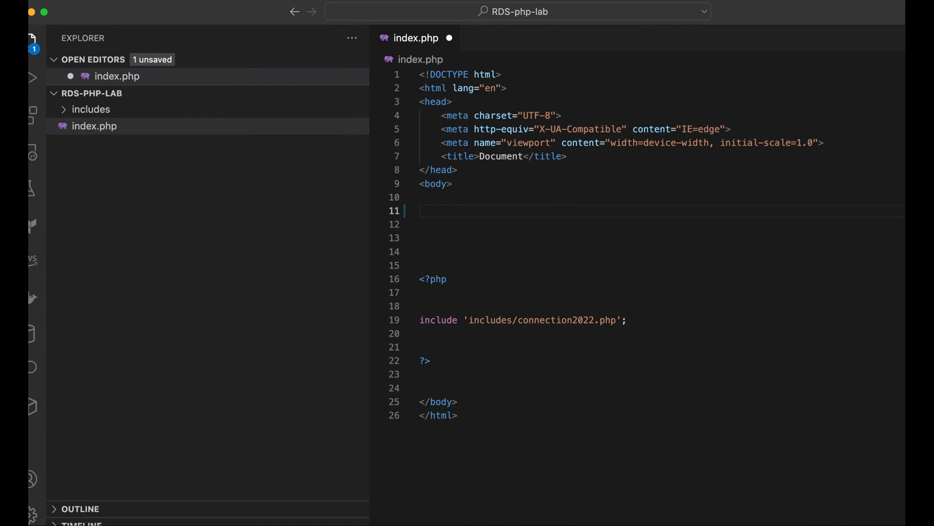
{"action": "type", "text": "<h"}
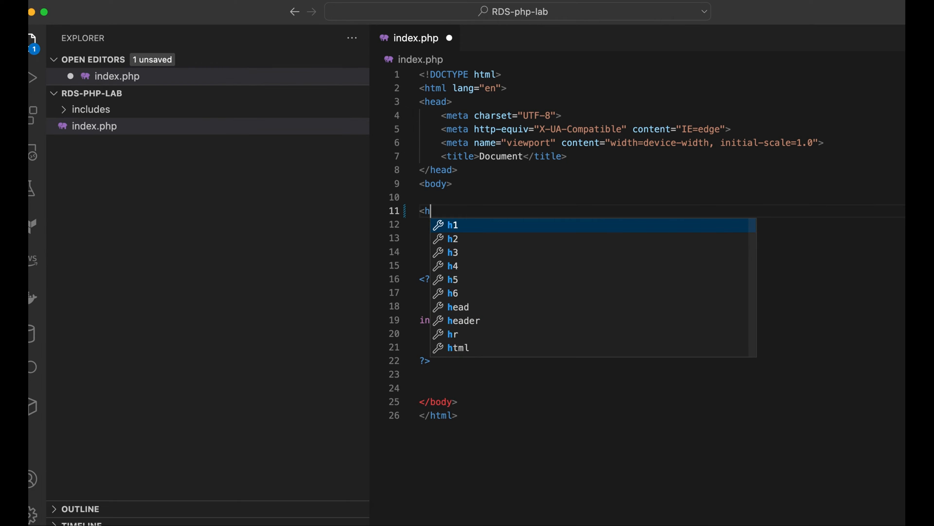
{"action": "key", "text": "Tab"}
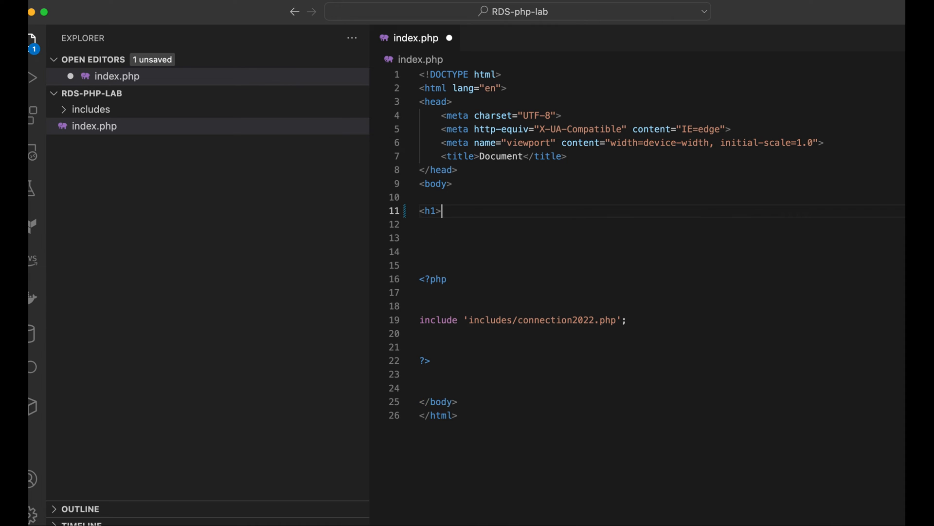
Fill the heading with 'Weather Obdervation Input' and close the h1 tag
{"action": "type", "text": "Weat"}
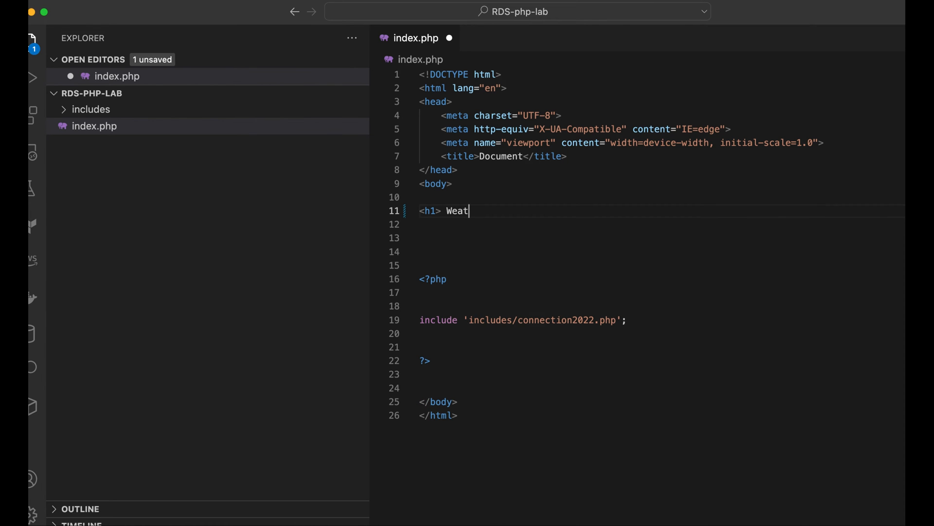
{"action": "type", "text": "her O"}
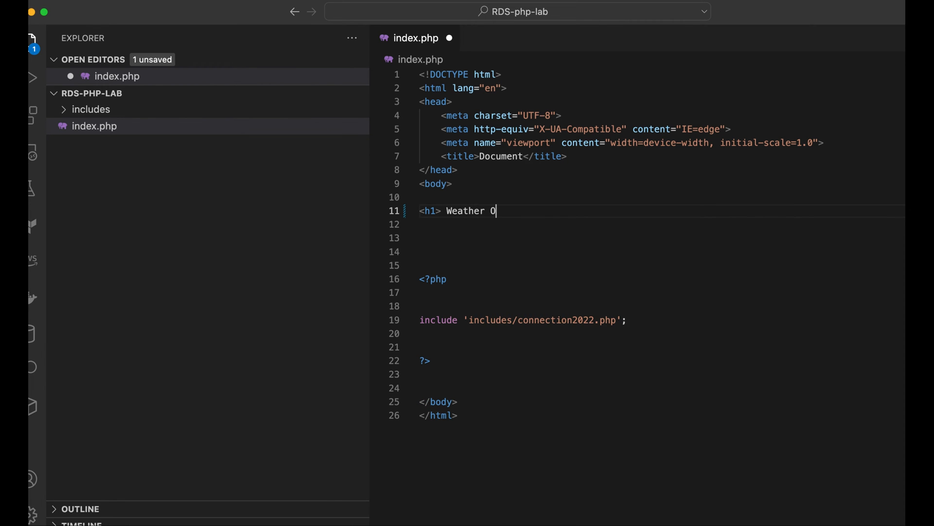
{"action": "type", "text": "bdervati"}
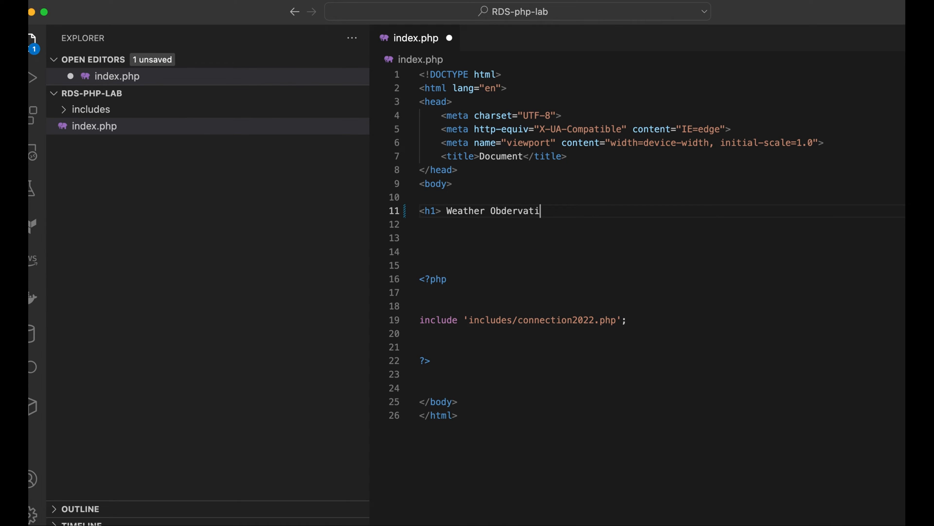
{"action": "type", "text": "on I"}
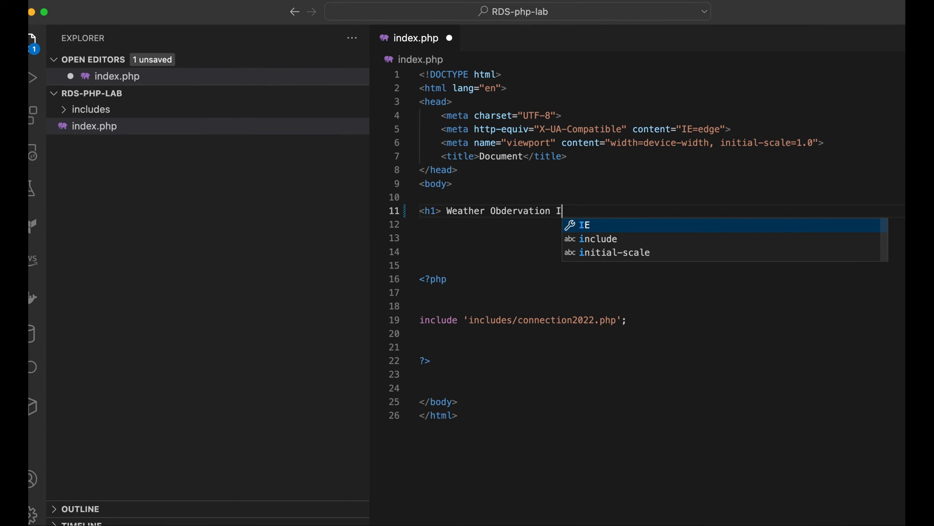
{"action": "type", "text": "nput"}
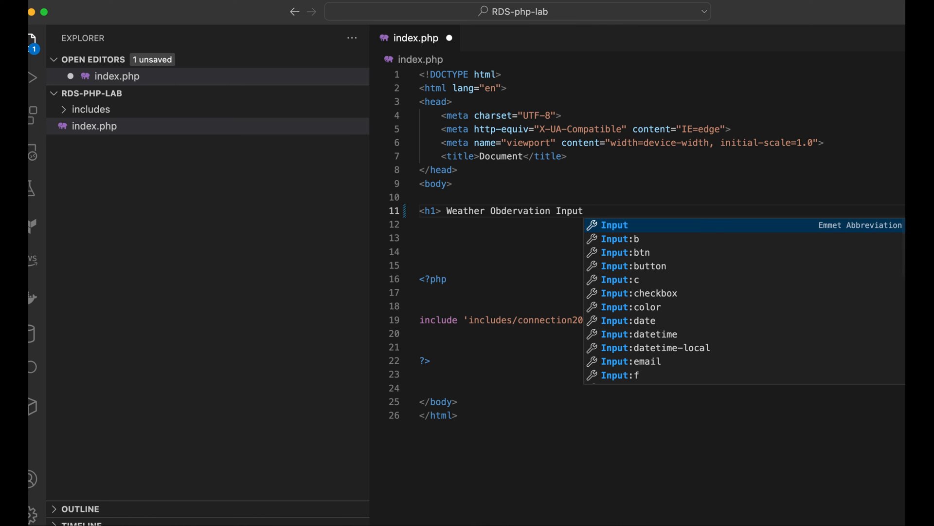
{"action": "type", "text": "</h1>"}
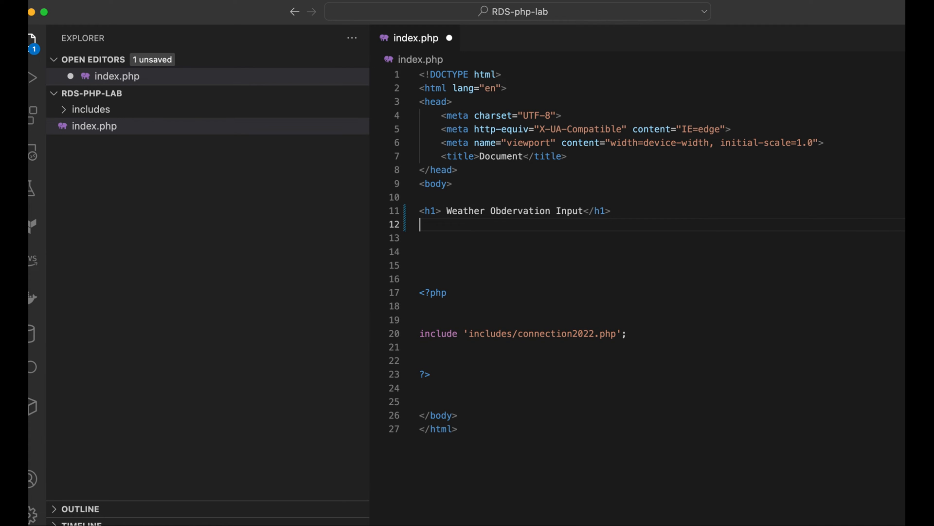
Begin a form tag with action="includes/connection2022.php"
{"action": "type", "text": "fo"}
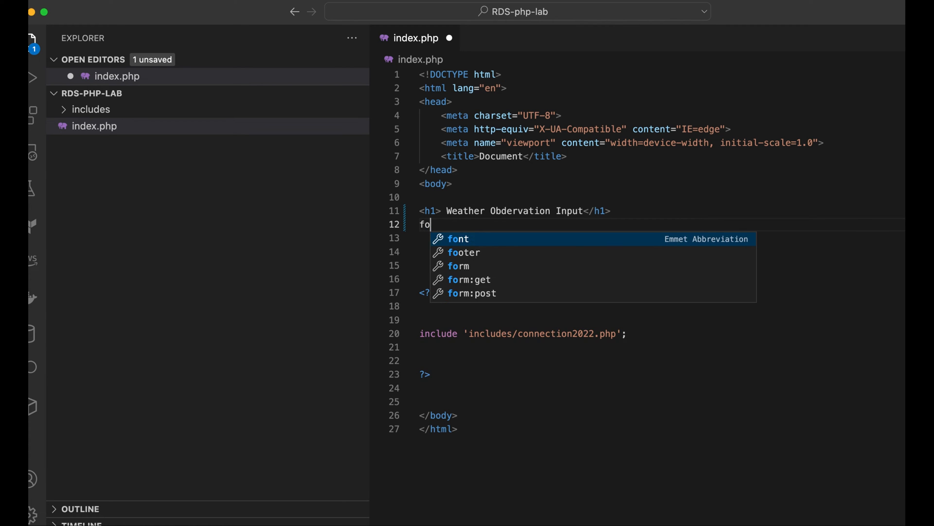
{"action": "type", "text": "<"}
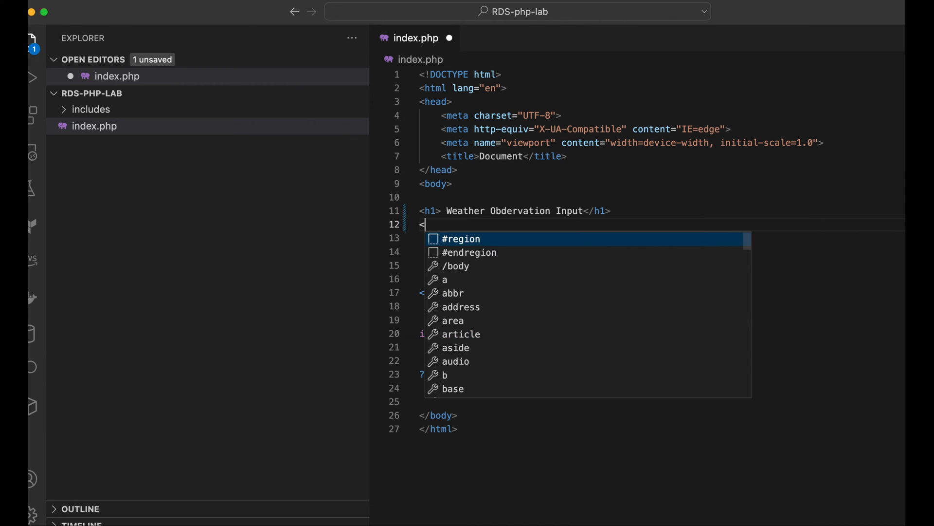
{"action": "type", "text": "form"}
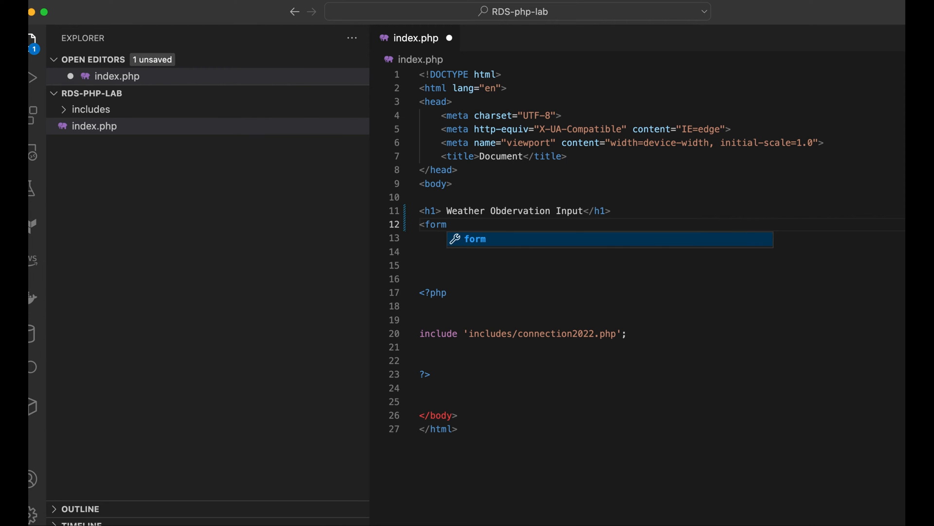
{"action": "type", "text": "ac"}
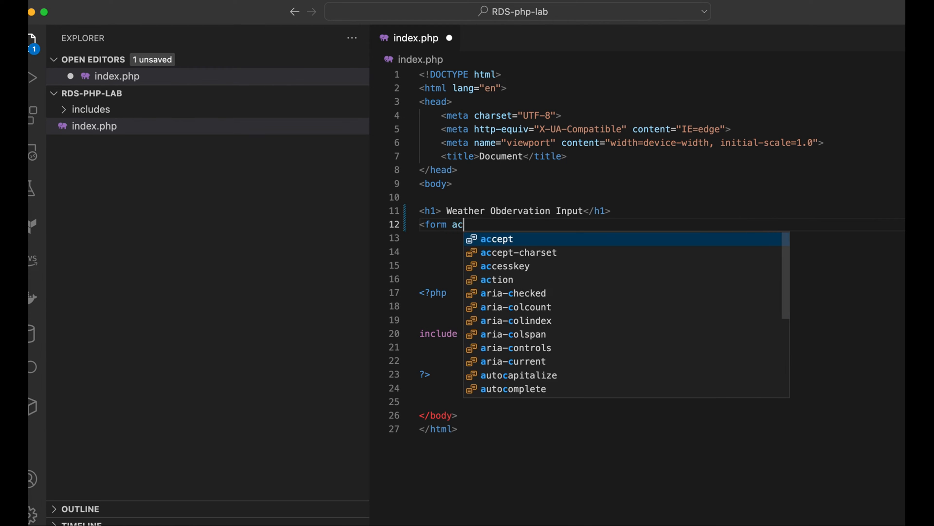
{"action": "type", "text": "tion="}
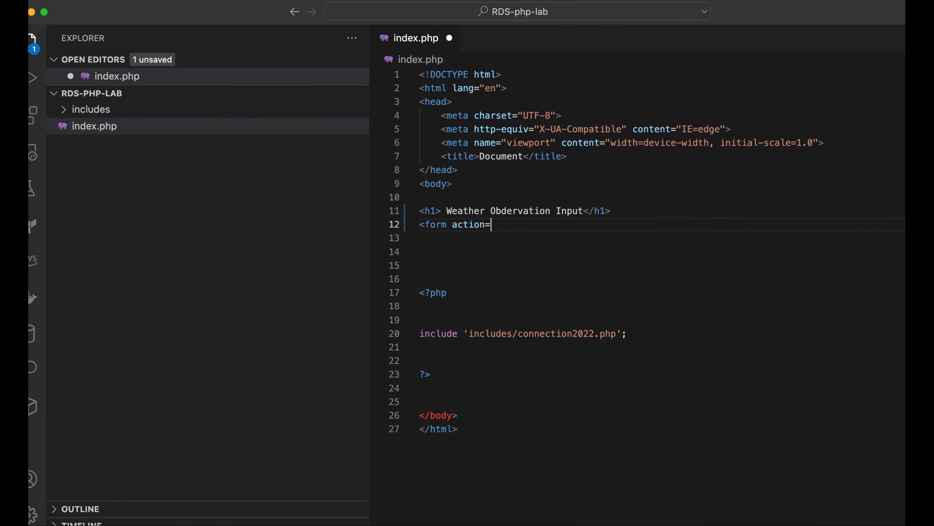
{"action": "mouse_move", "coordinate": [471, 333]}
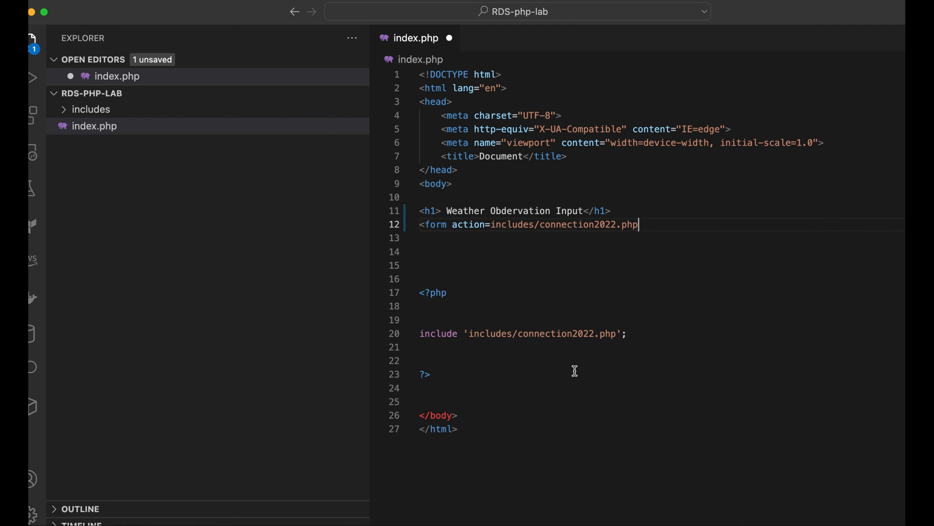
{"action": "type", "text": "\""}
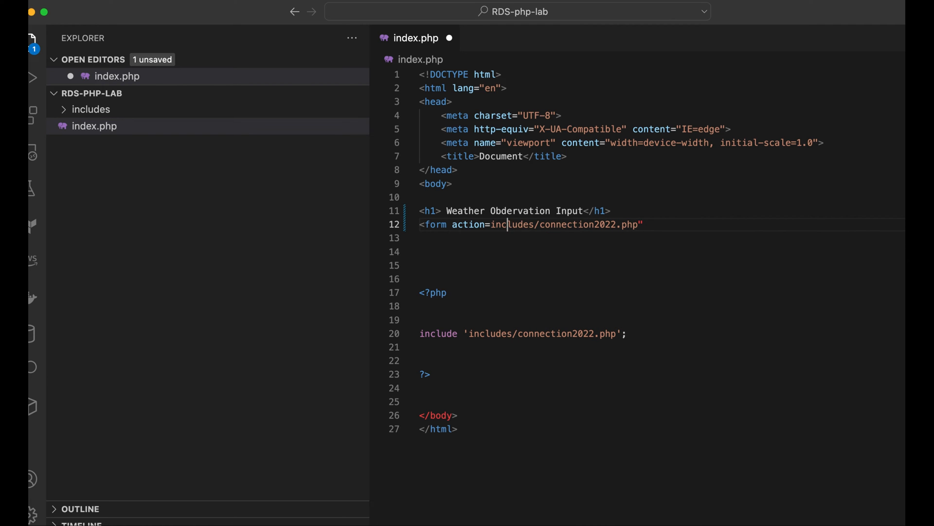
{"action": "type", "text": "\""}
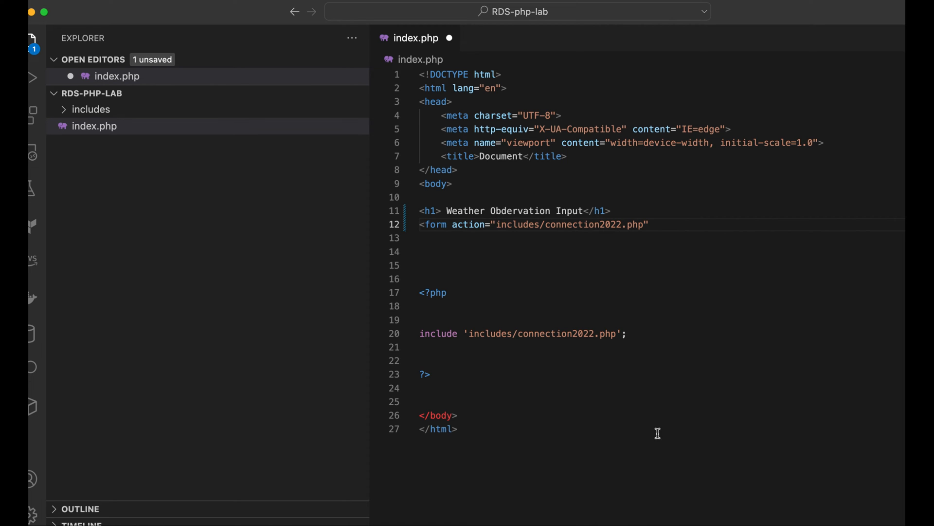
Select the PHP include block for removal
{"action": "left_click_drag", "start_coordinate": [418, 279], "coordinate": [429, 374]}
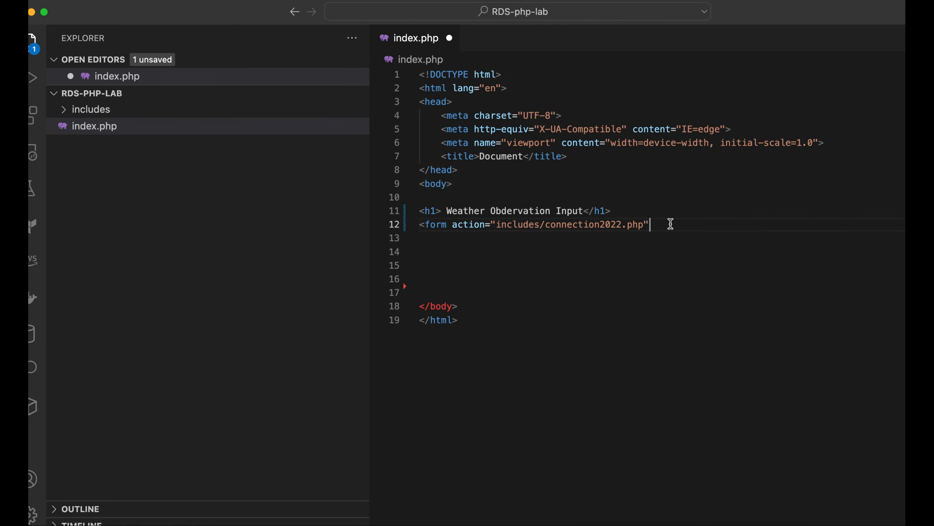
Add method=post to the form tag and begin its closing </form> tag
{"action": "type", "text": "m"}
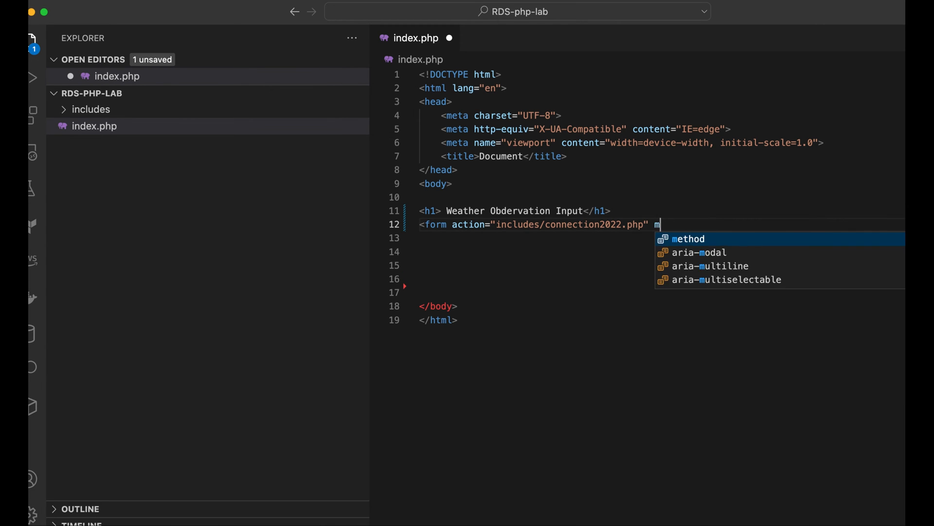
{"action": "type", "text": "etho"}
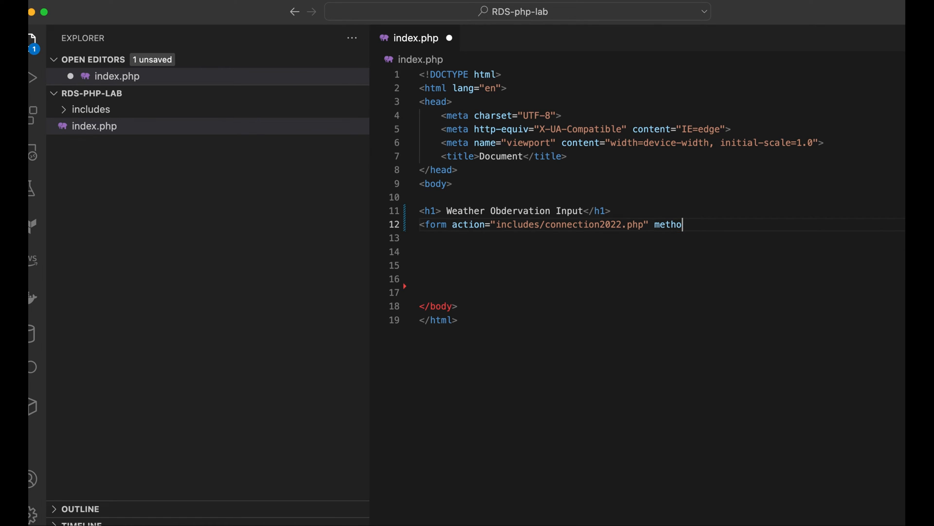
{"action": "type", "text": "d"}
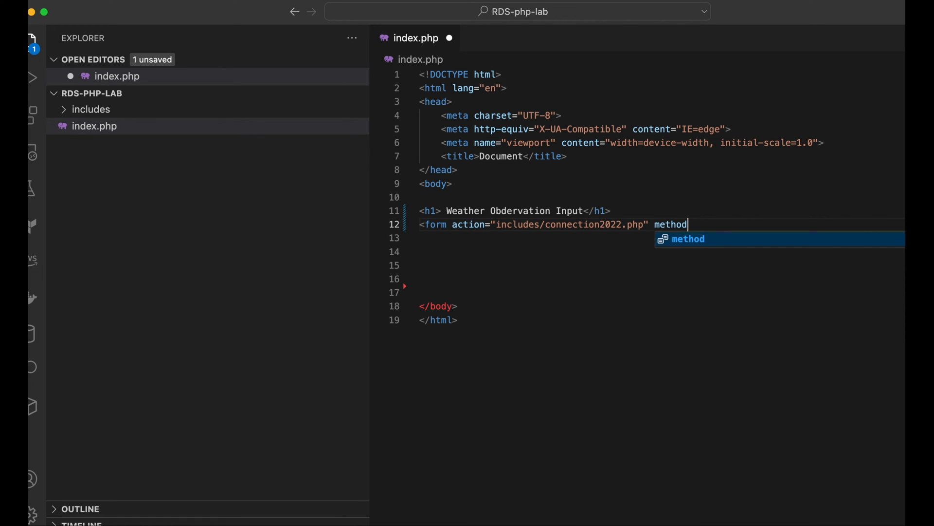
{"action": "type", "text": "=post"}
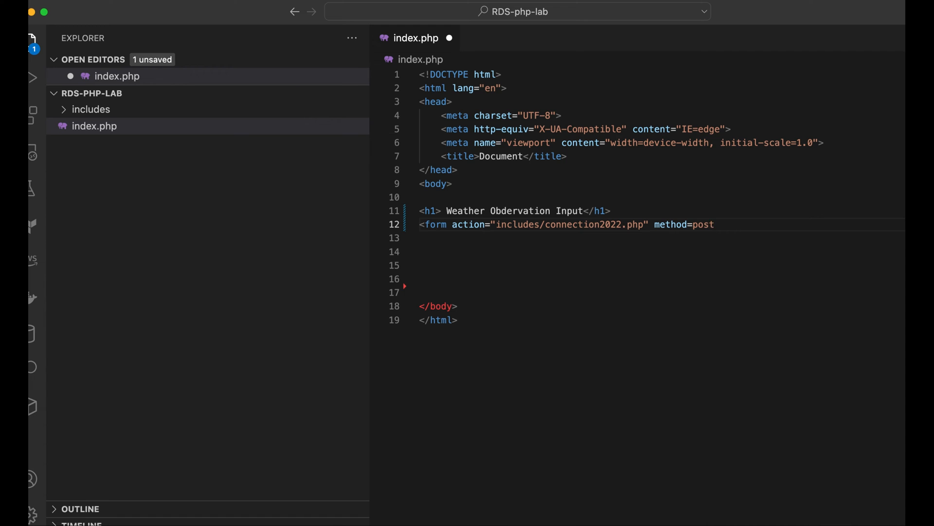
{"action": "type", "text": ">"}
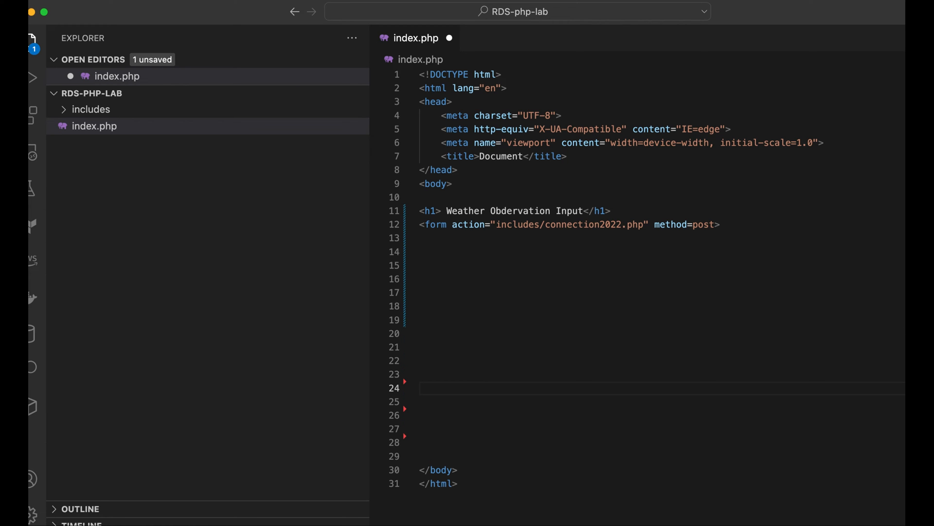
{"action": "type", "text": "</form>"}
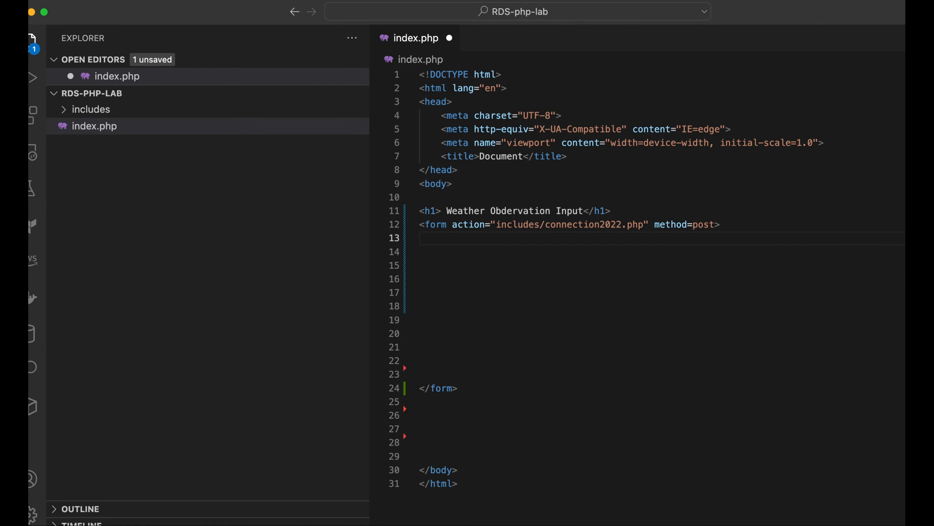
{"action": "mouse_move", "coordinate": [769, 73]}
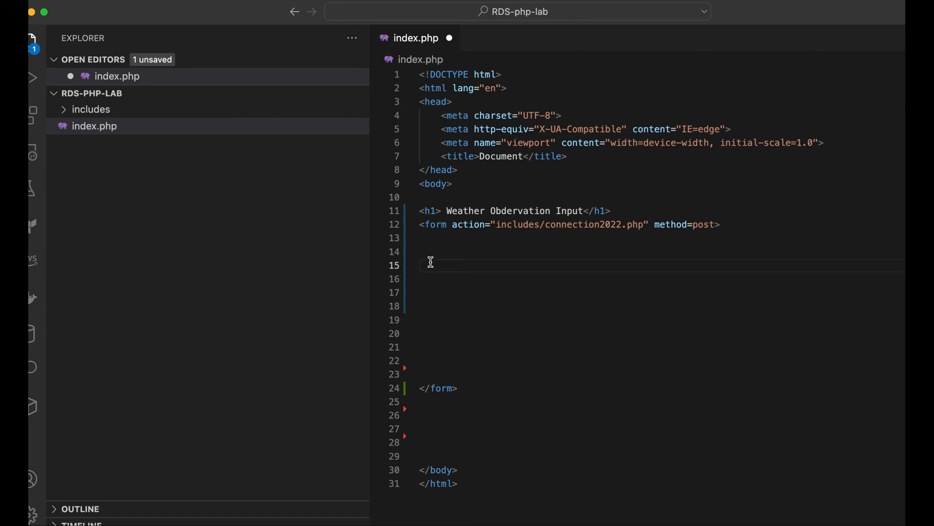
Write a label for="Site" with text Site and close it
{"action": "type", "text": "<"}
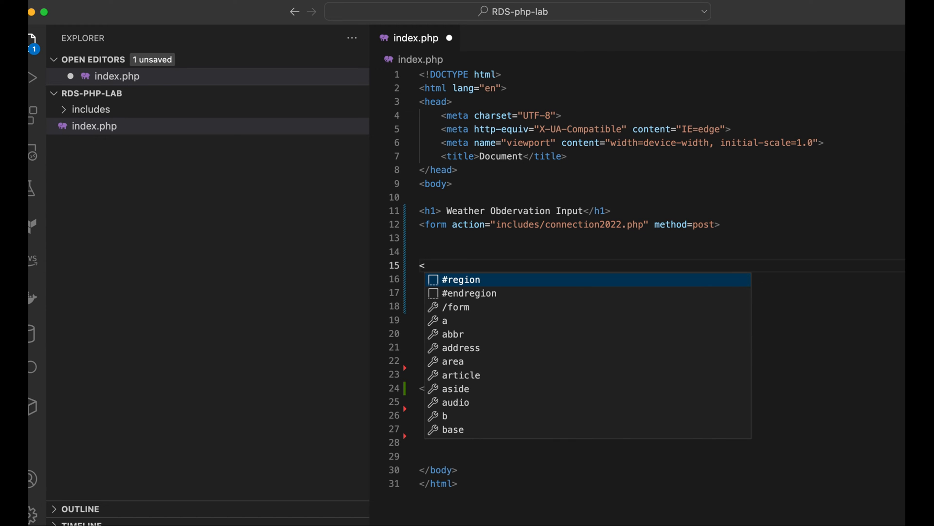
{"action": "type", "text": "label"}
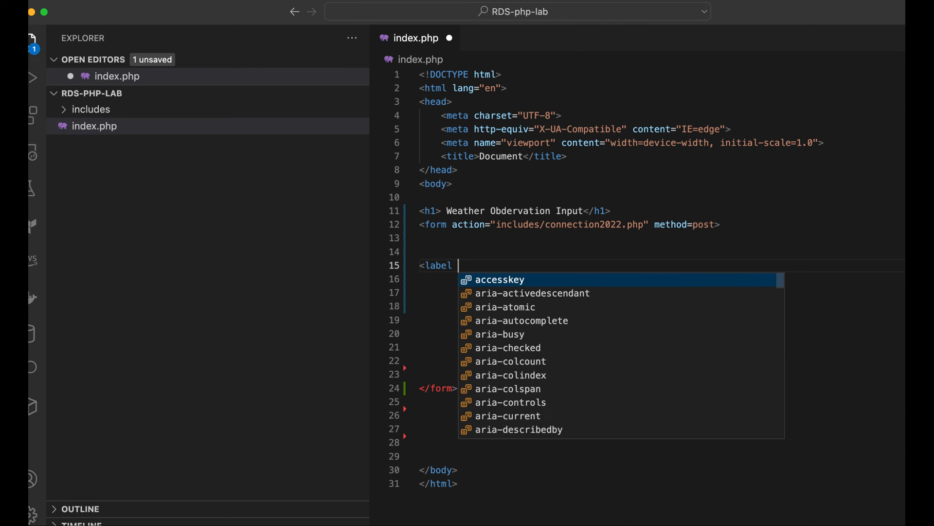
{"action": "type", "text": "for"}
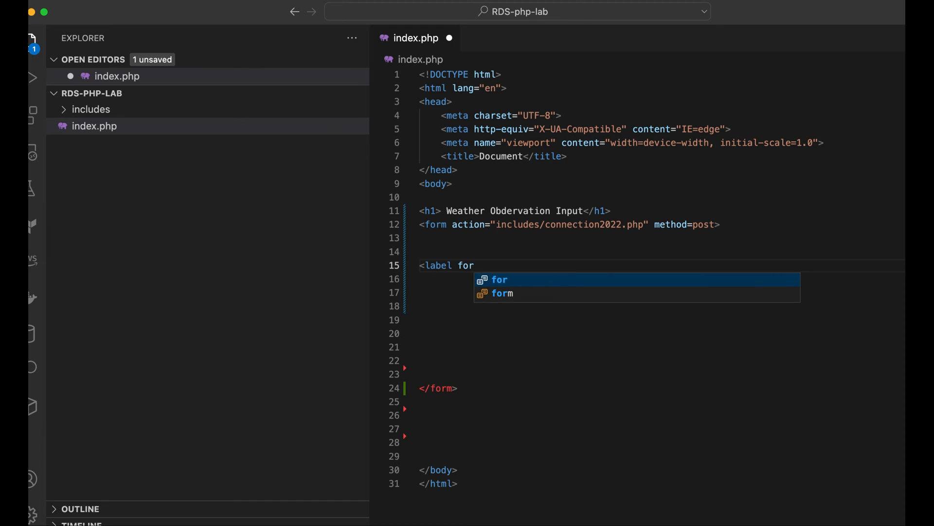
{"action": "type", "text": "\""}
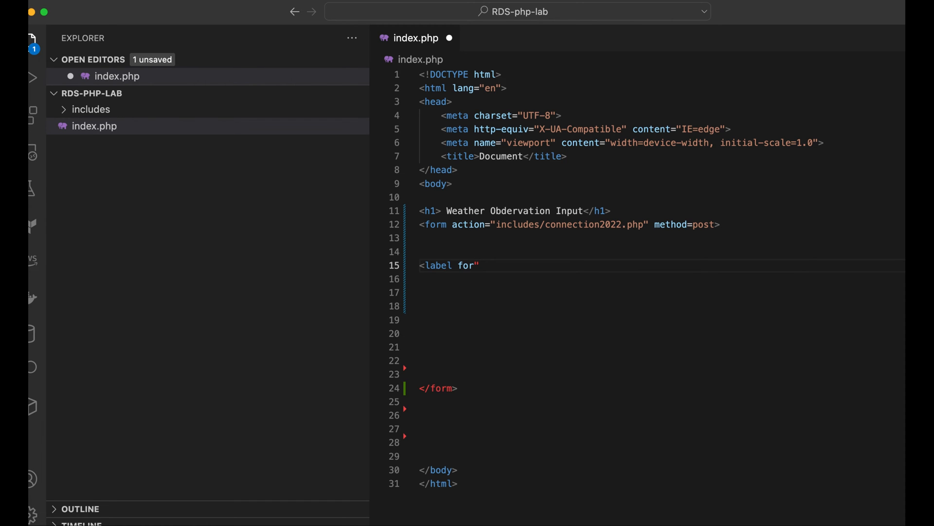
{"action": "key", "text": "Backspace"}
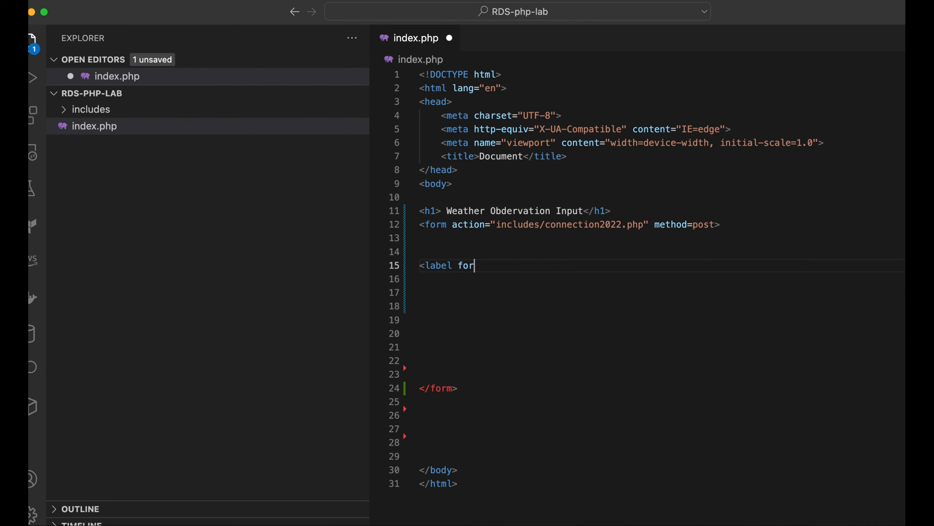
{"action": "type", "text": "="}
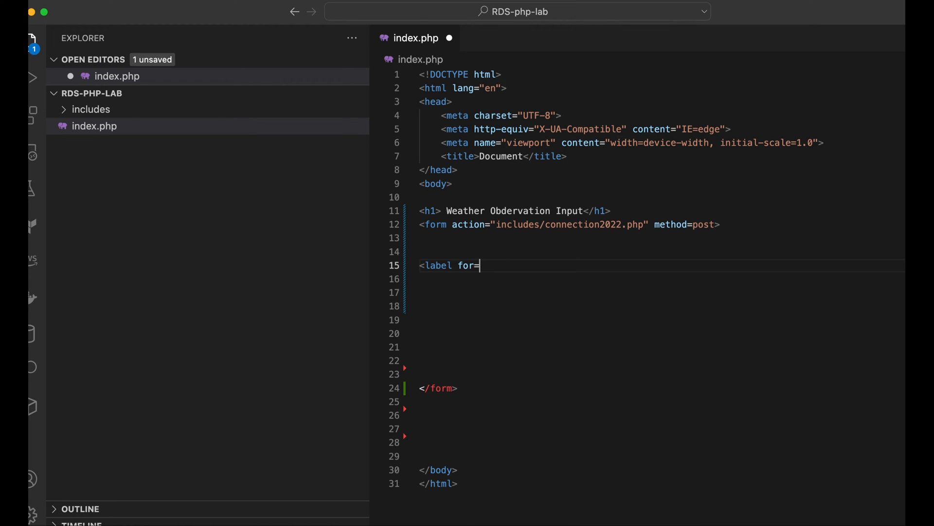
{"action": "type", "text": "\"Si"}
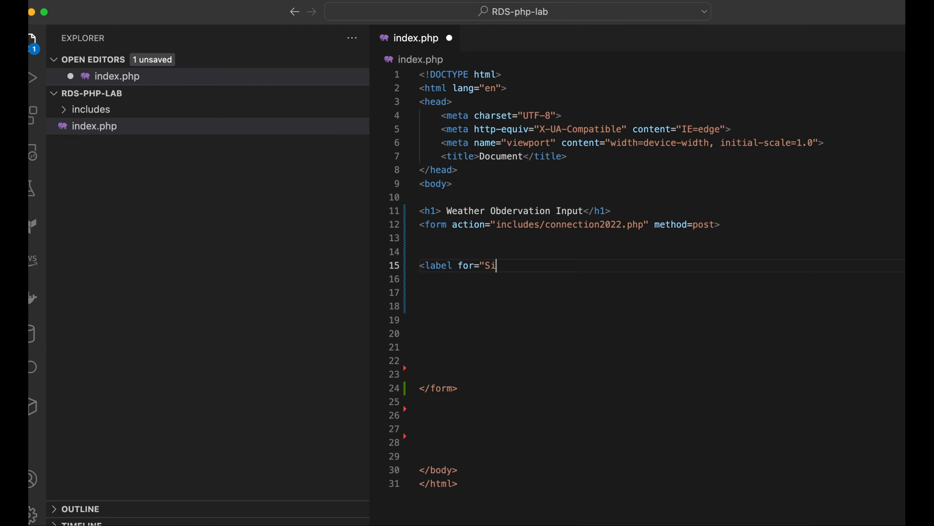
{"action": "type", "text": "te\""}
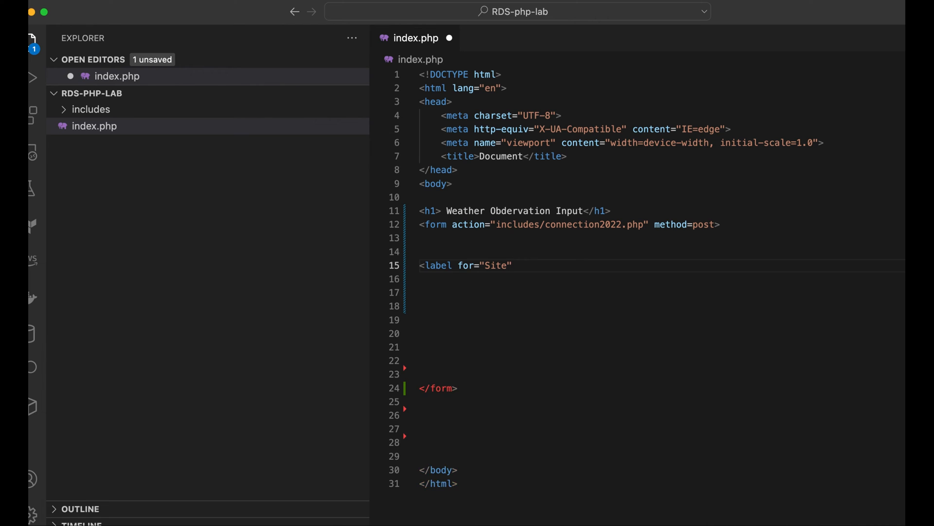
{"action": "type", "text": ">"}
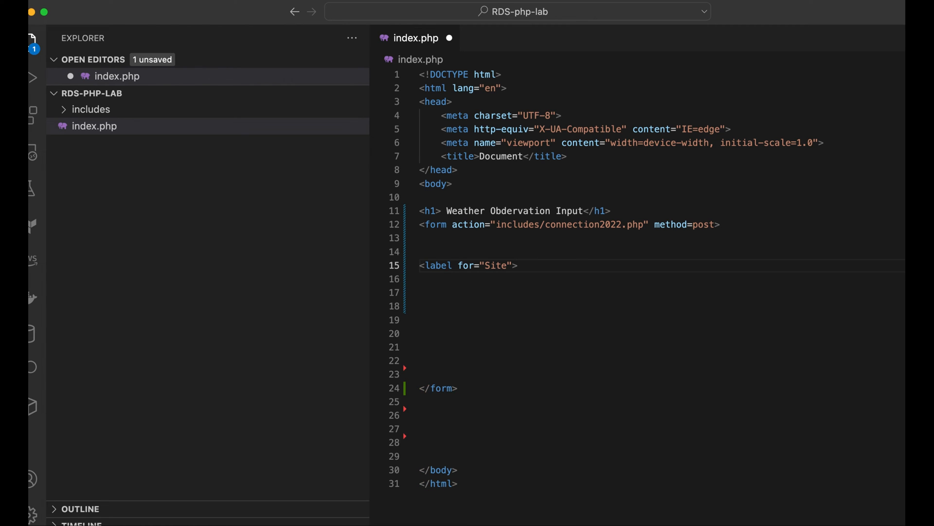
{"action": "type", "text": "Site"}
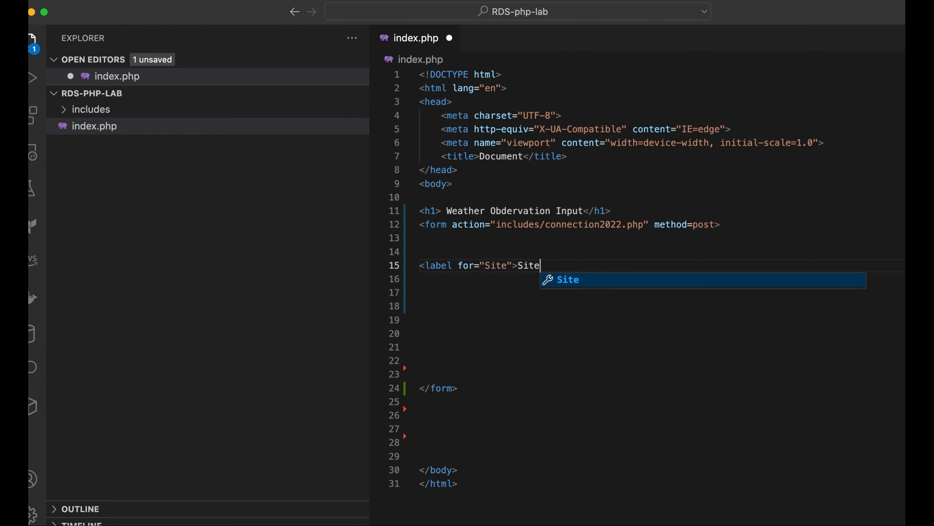
{"action": "type", "text": "<"}
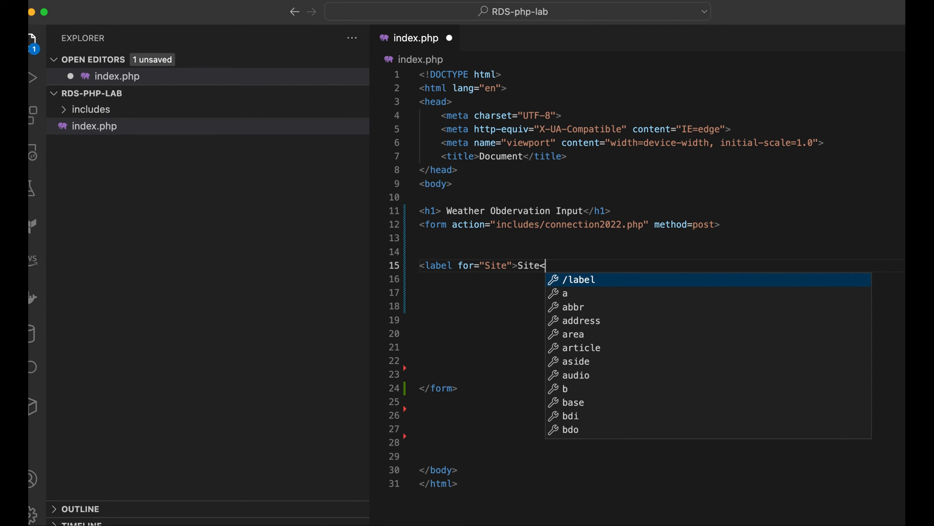
{"action": "key", "text": "Tab"}
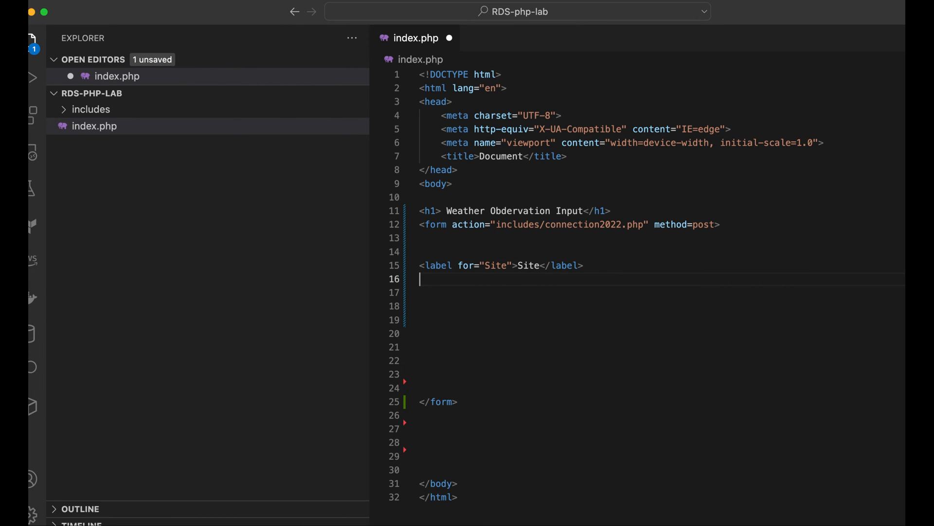
Write a text input with id="Site" and name="Site", fixing the quotes on the id
{"action": "type", "text": "<"}
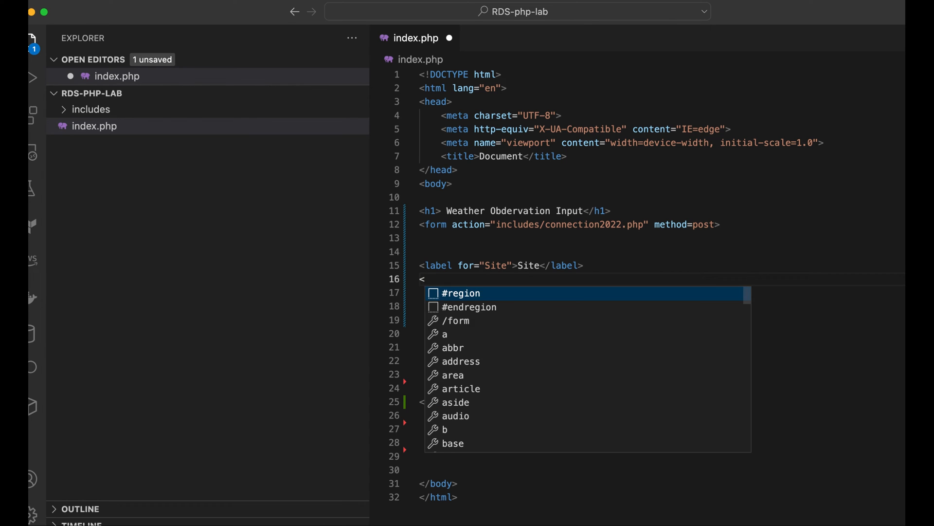
{"action": "type", "text": "input typ"}
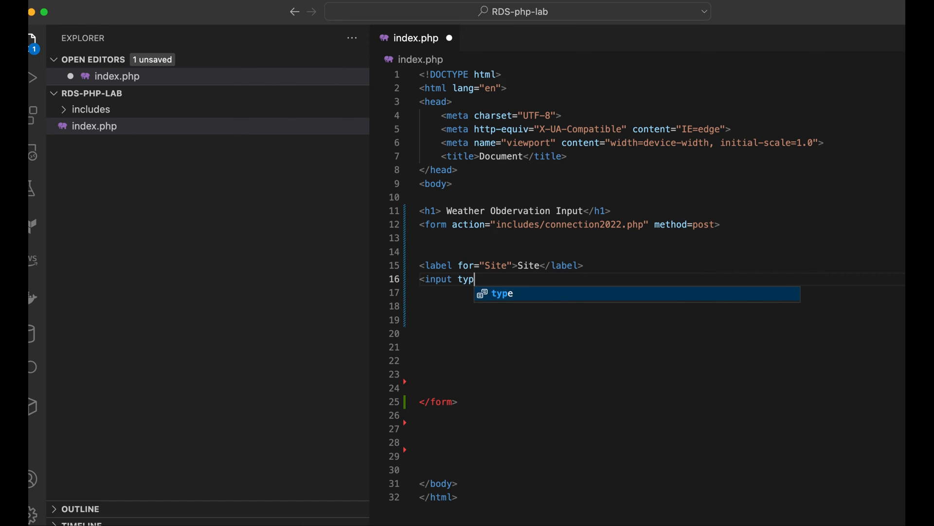
{"action": "type", "text": "e=t"}
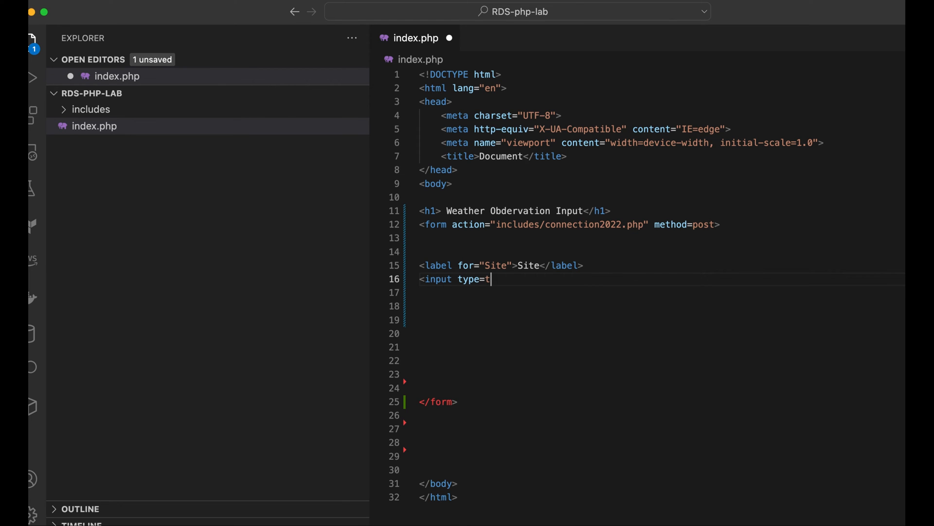
{"action": "type", "text": "ext\""}
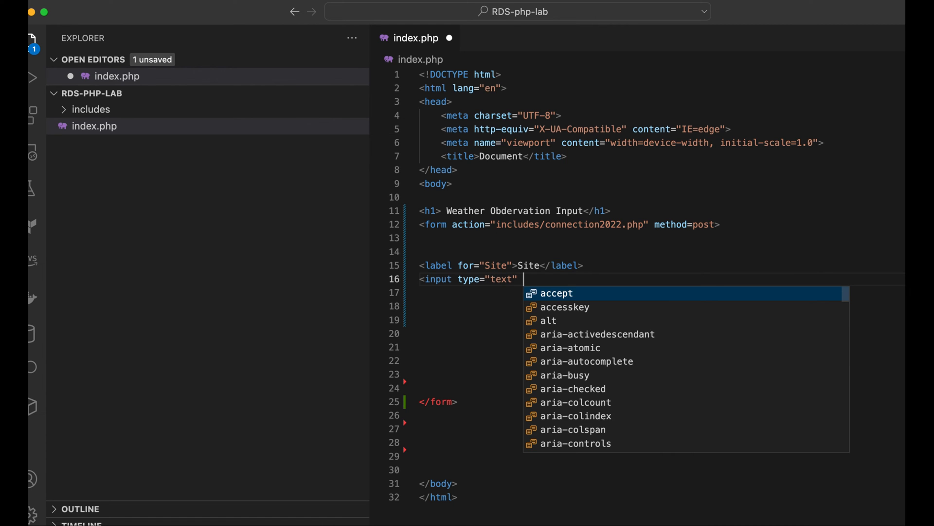
{"action": "type", "text": "id"}
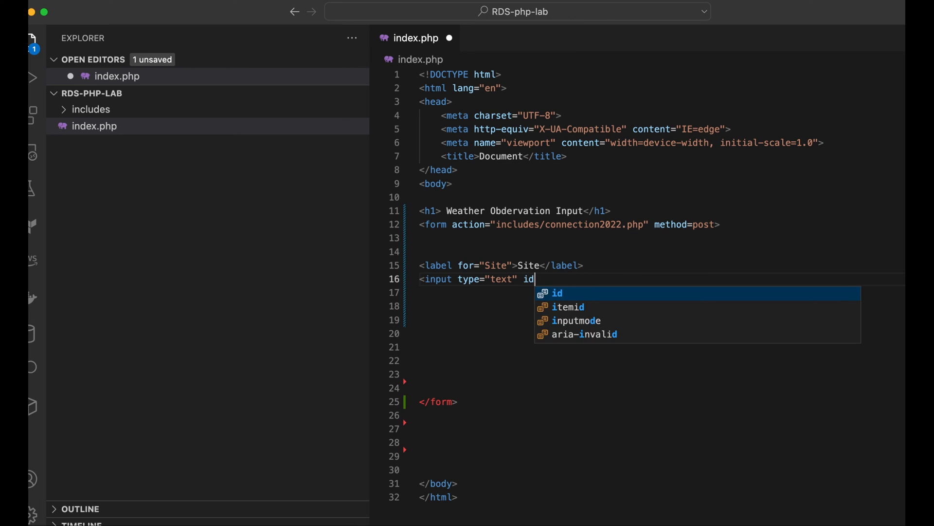
{"action": "type", "text": "="}
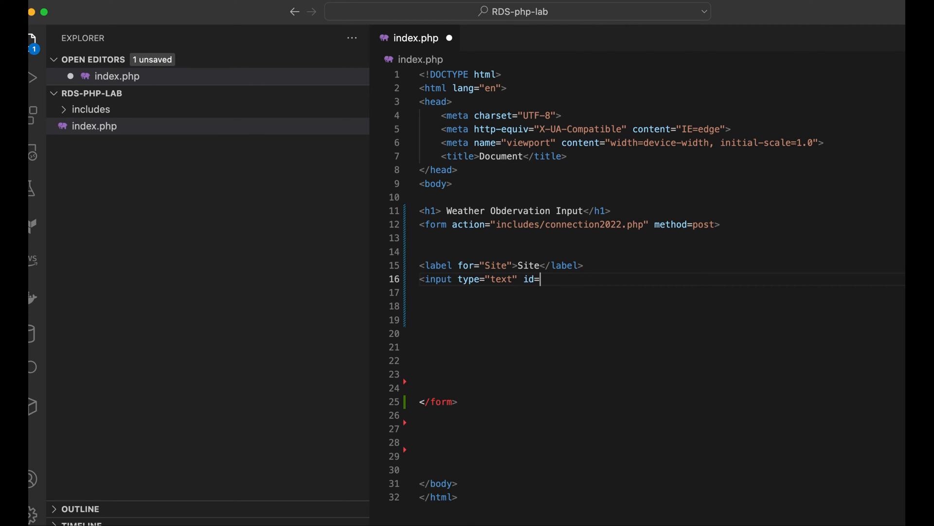
{"action": "type", "text": "Site"}
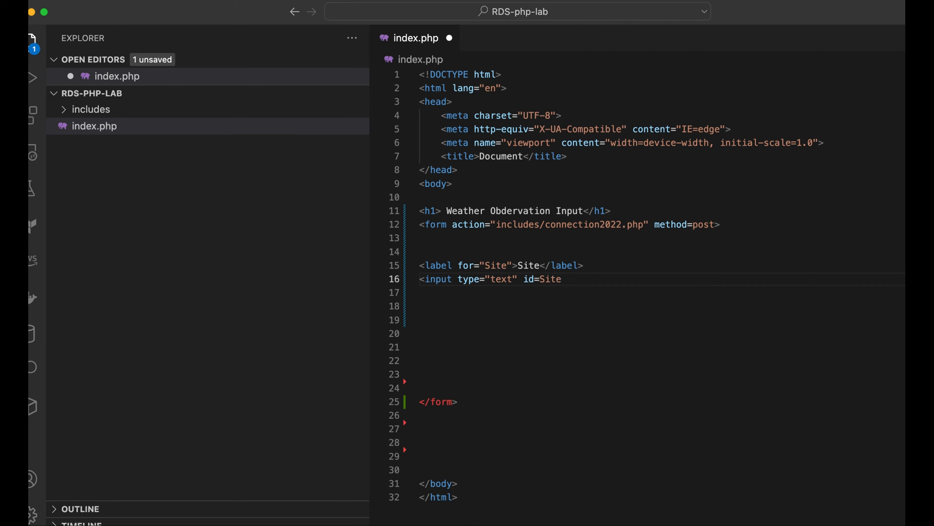
{"action": "type", "text": "name="}
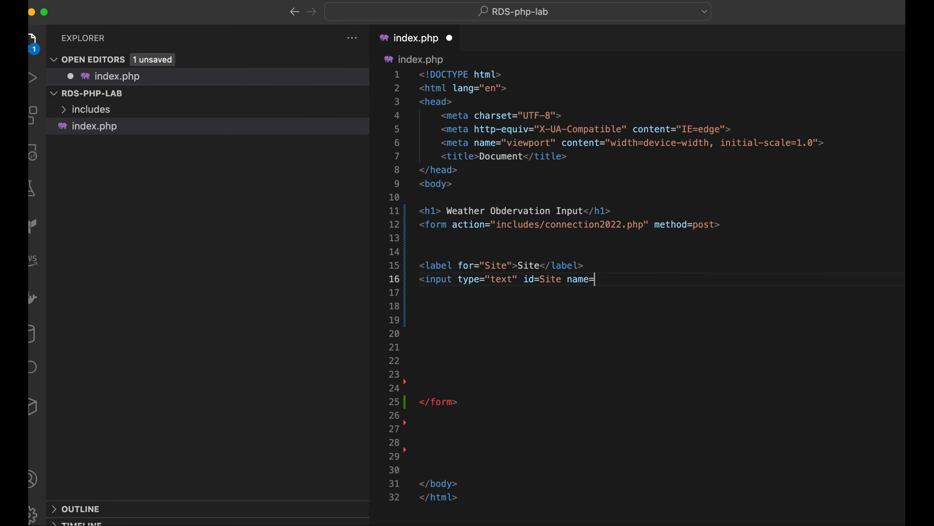
{"action": "type", "text": "Si"}
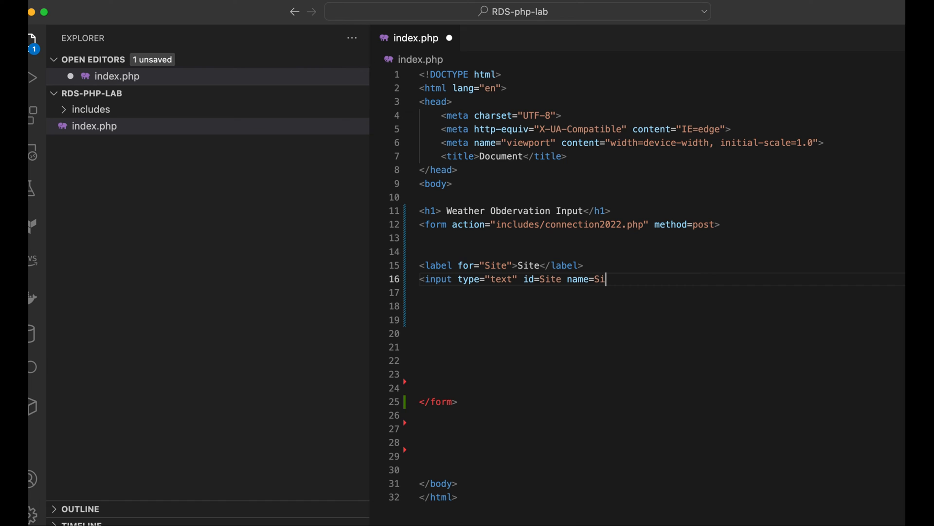
{"action": "type", "text": "te\""}
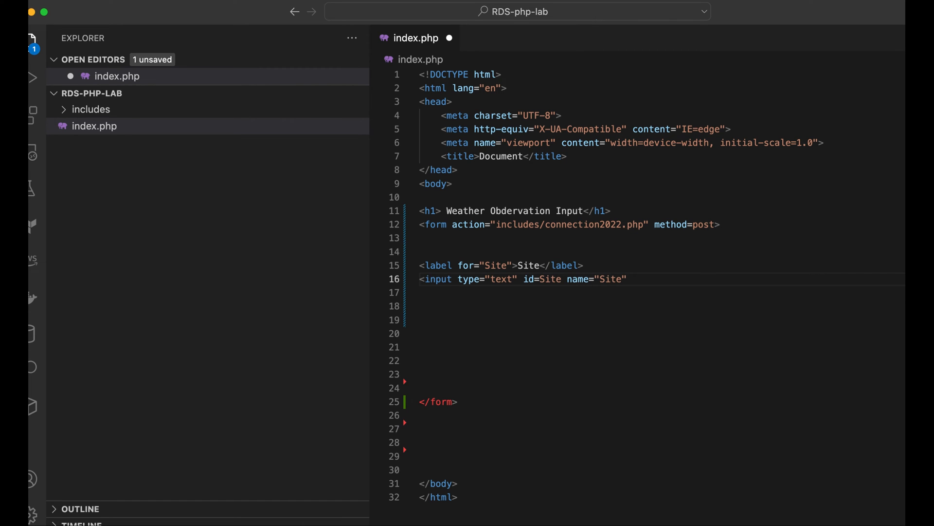
{"action": "left_click", "coordinate": [540, 279]}
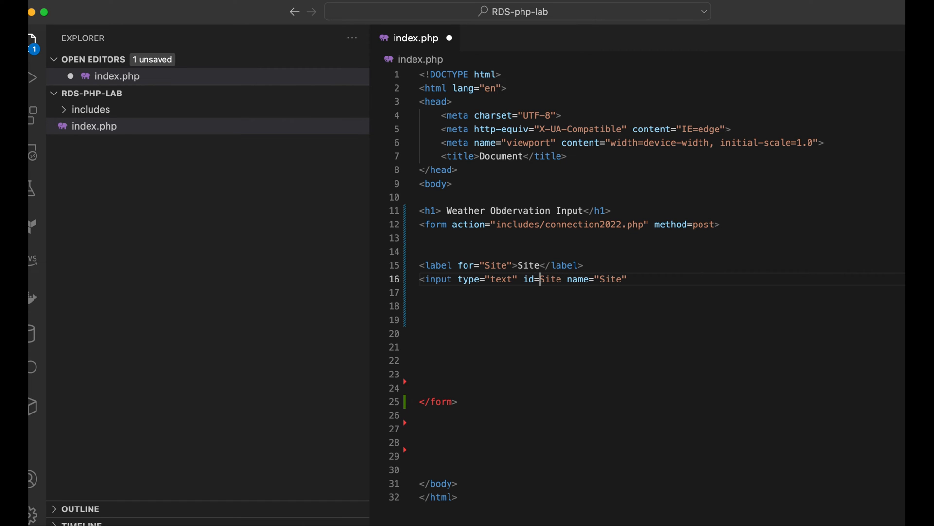
{"action": "type", "text": "\""}
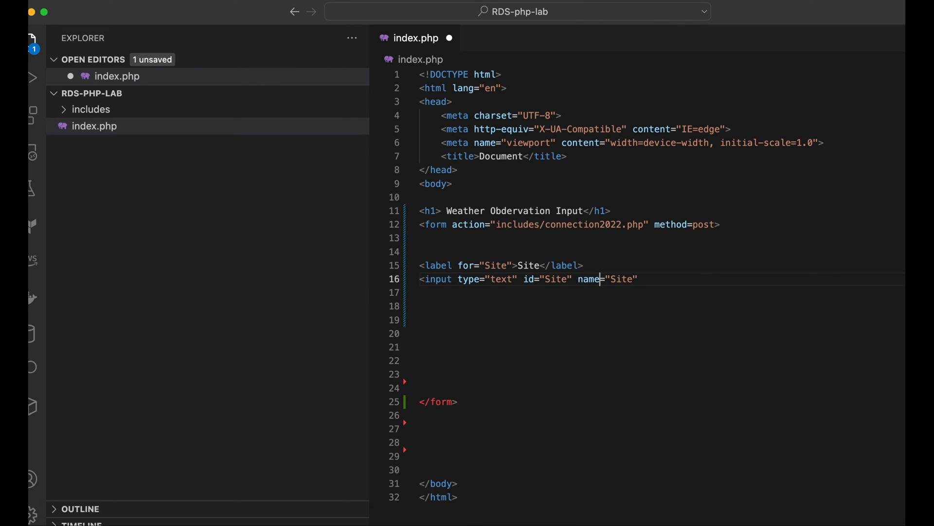
Add three <br> line breaks after the Site input
{"action": "key", "text": "Enter"}
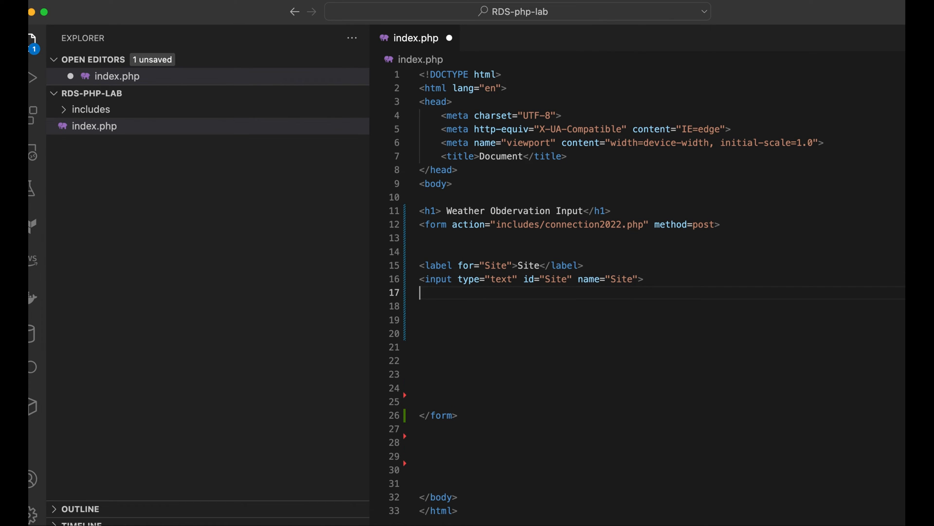
{"action": "type", "text": "<br>"}
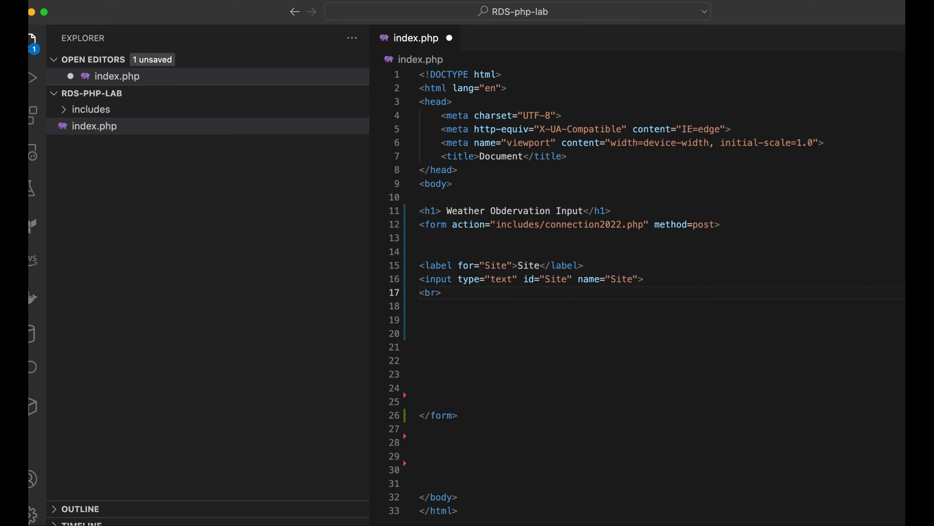
{"action": "type", "text": "<br"}
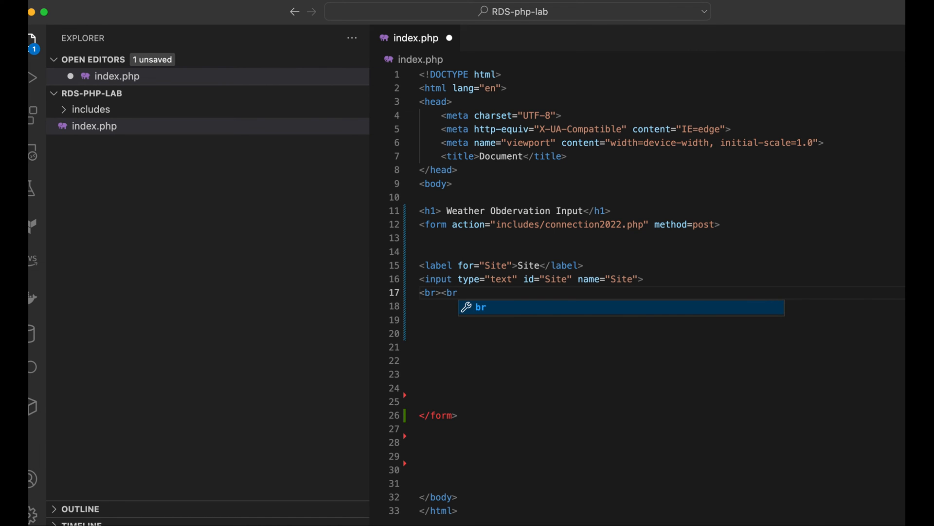
{"action": "type", "text": "<"}
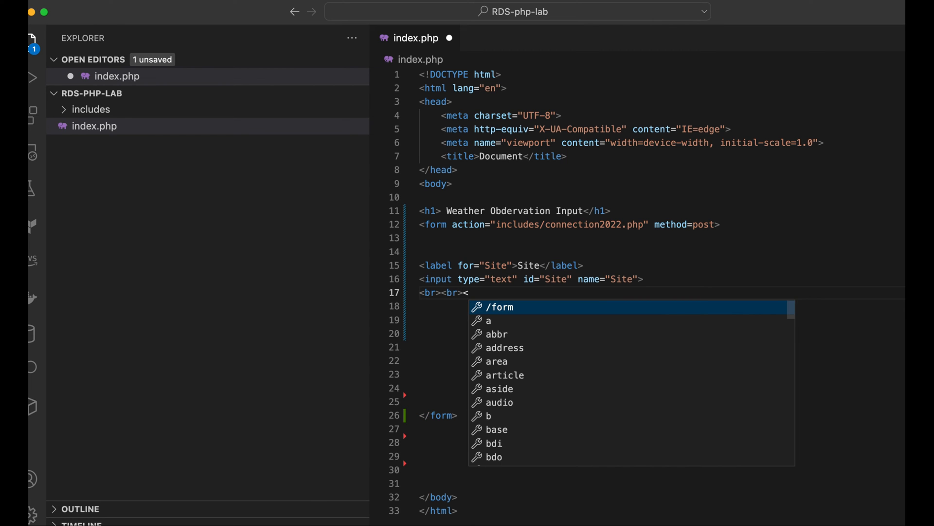
{"action": "type", "text": "br>"}
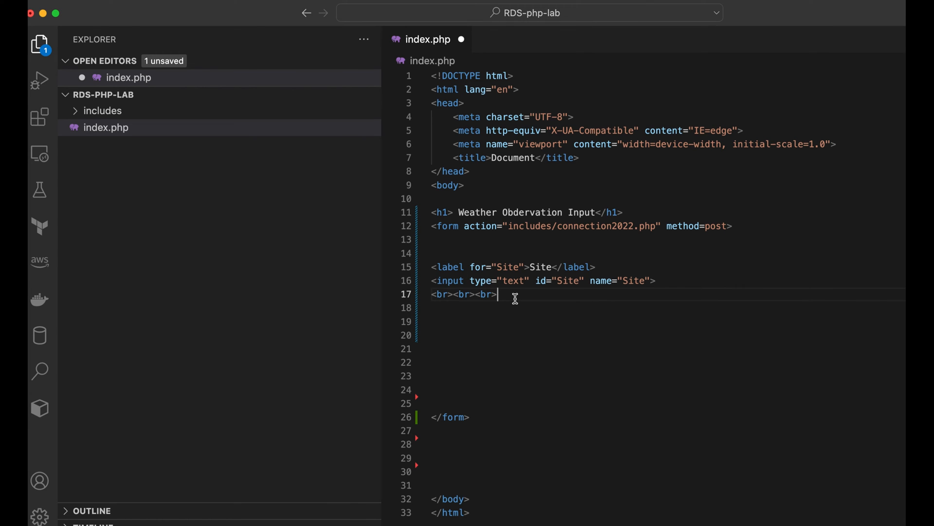
Copy the Site label/input block and paste it repeatedly to make five identical fields
{"action": "right_click", "coordinate": [459, 273]}
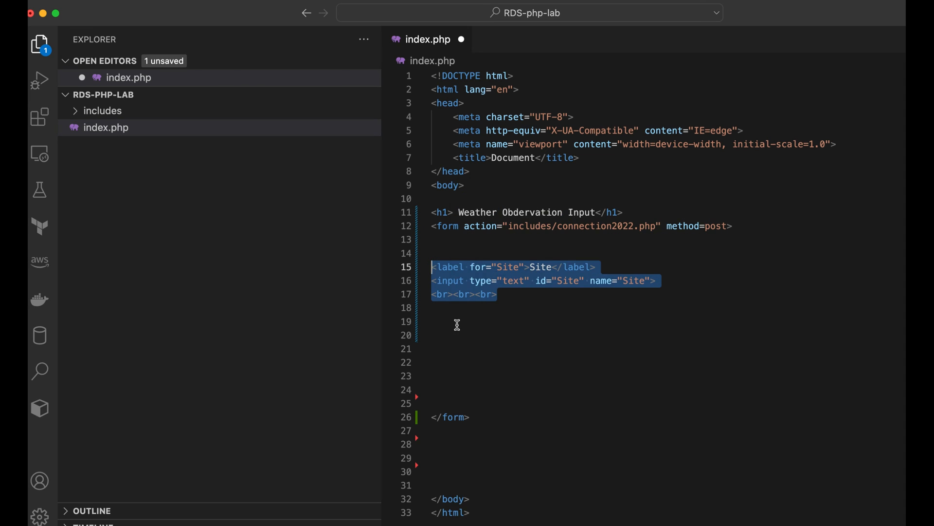
{"action": "left_click", "coordinate": [470, 334]}
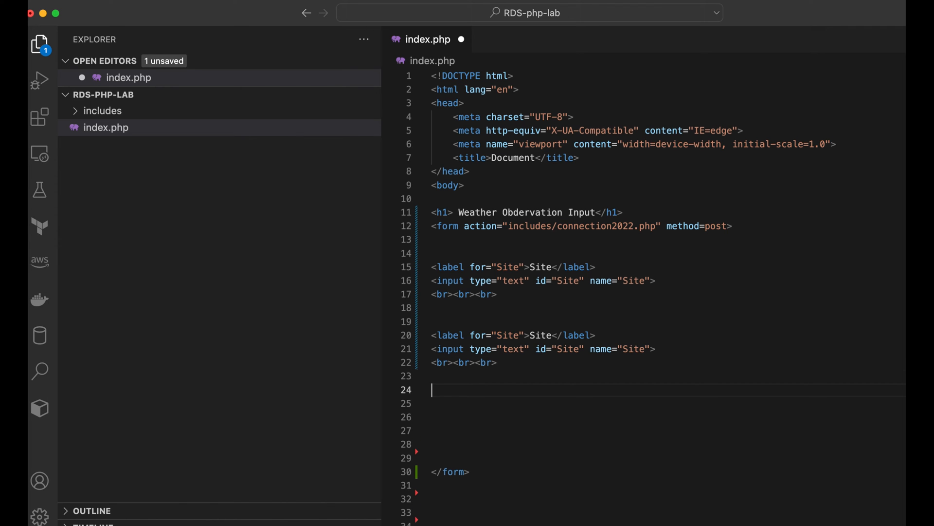
{"action": "right_click", "coordinate": [536, 403]}
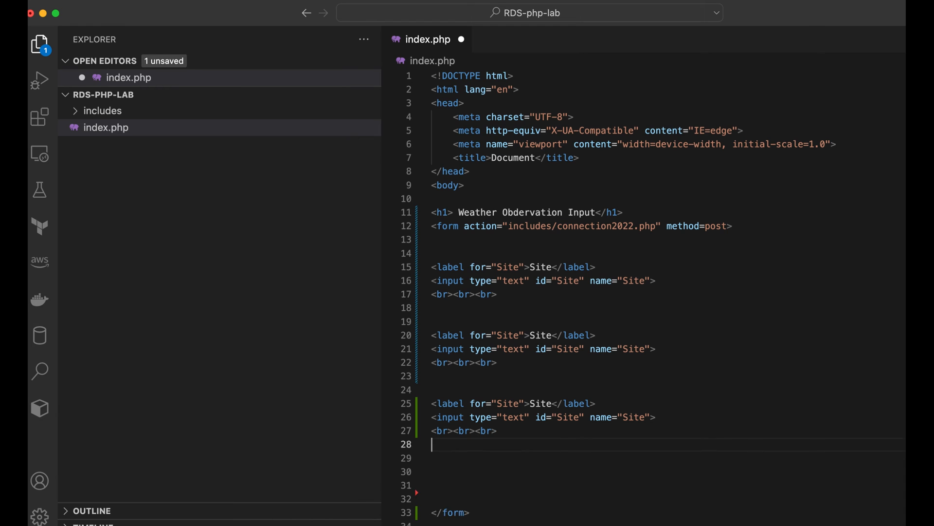
{"action": "right_click", "coordinate": [516, 444]}
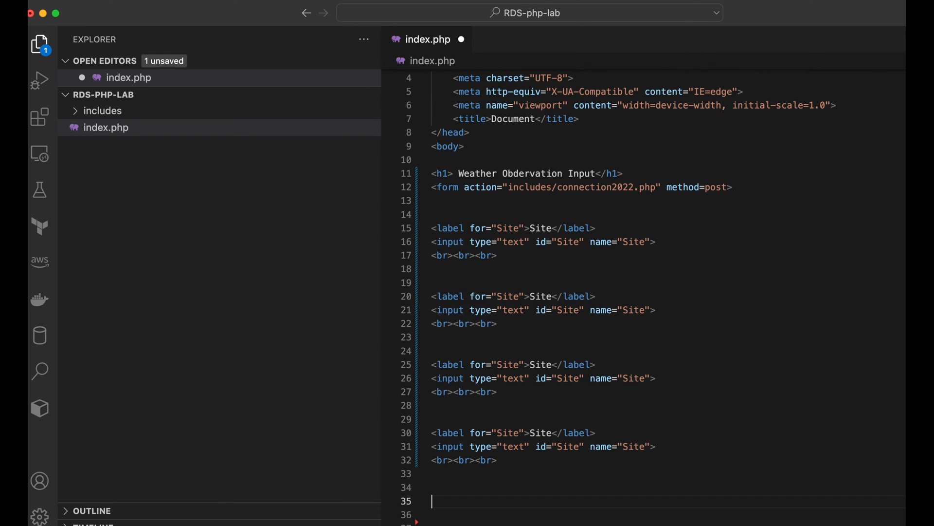
{"action": "mouse_move", "coordinate": [562, 215]}
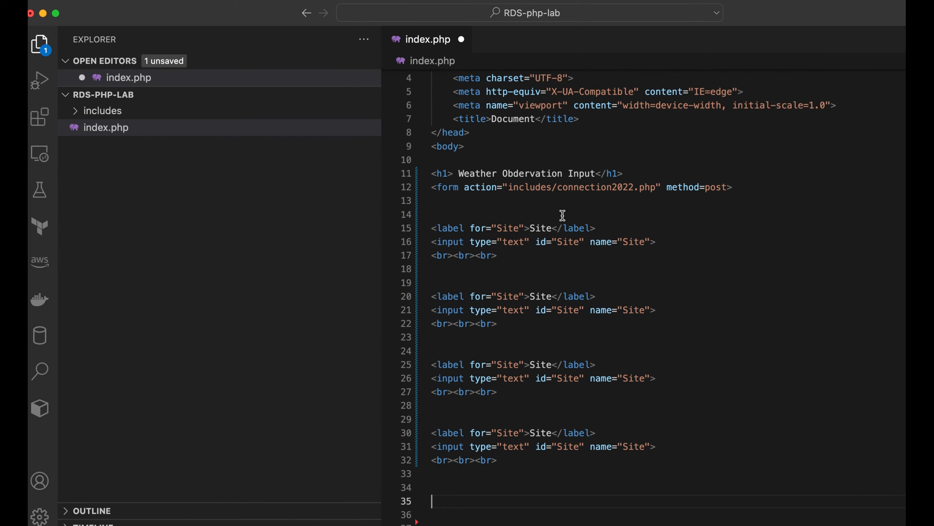
{"action": "right_click", "coordinate": [560, 215]}
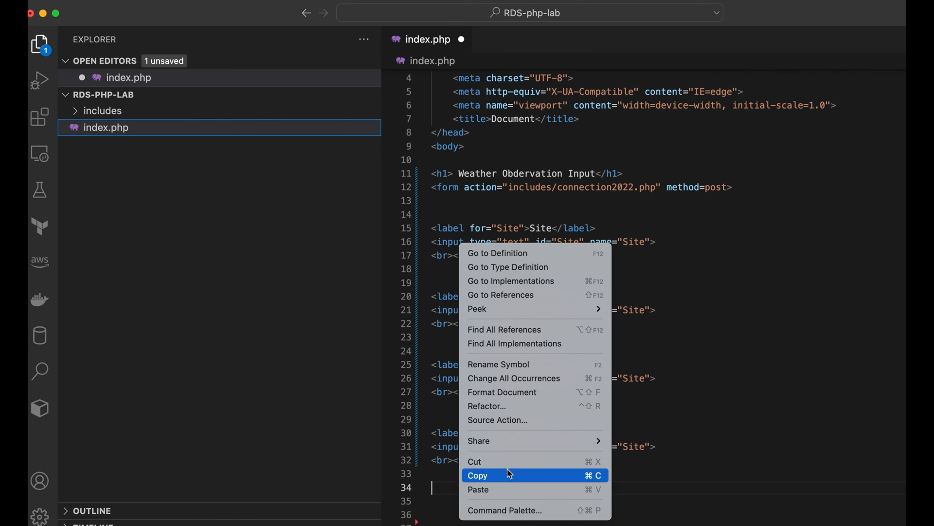
{"action": "left_click", "coordinate": [477, 475]}
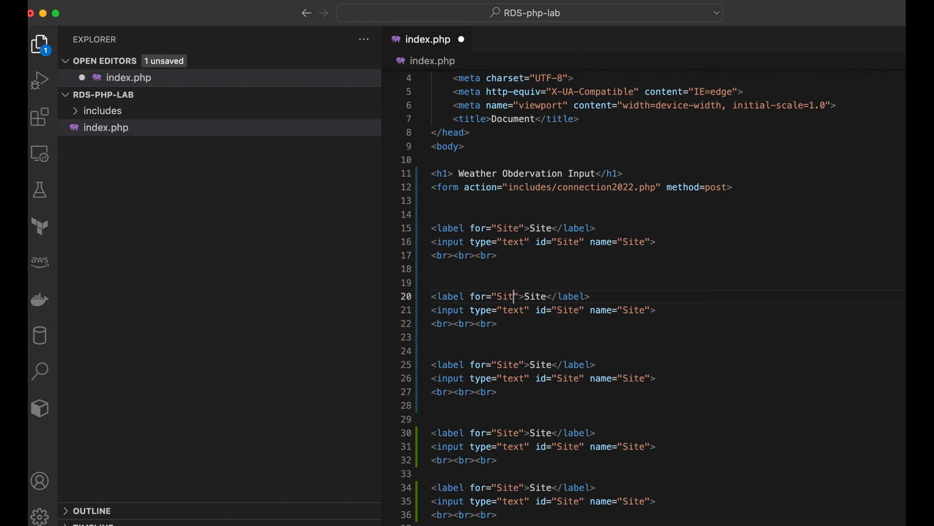
Rename the second block's for, label text, id and name from Site to date/Date
{"action": "type", "text": "D"}
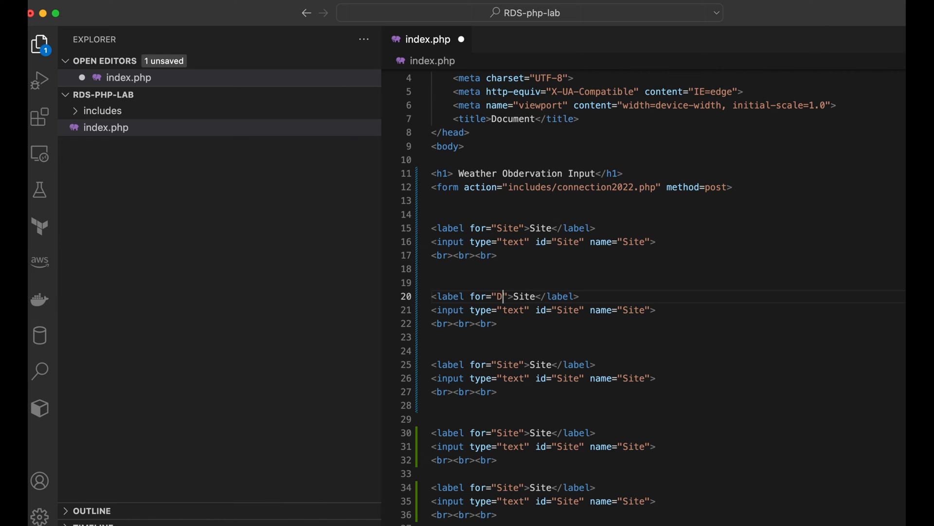
{"action": "type", "text": "ate"}
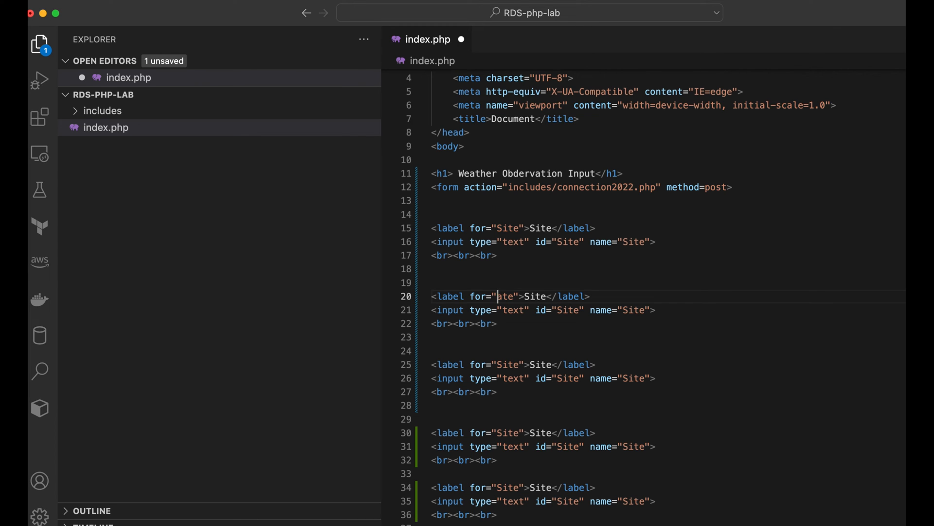
{"action": "type", "text": "date"}
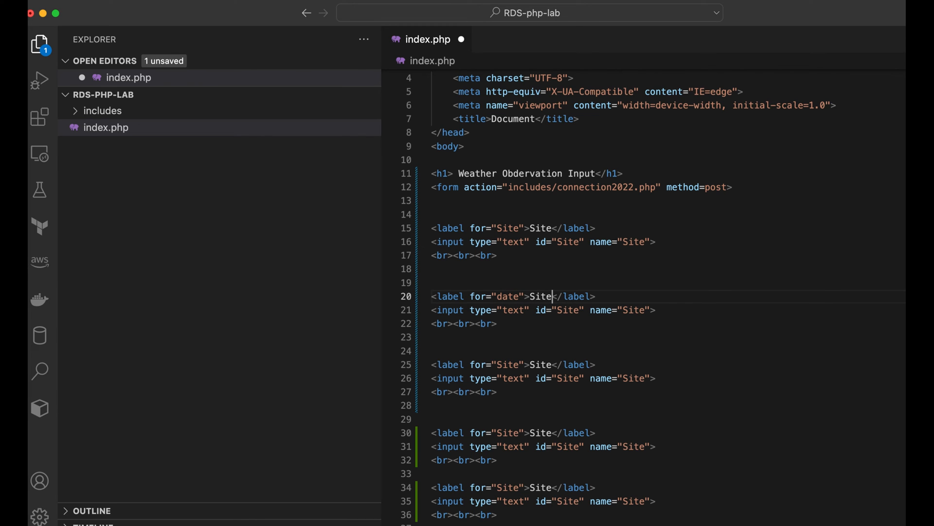
{"action": "key", "text": "Backspace"}
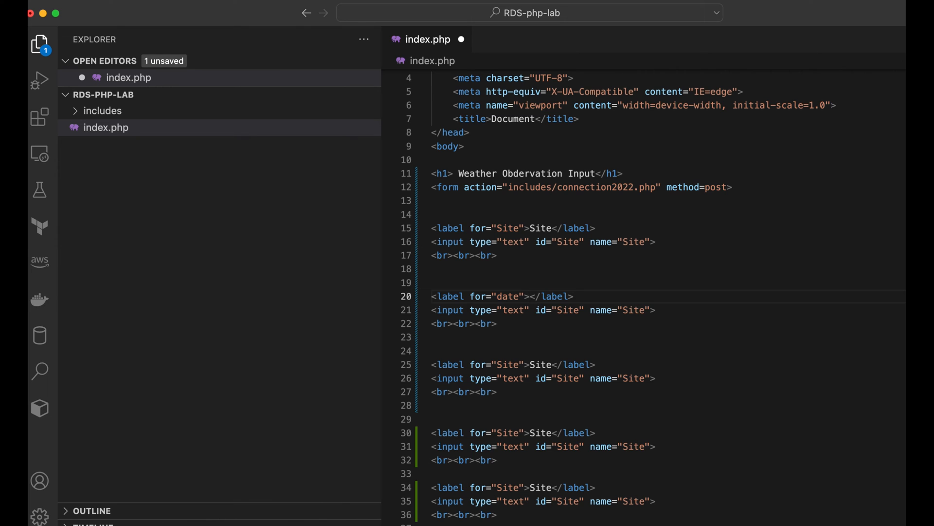
{"action": "type", "text": "Dat"}
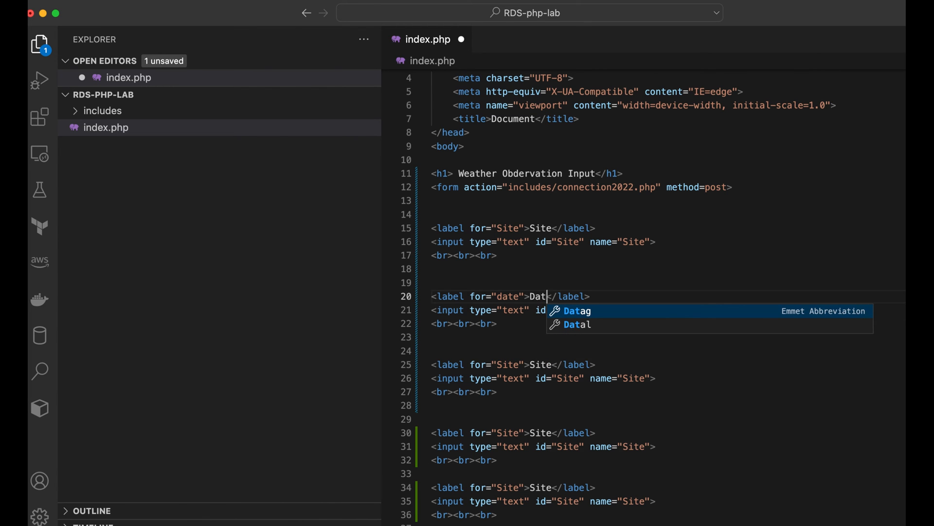
{"action": "type", "text": "e"}
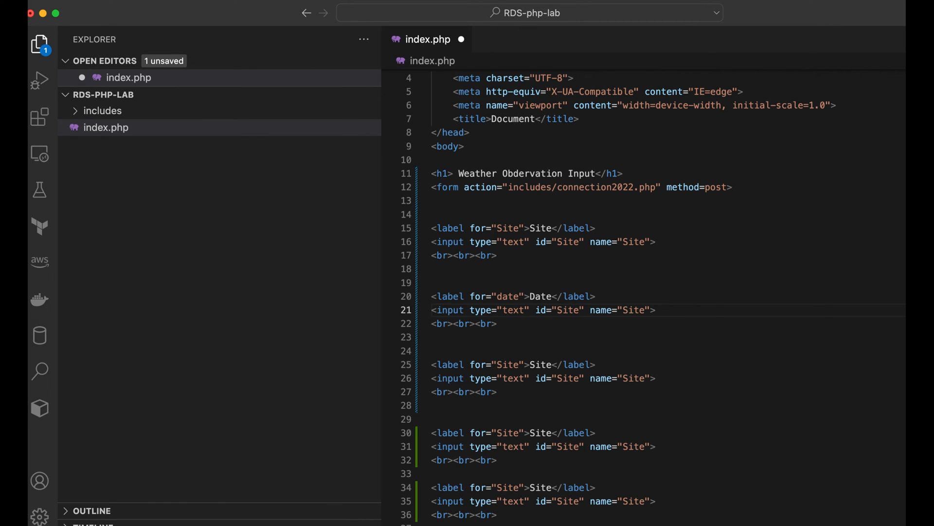
{"action": "type", "text": "dat"}
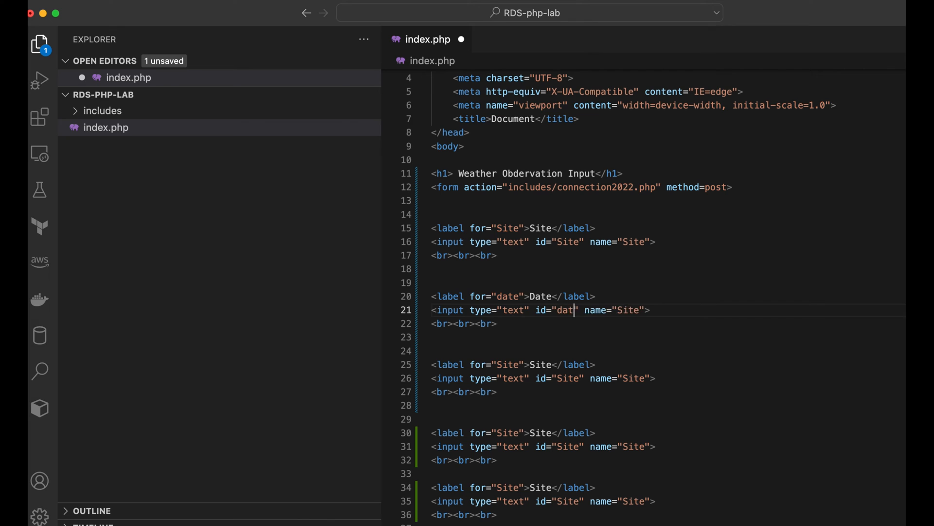
{"action": "type", "text": "e"}
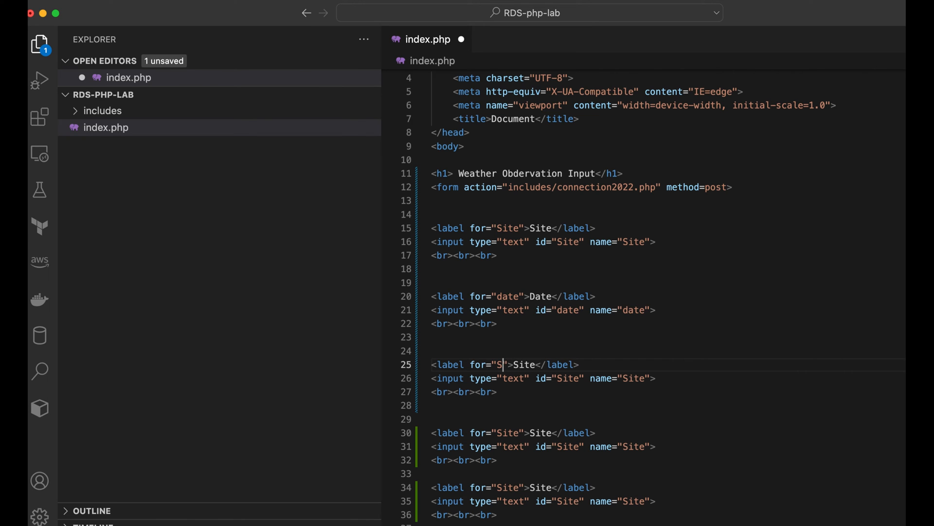
Rename the third block's for, label text, id and name from Site to hour/Hour
{"action": "type", "text": "hou"}
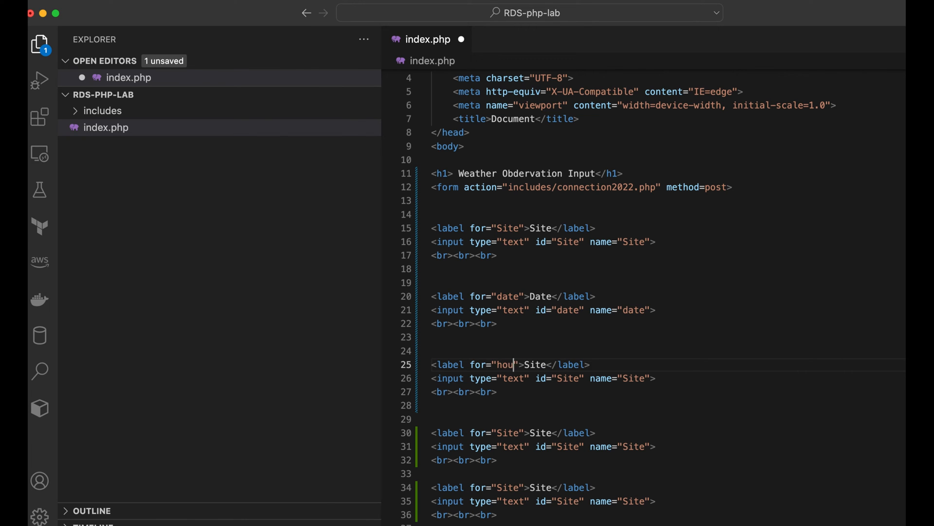
{"action": "type", "text": "r"}
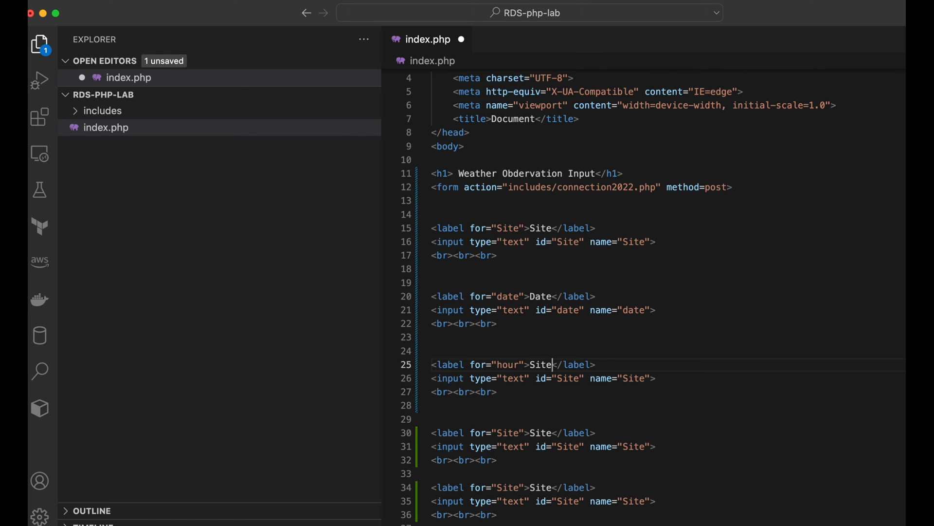
{"action": "type", "text": "Hour"}
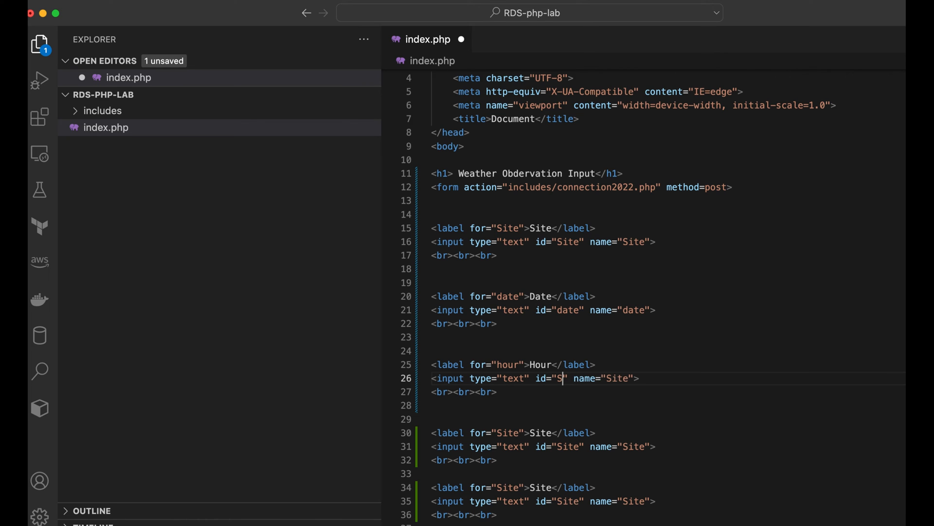
{"action": "type", "text": "ho"}
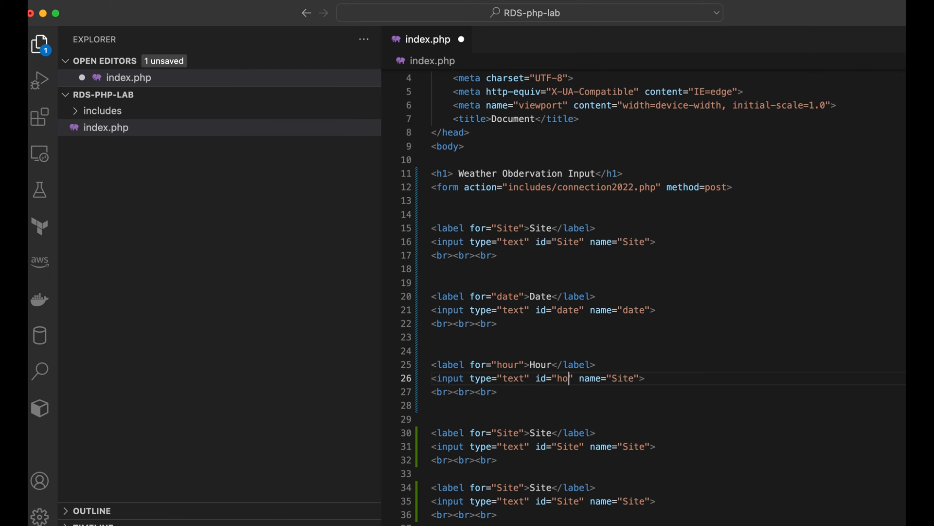
{"action": "type", "text": "ur"}
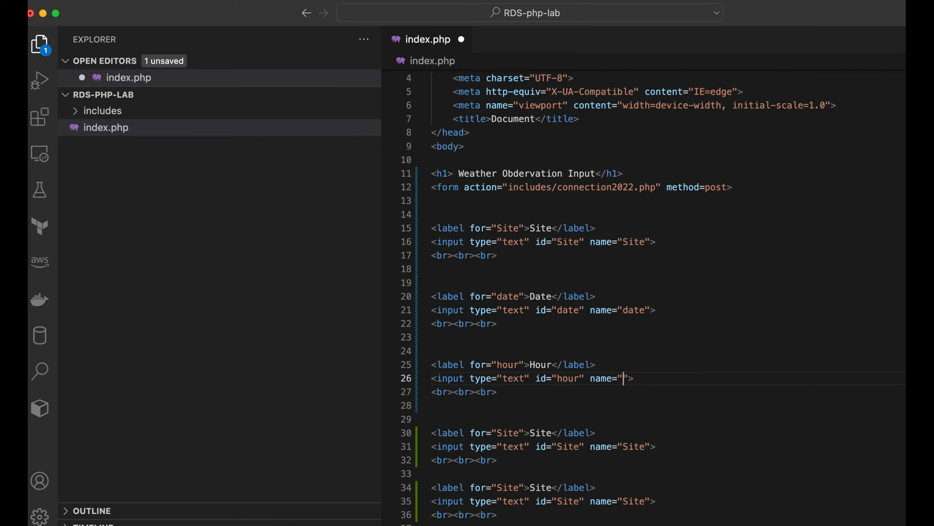
{"action": "type", "text": "hour"}
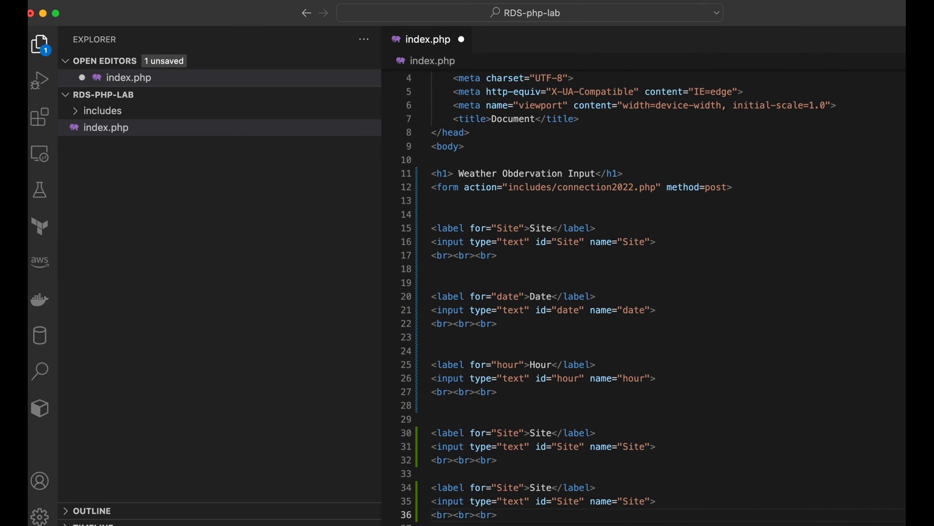
{"action": "left_click", "coordinate": [593, 432]}
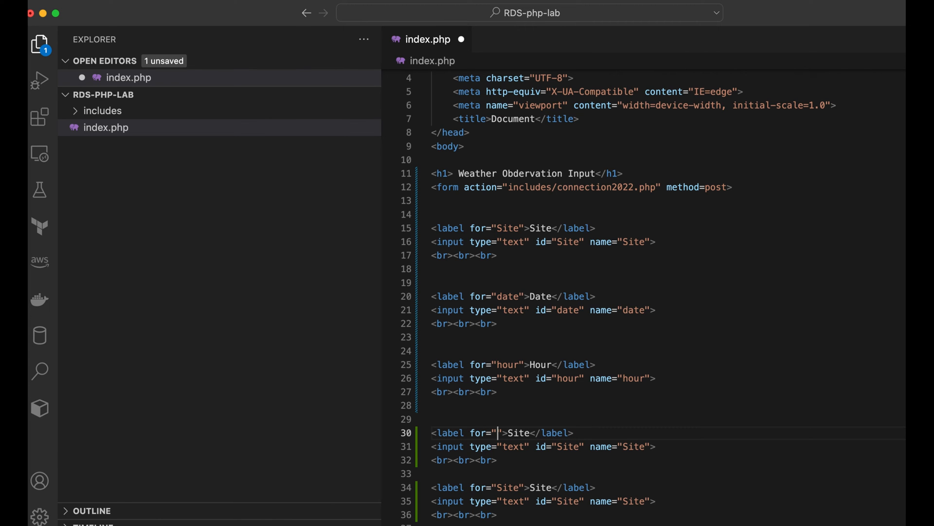
Rename the fourth block's for, label text and id from Site to weather
{"action": "type", "text": "weath"}
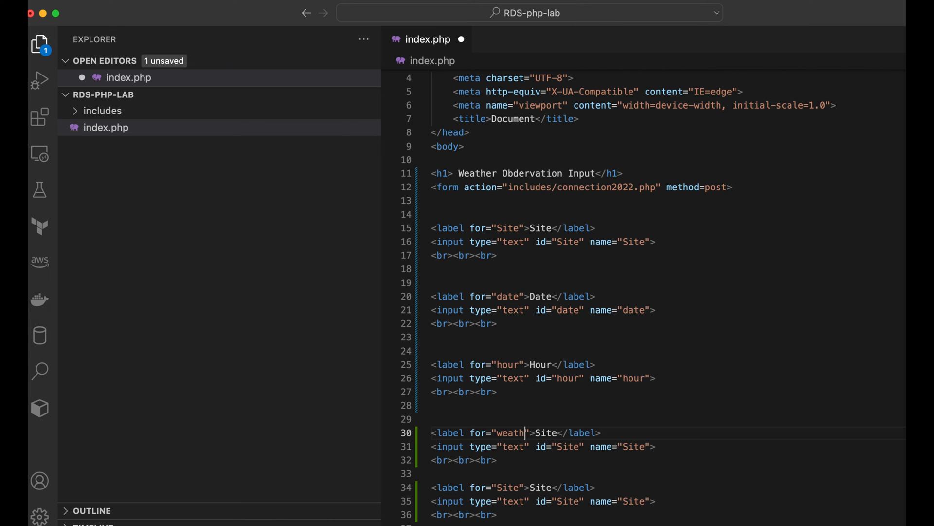
{"action": "type", "text": "er"}
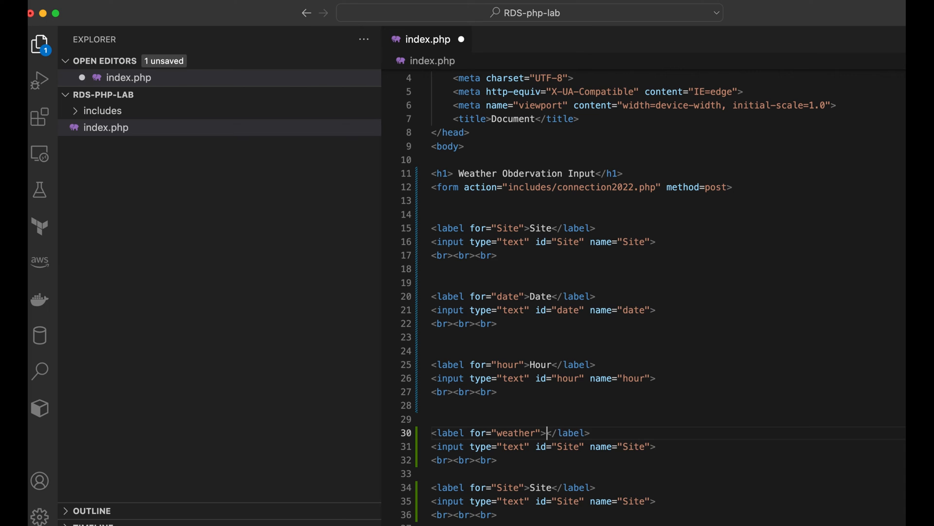
{"action": "type", "text": "weather"}
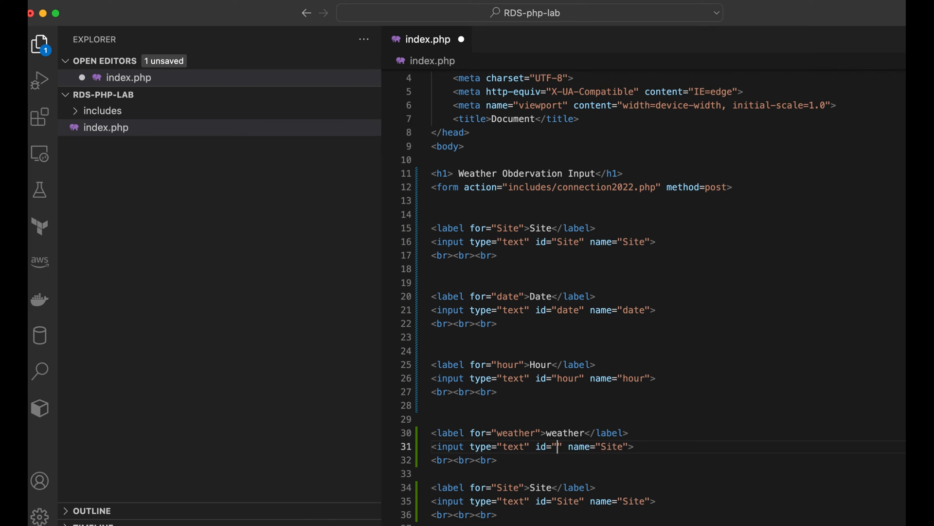
{"action": "type", "text": "weather"}
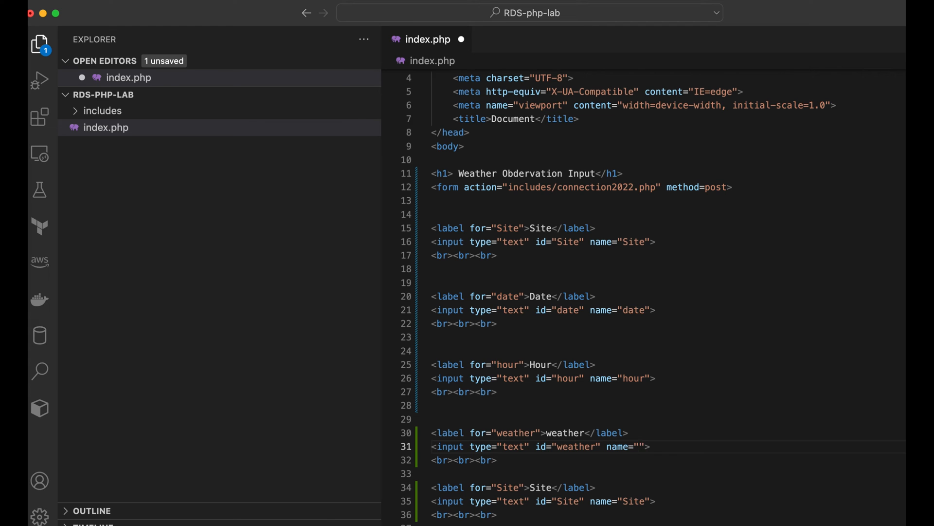
Finish the weather name, then set the fifth block's for and label text to temperature
{"action": "type", "text": "weather"}
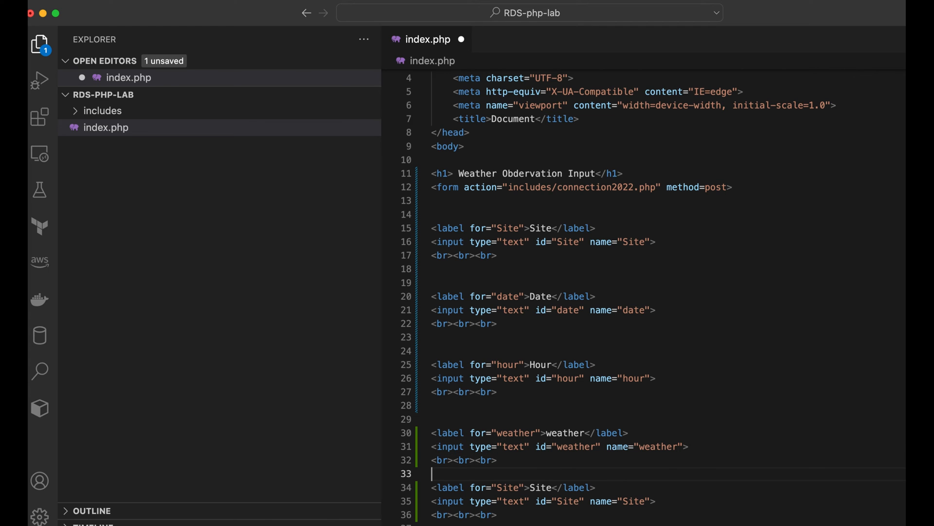
{"action": "scroll", "scroll_direction": "down", "scroll_amount": 3}
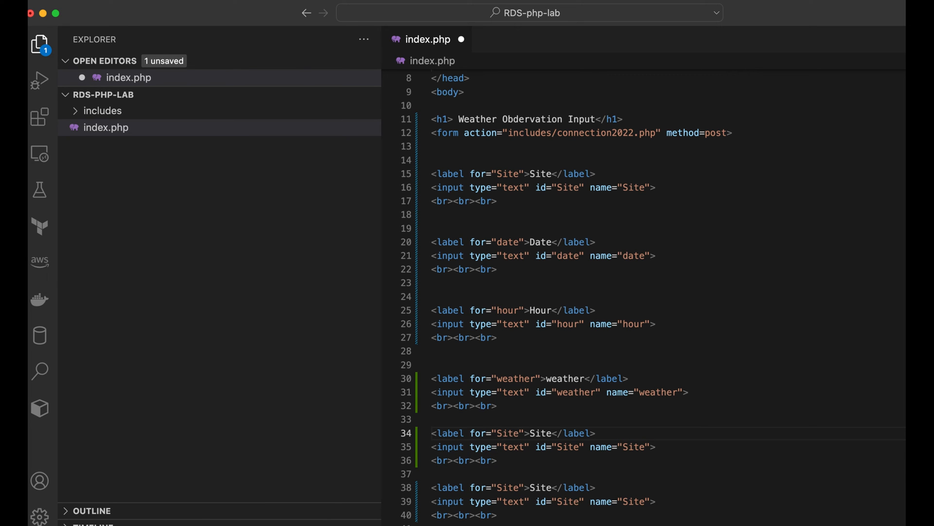
{"action": "type", "text": "te"}
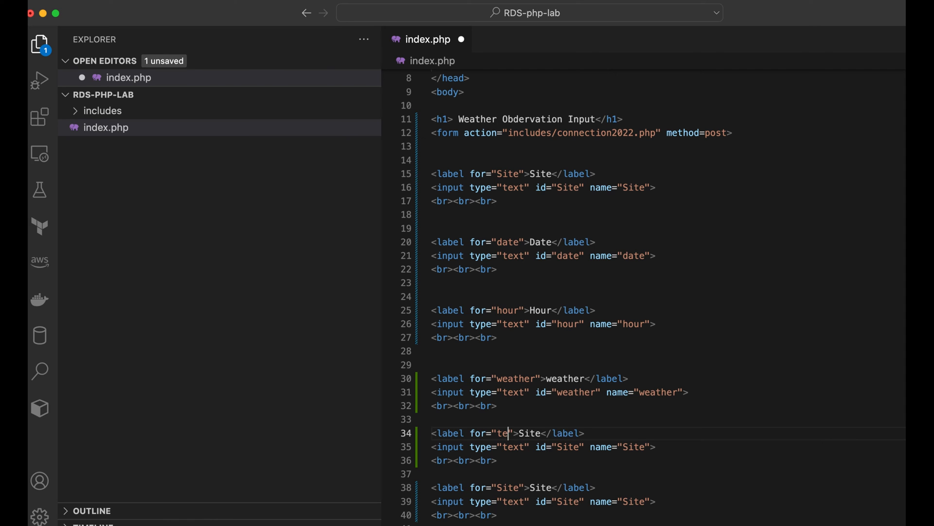
{"action": "type", "text": "mpe"}
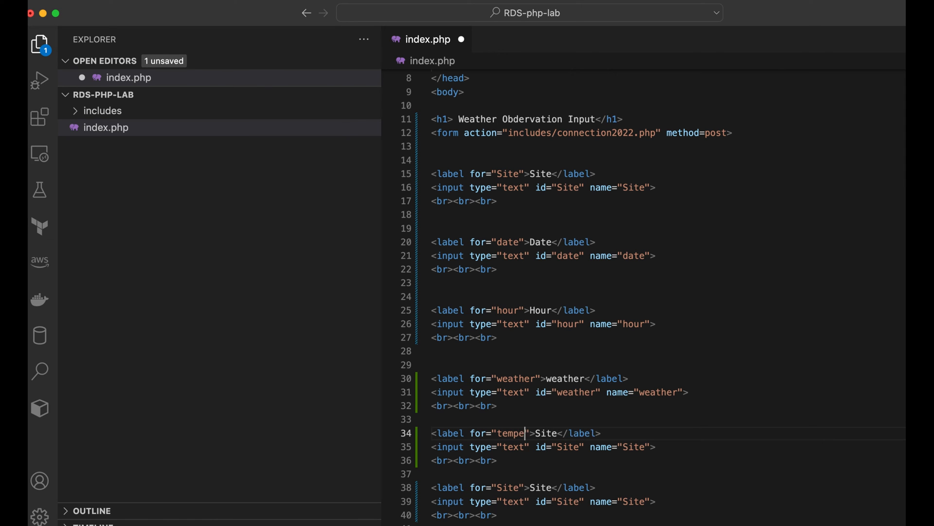
{"action": "type", "text": "rature"}
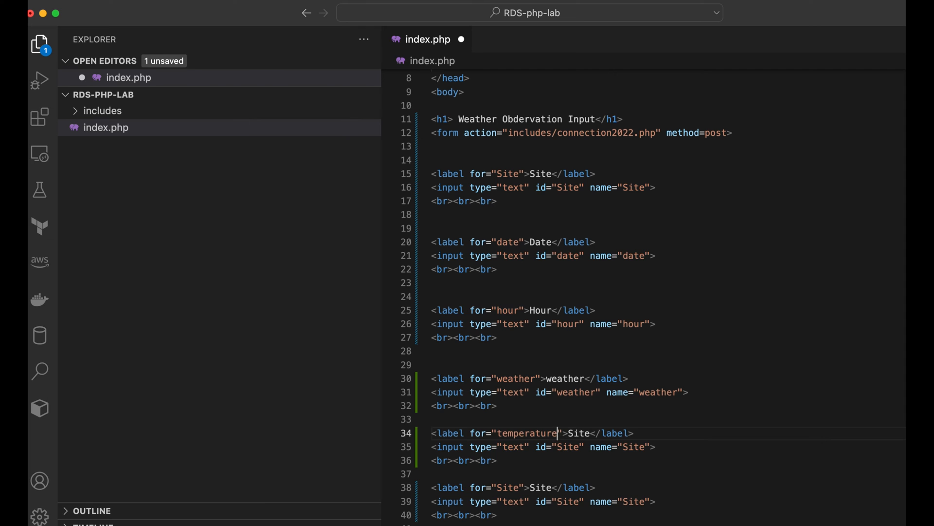
{"action": "key", "text": "Backspace"}
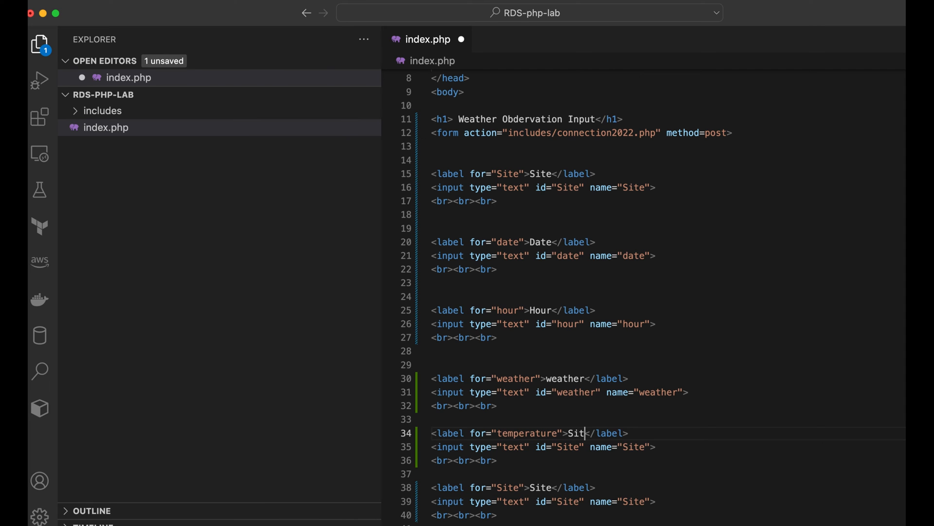
{"action": "type", "text": "tem"}
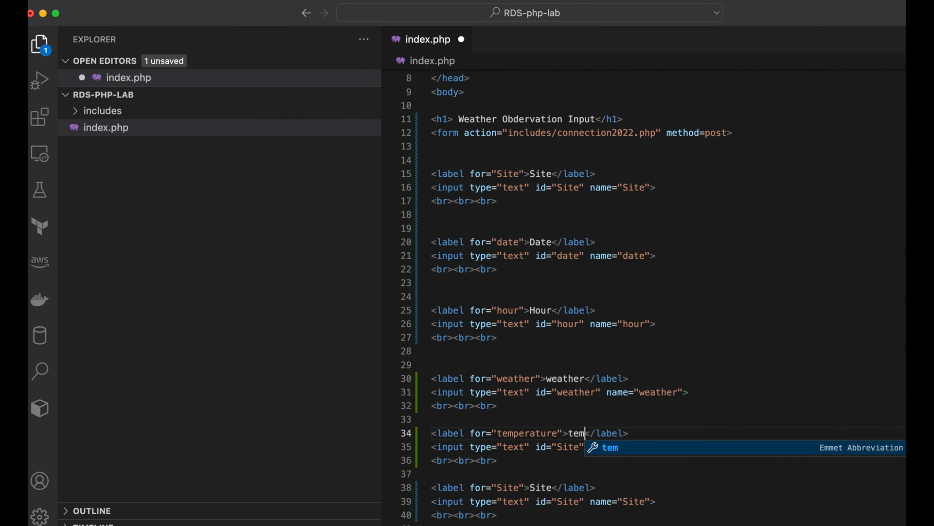
{"action": "type", "text": "perature"}
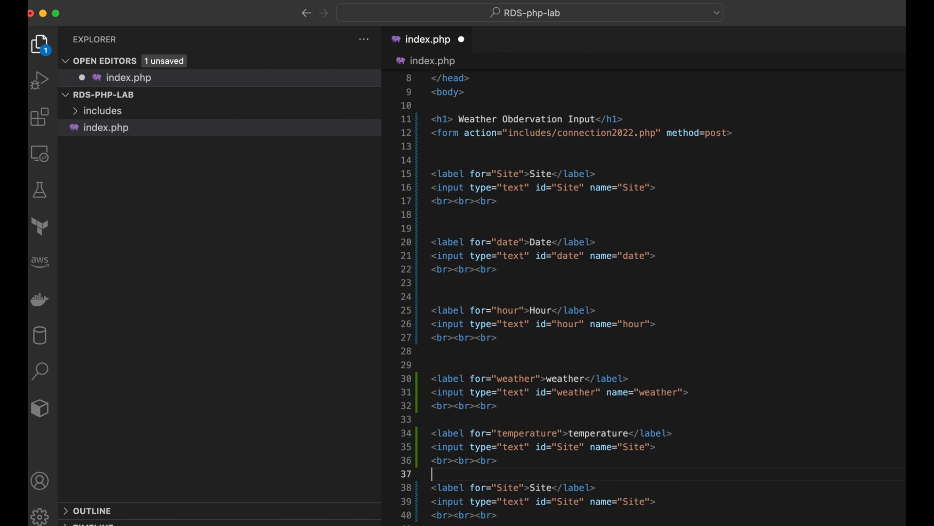
Set the fifth block's input id and name to temperature
{"action": "left_click", "coordinate": [581, 447]}
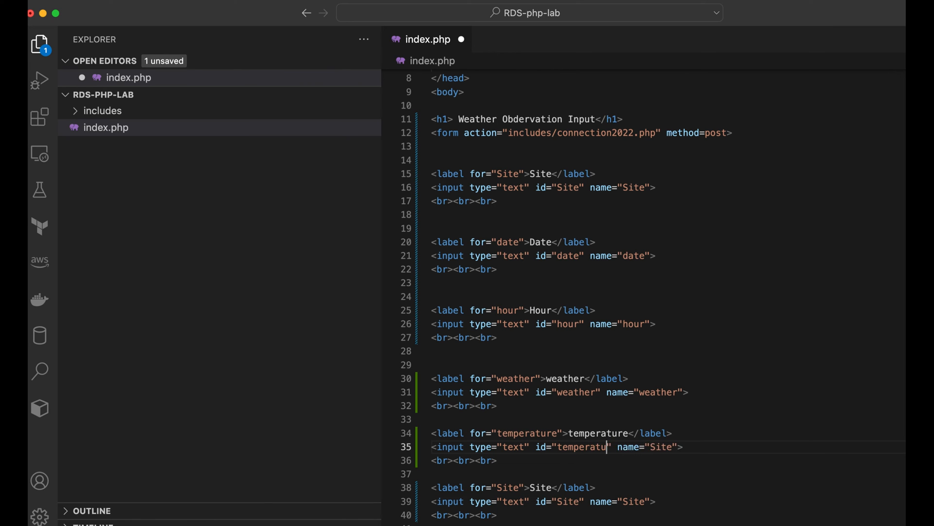
{"action": "type", "text": "re"}
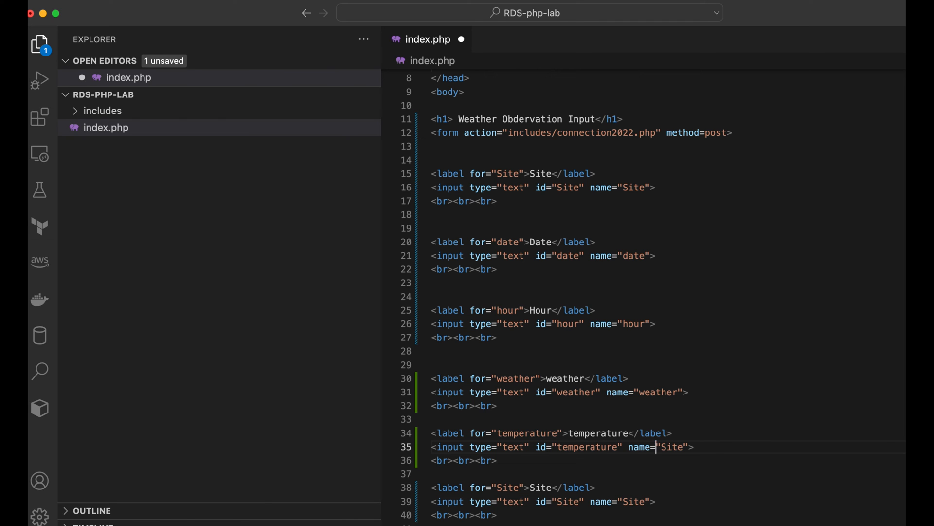
{"action": "key", "text": "Backspace"}
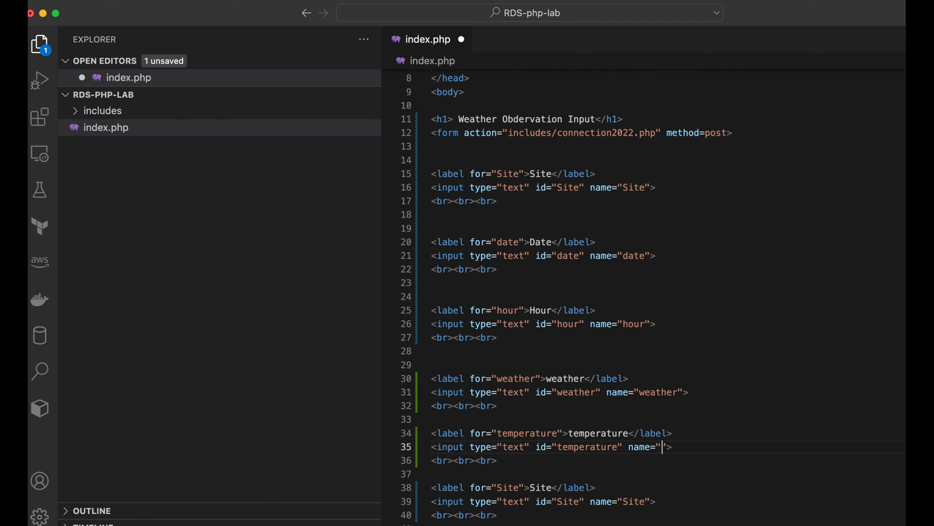
{"action": "type", "text": "tempera"}
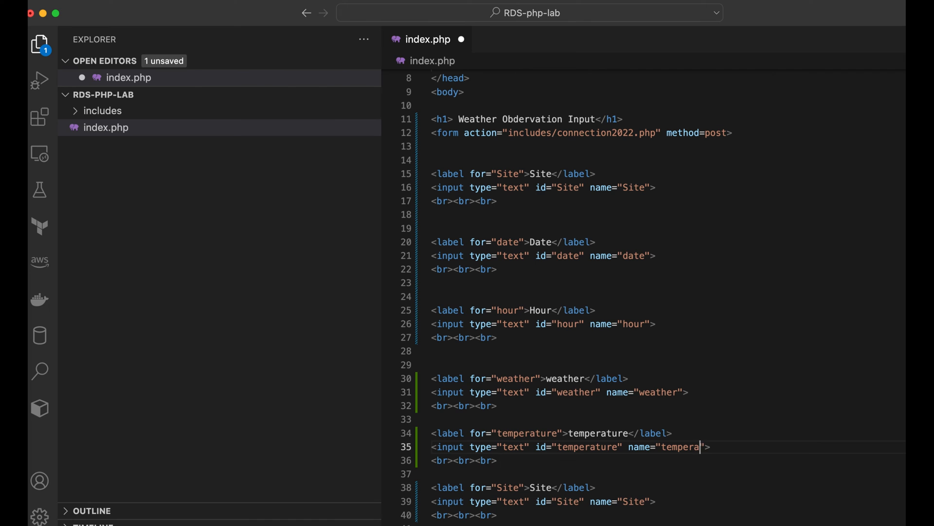
{"action": "type", "text": "ture"}
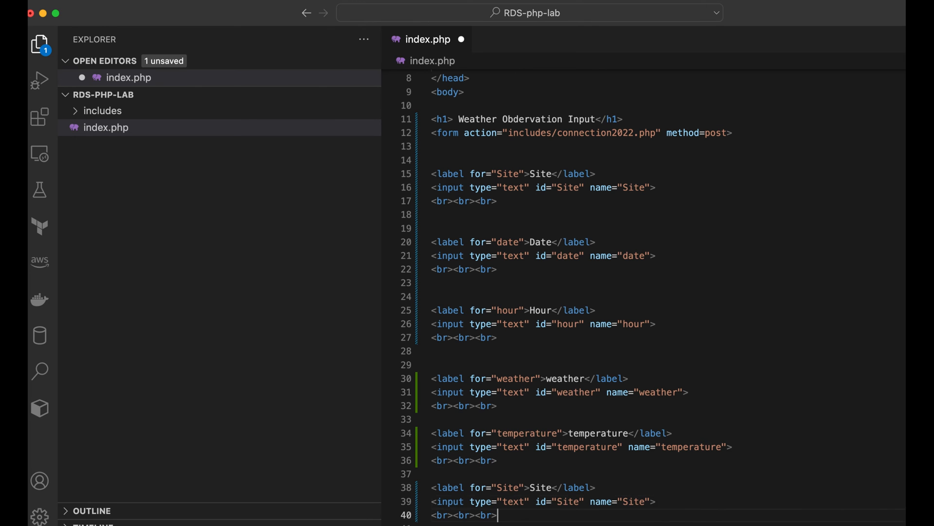
Rename the last block's for, label text, id and name from Site to windspeed
{"action": "key", "text": "enter"}
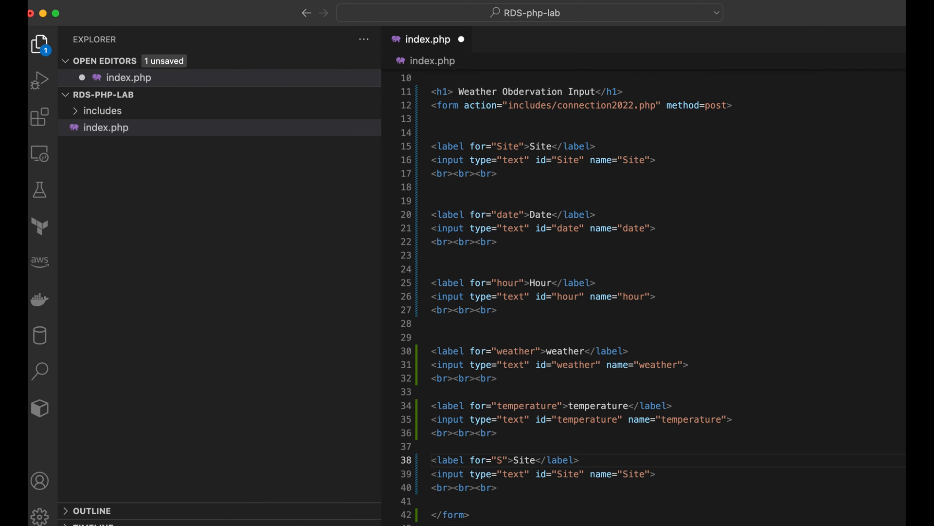
{"action": "type", "text": "w"}
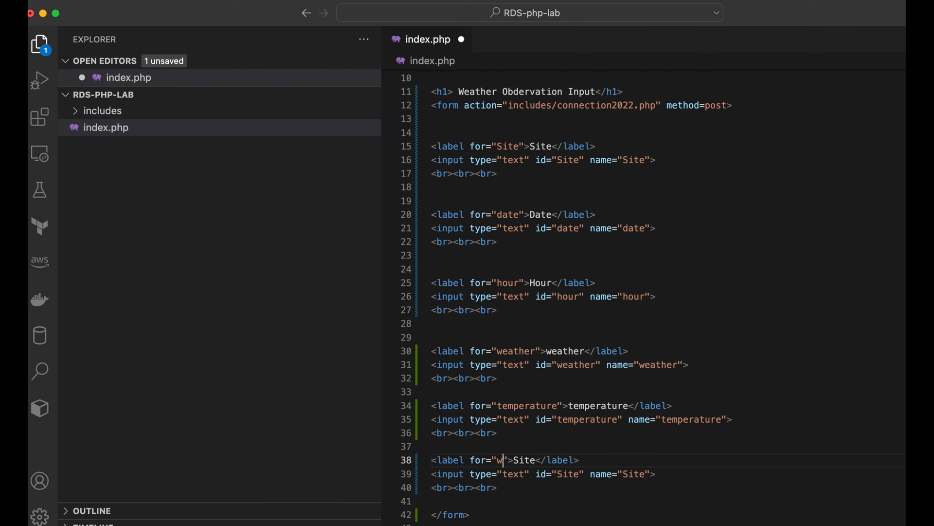
{"action": "type", "text": "indspeed"}
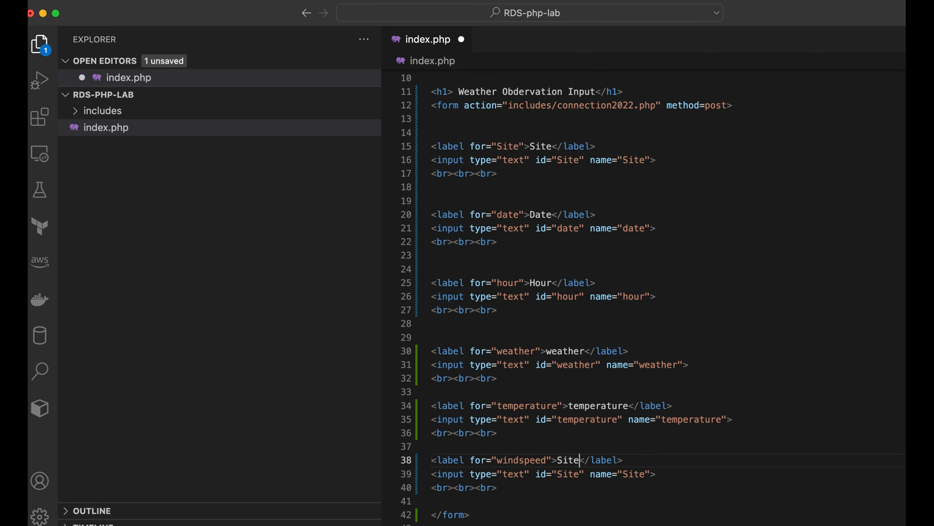
{"action": "type", "text": "winds"}
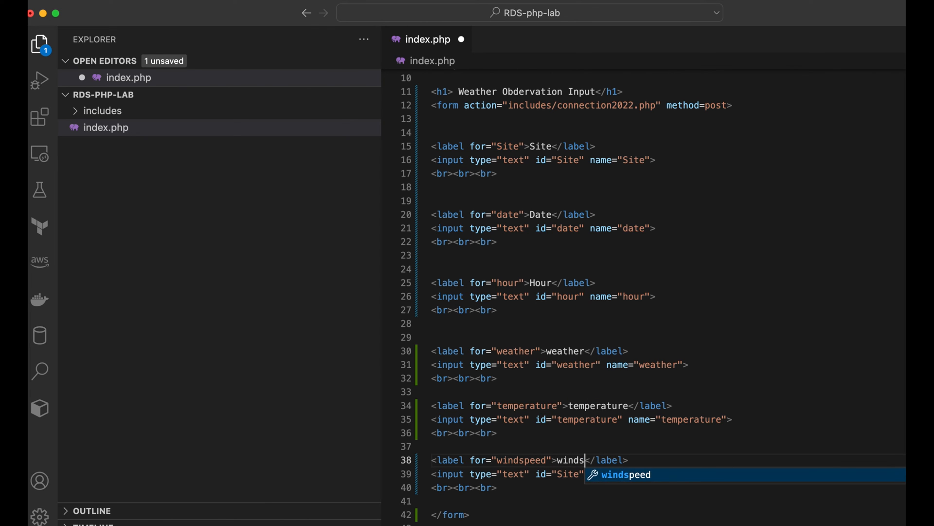
{"action": "key", "text": "Tab"}
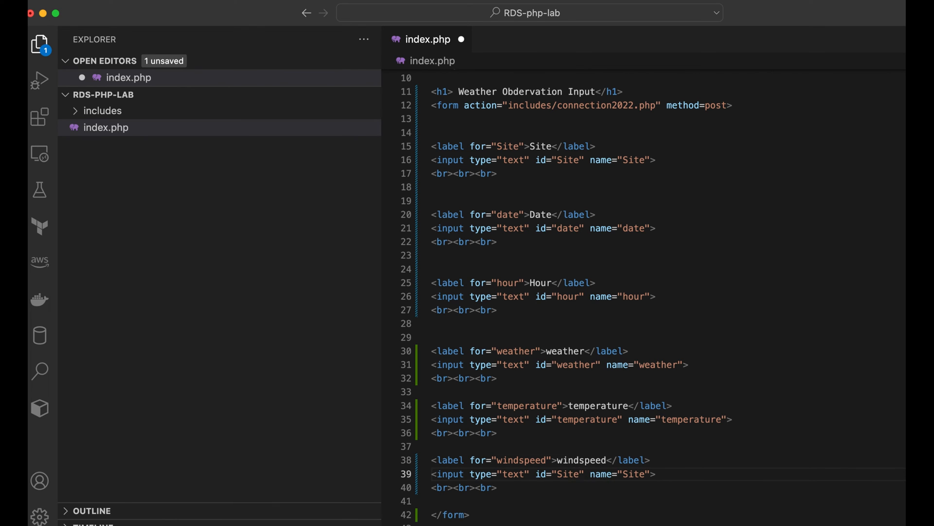
{"action": "type", "text": "win"}
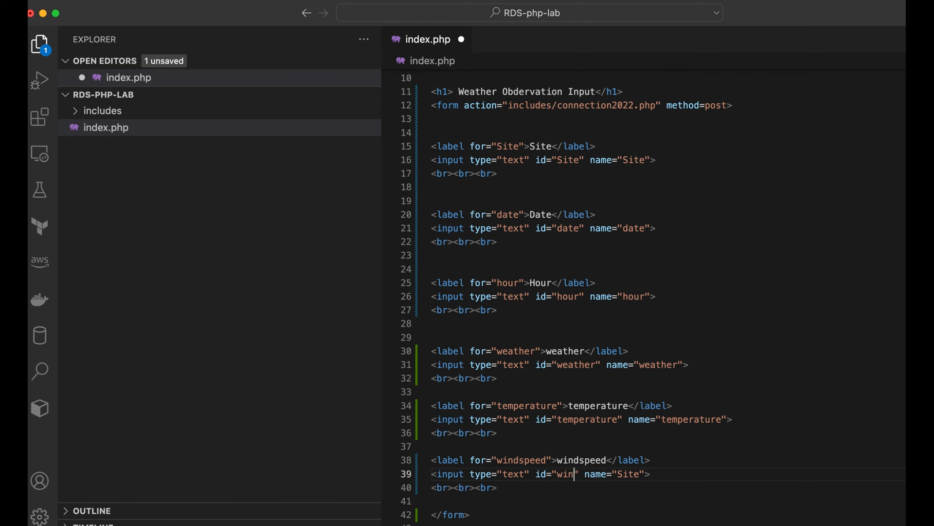
{"action": "type", "text": "dspeed"}
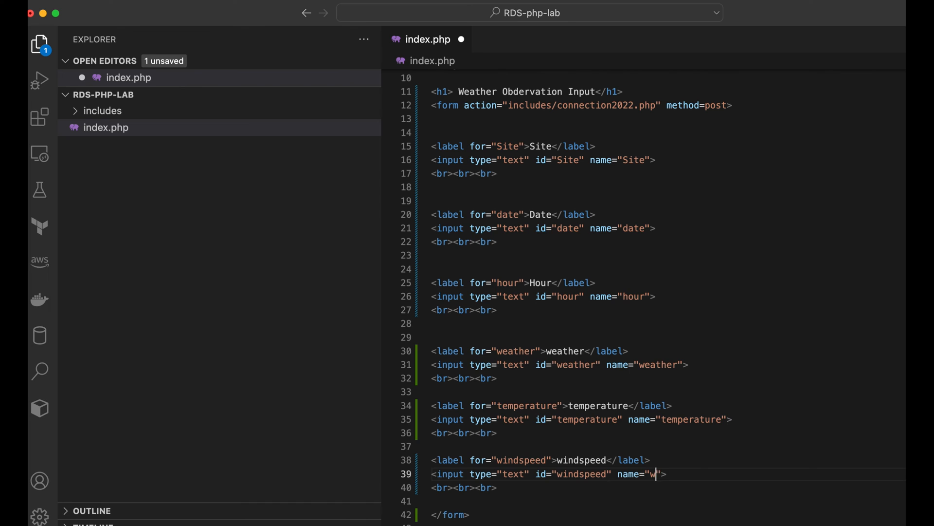
{"action": "type", "text": "indspeed"}
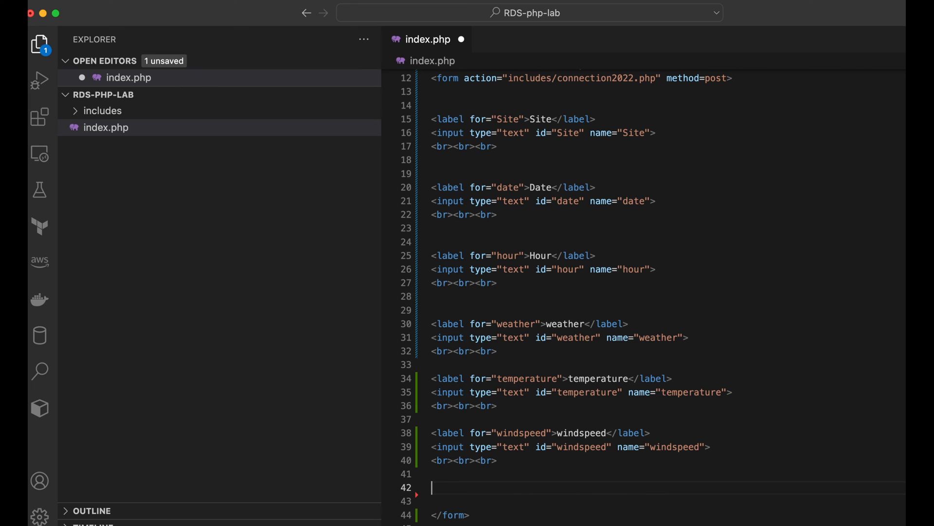
Insert <button>Send</button> before </form> and save index.php
{"action": "type", "text": "<b"}
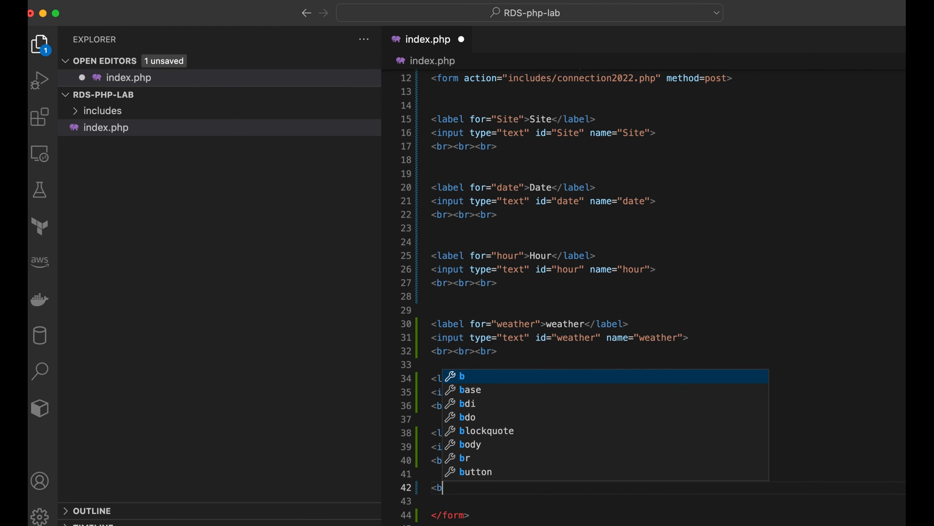
{"action": "type", "text": "utton>"}
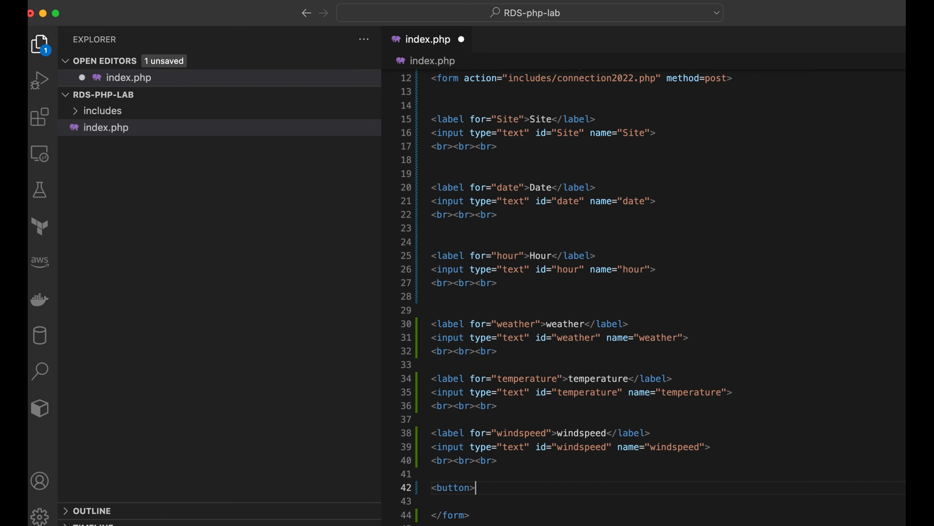
{"action": "type", "text": "S"}
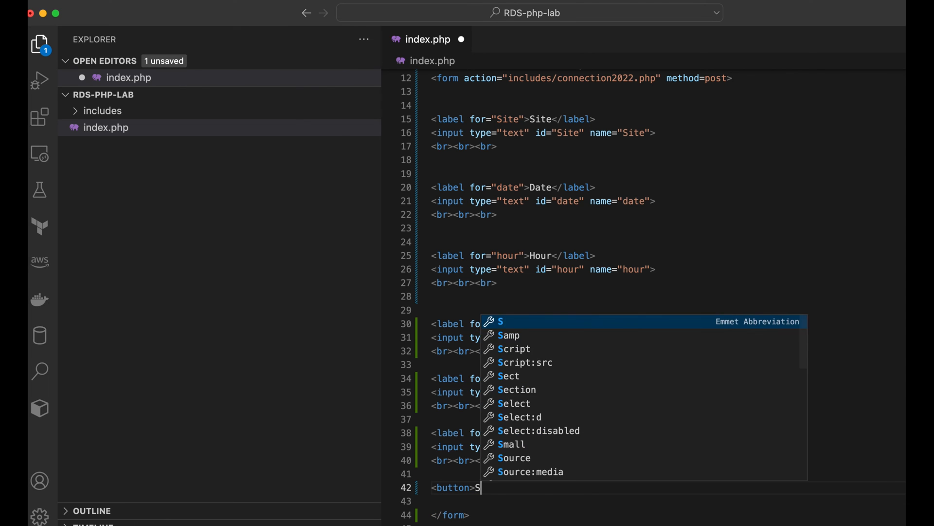
{"action": "type", "text": "end"}
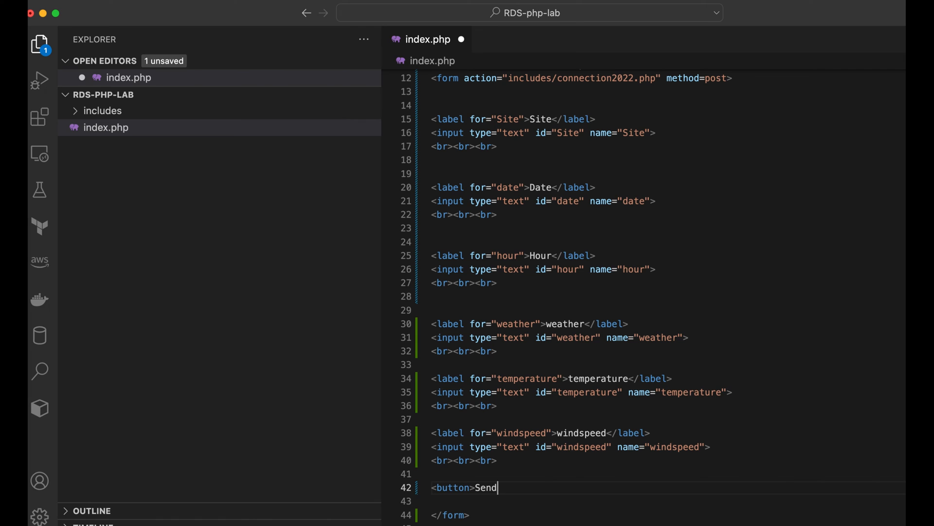
{"action": "type", "text": "</butt"}
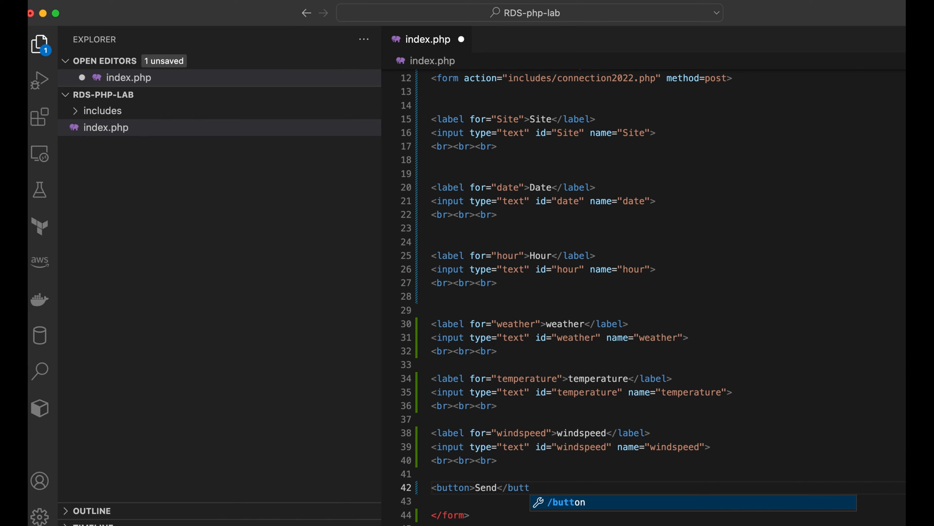
{"action": "key", "text": "Tab"}
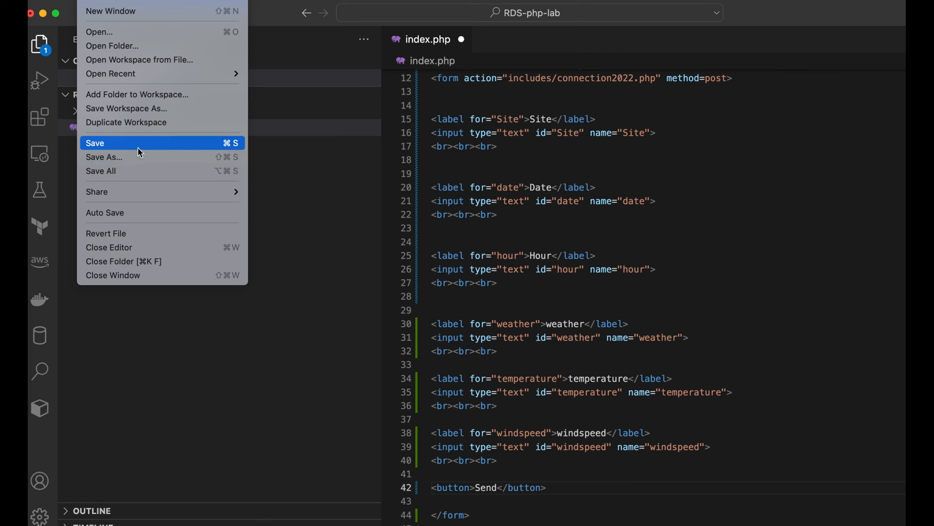
{"action": "left_click", "coordinate": [95, 142]}
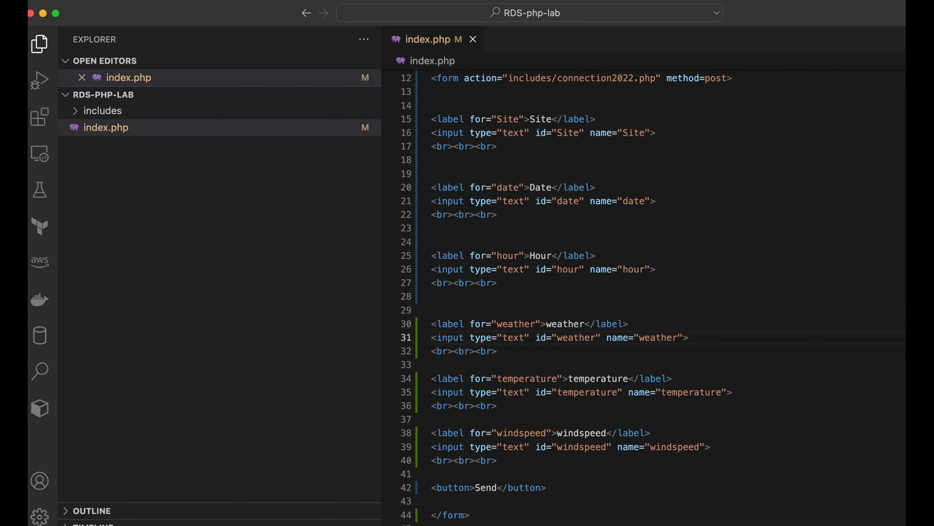
{"action": "left_click", "coordinate": [435, 241]}
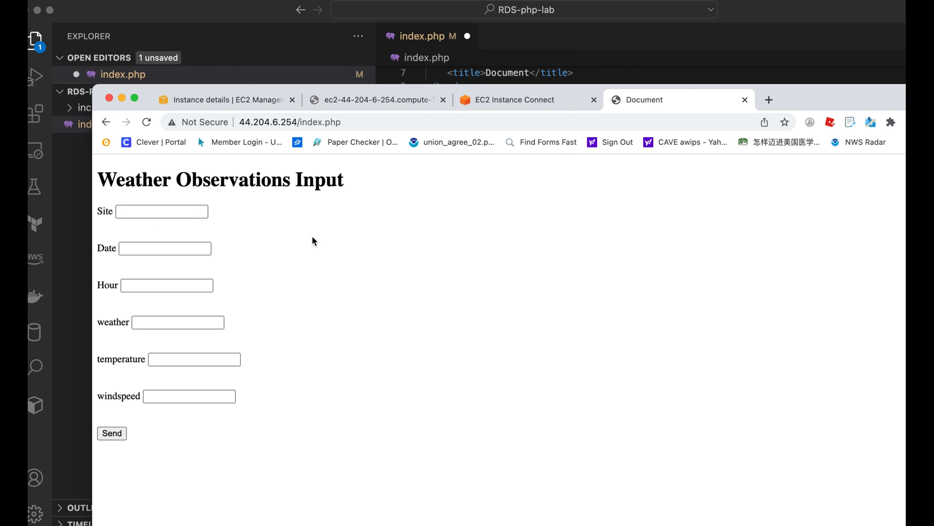
Enter site Cleveland, date 120242022 and hour 15 in the weather form
{"action": "type", "text": "C"}
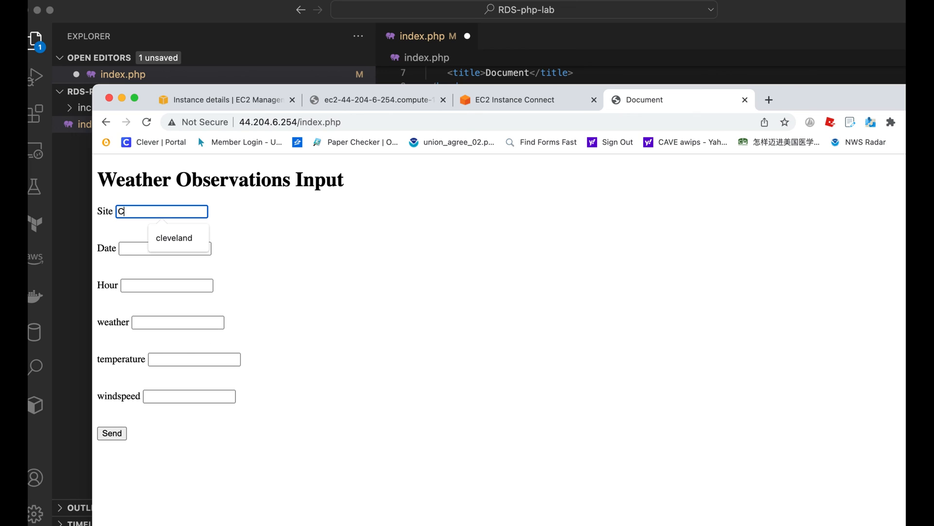
{"action": "type", "text": "leveland"}
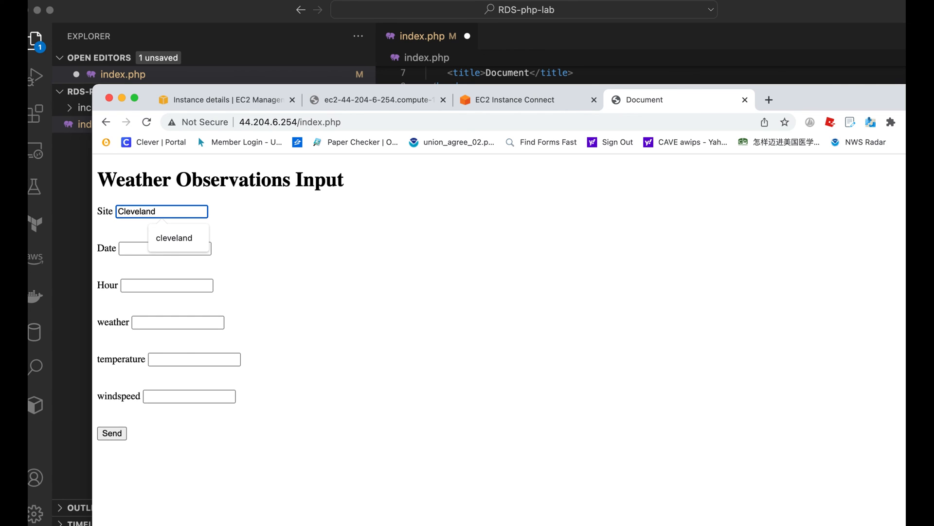
{"action": "left_click", "coordinate": [165, 248]}
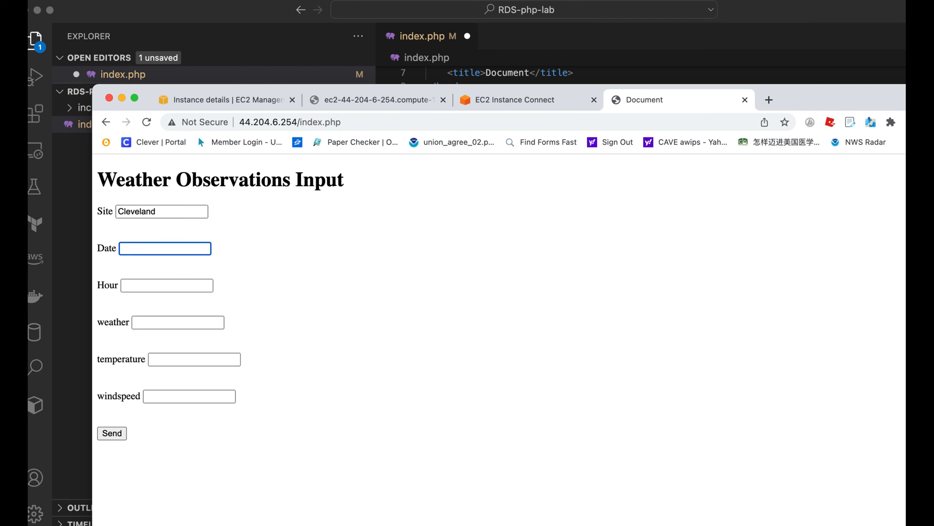
{"action": "type", "text": "120242022"}
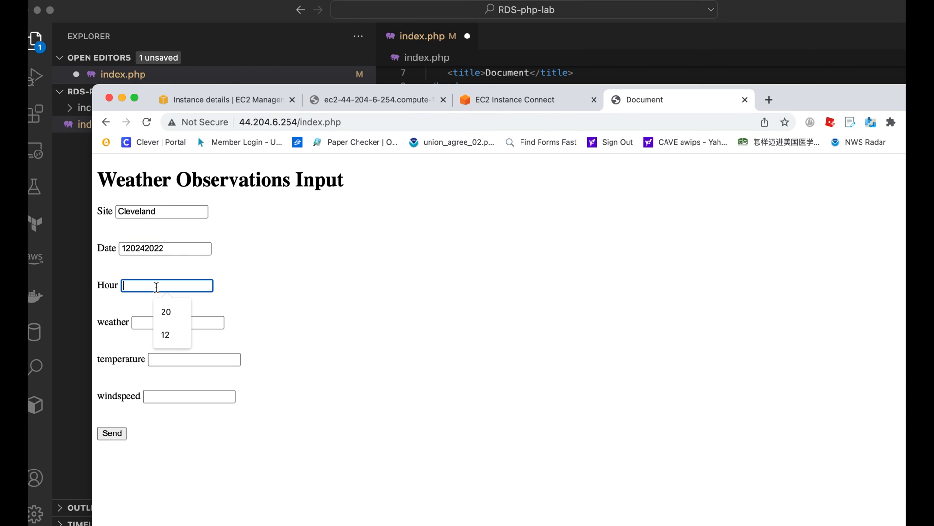
{"action": "type", "text": "15"}
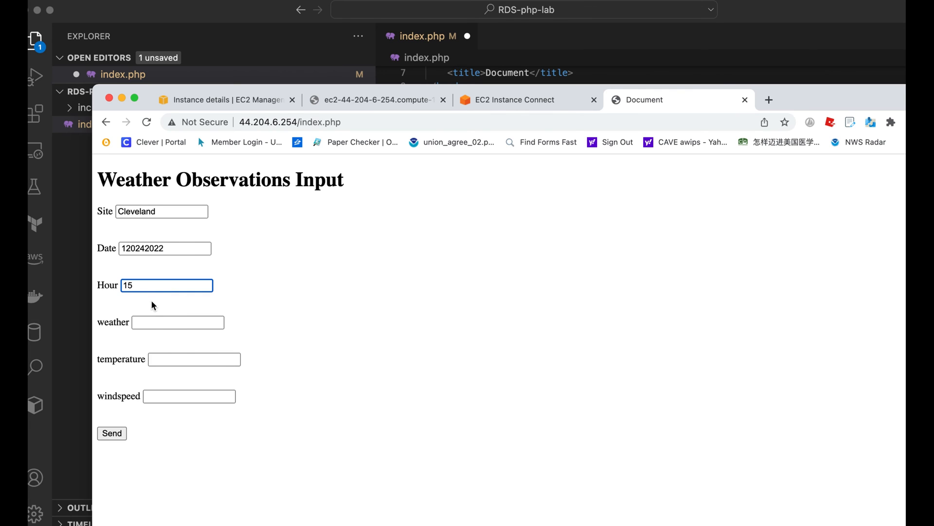
Enter weather sunny, temperature 20 and windspeed 13
{"action": "type", "text": "sunn"}
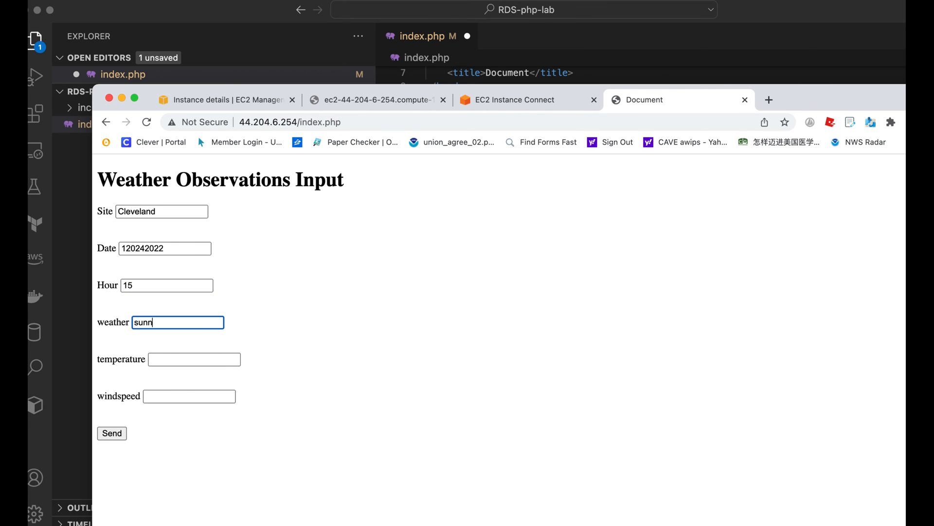
{"action": "left_click", "coordinate": [193, 359]}
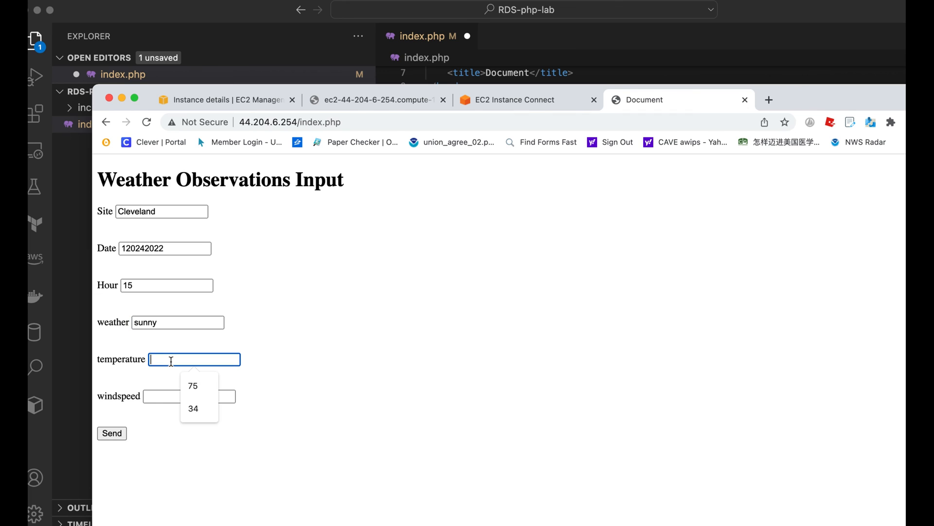
{"action": "type", "text": "20"}
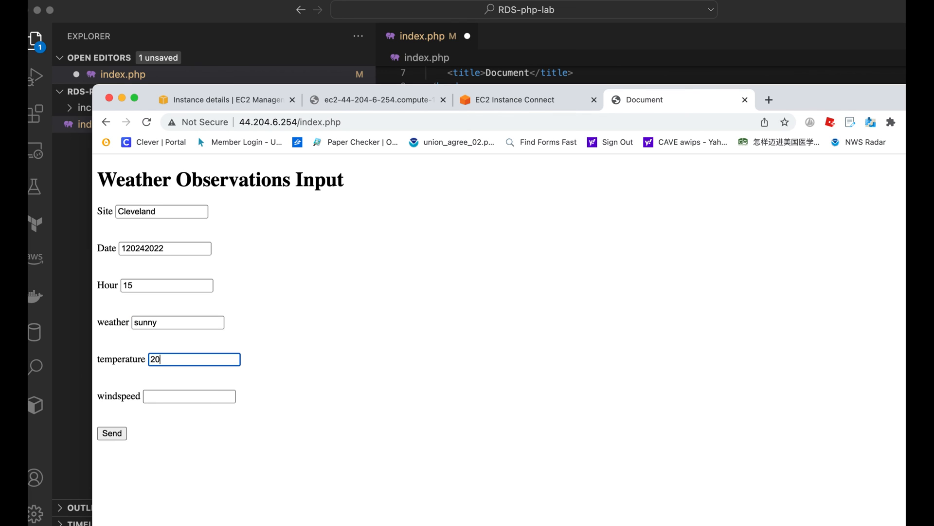
{"action": "type", "text": "13"}
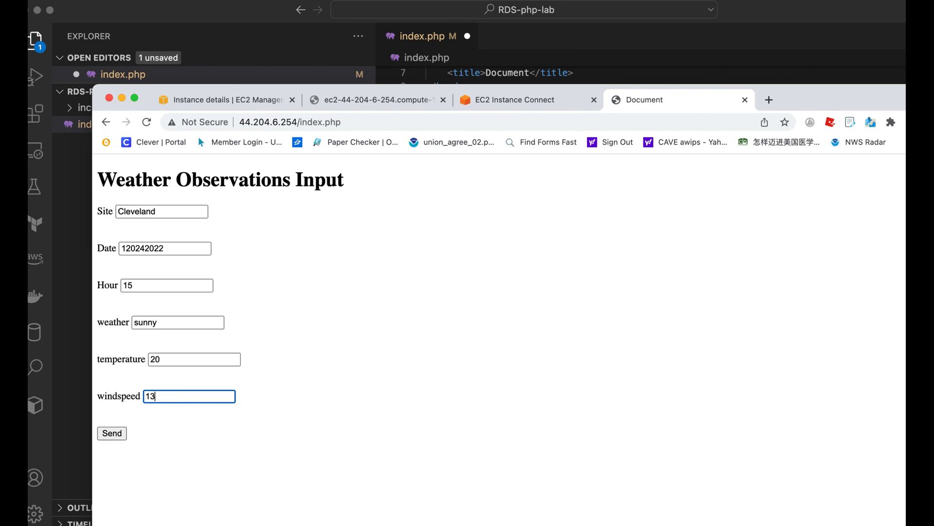
{"action": "mouse_move", "coordinate": [233, 402]}
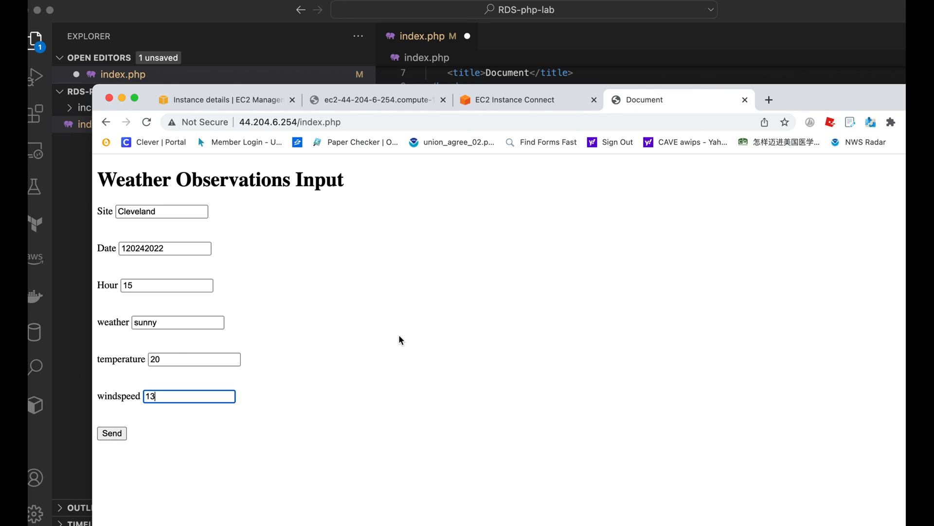
{"action": "mouse_move", "coordinate": [717, 179]}
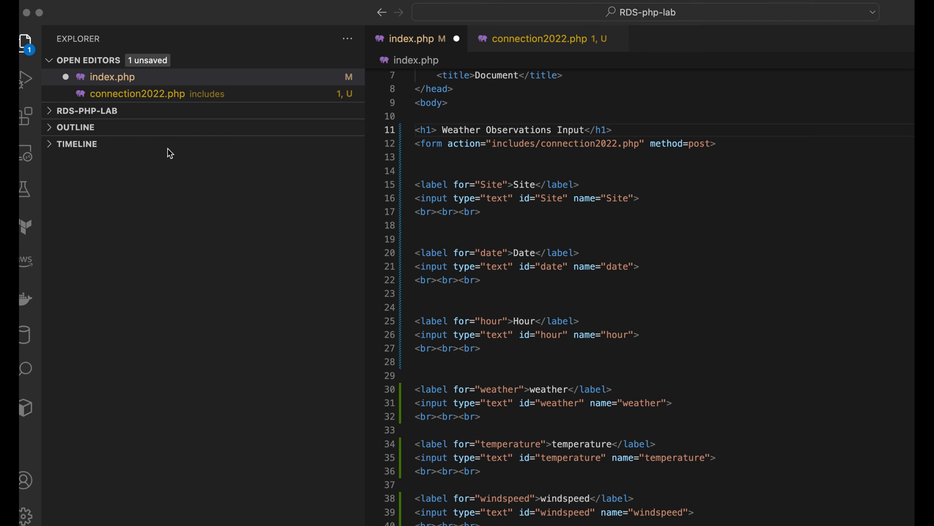
{"action": "mouse_move", "coordinate": [69, 135]}
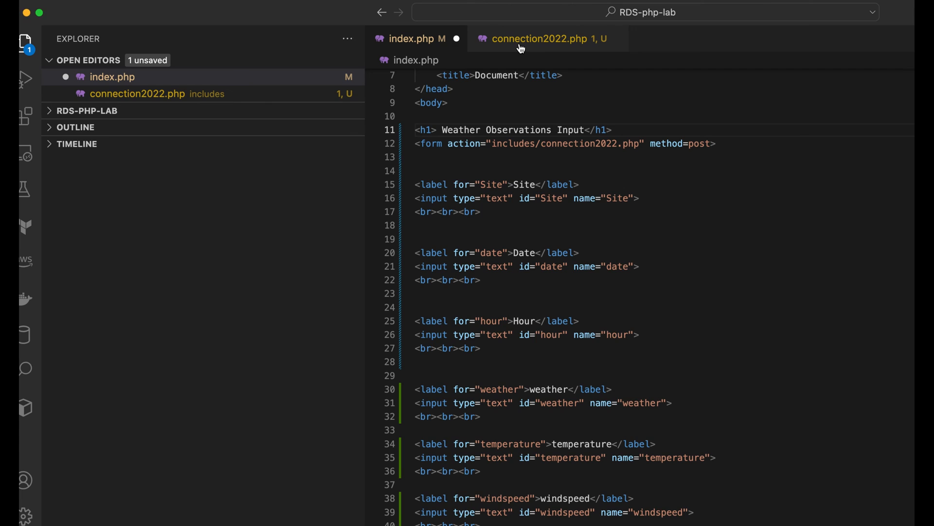
In connection2022.php add '// Filter check' and '// connect to database' comments above their blocks
{"action": "left_click", "coordinate": [539, 38]}
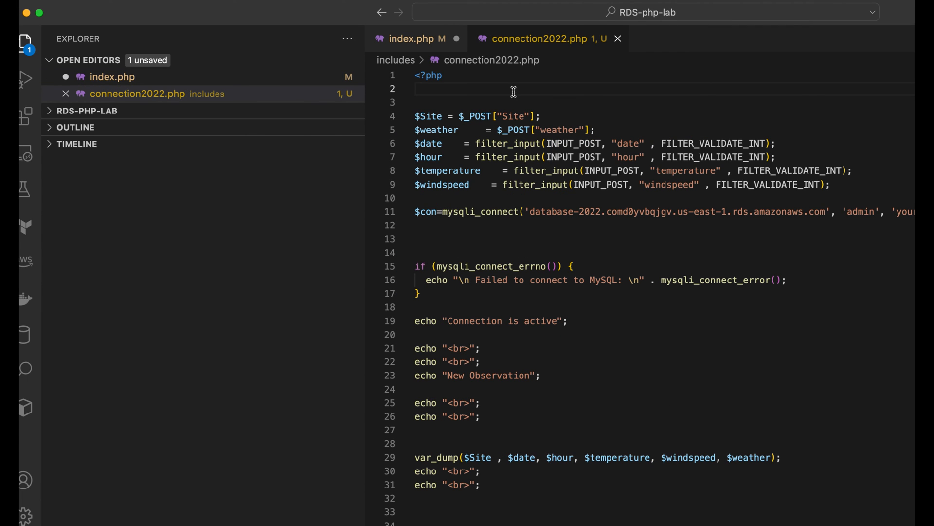
{"action": "mouse_move", "coordinate": [502, 129]}
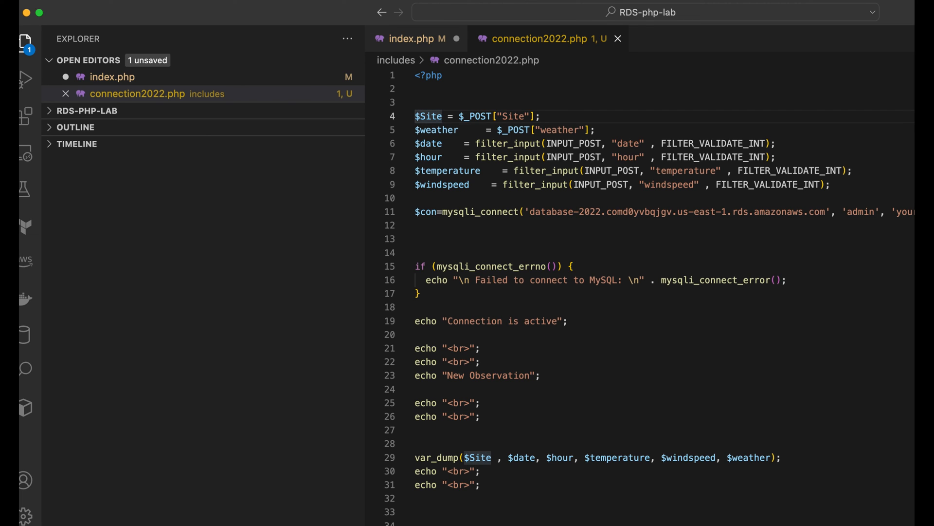
{"action": "left_click", "coordinate": [415, 116]}
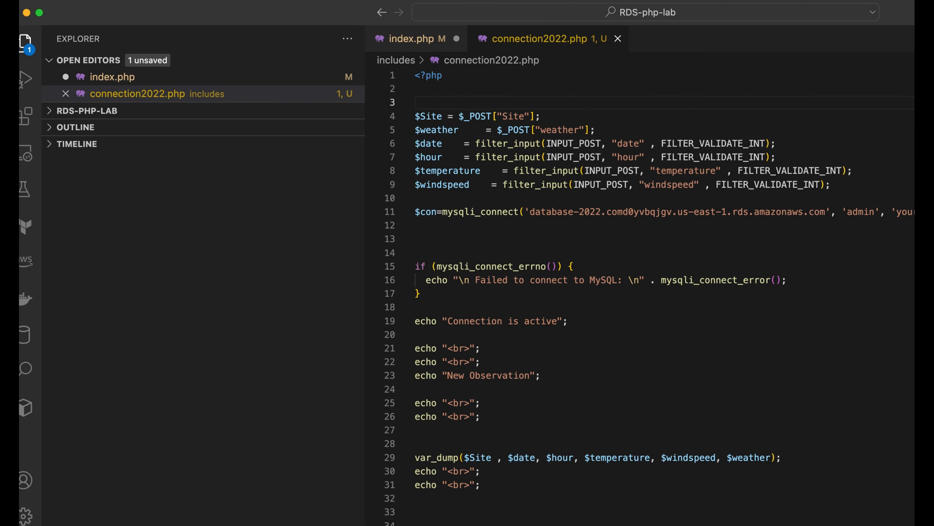
{"action": "type", "text": "//"}
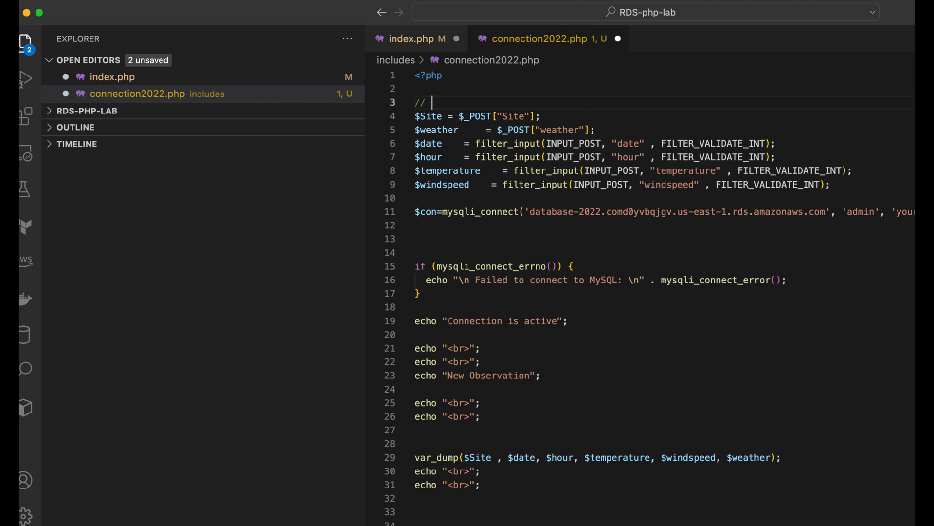
{"action": "type", "text": "Filter check"}
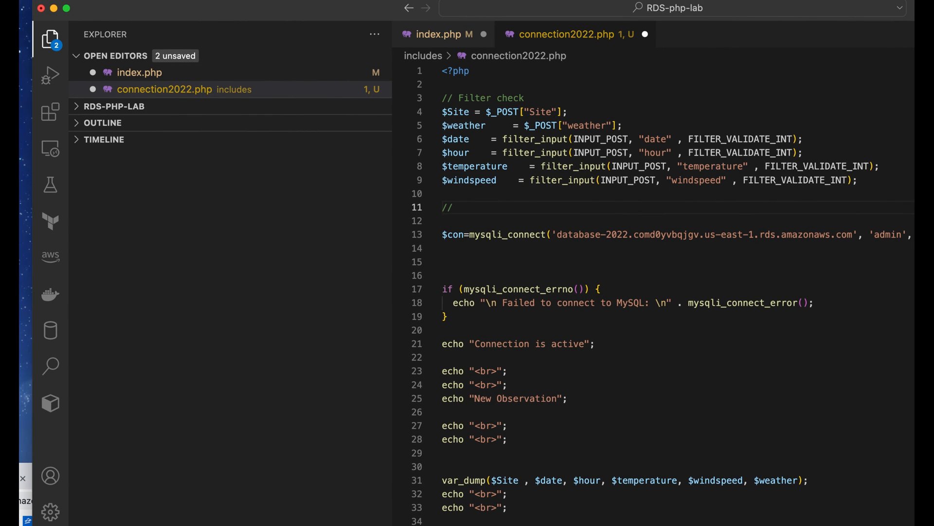
{"action": "type", "text": "connect to database"}
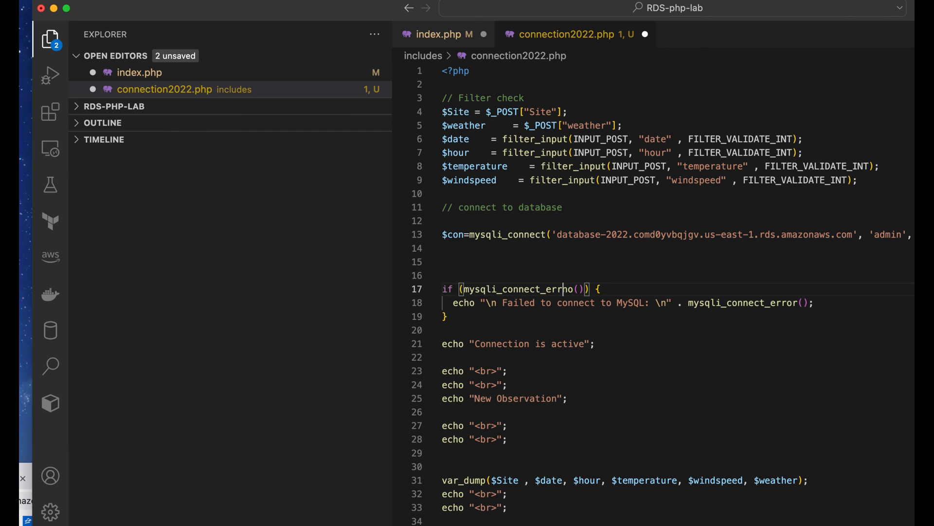
Add a '// New data string' comment above the INSERT query block
{"action": "left_click", "coordinate": [443, 330]}
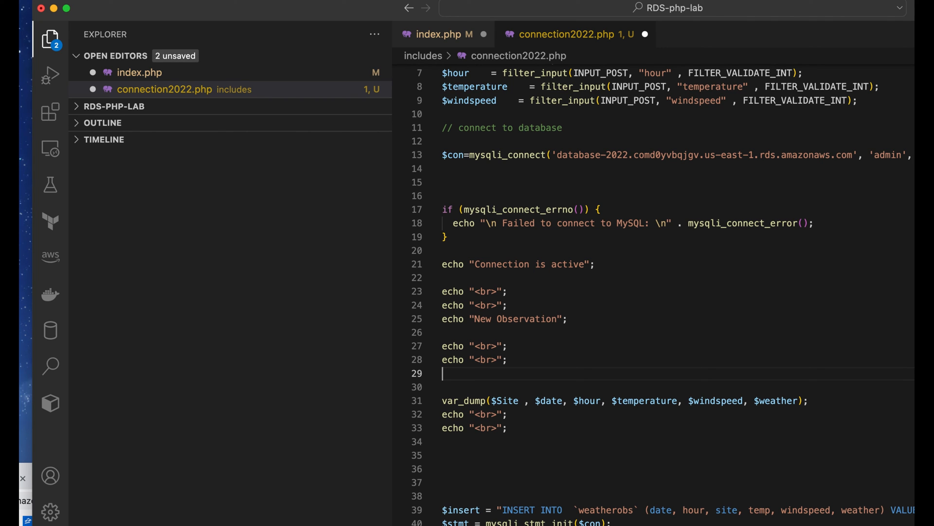
{"action": "mouse_move", "coordinate": [341, 11]}
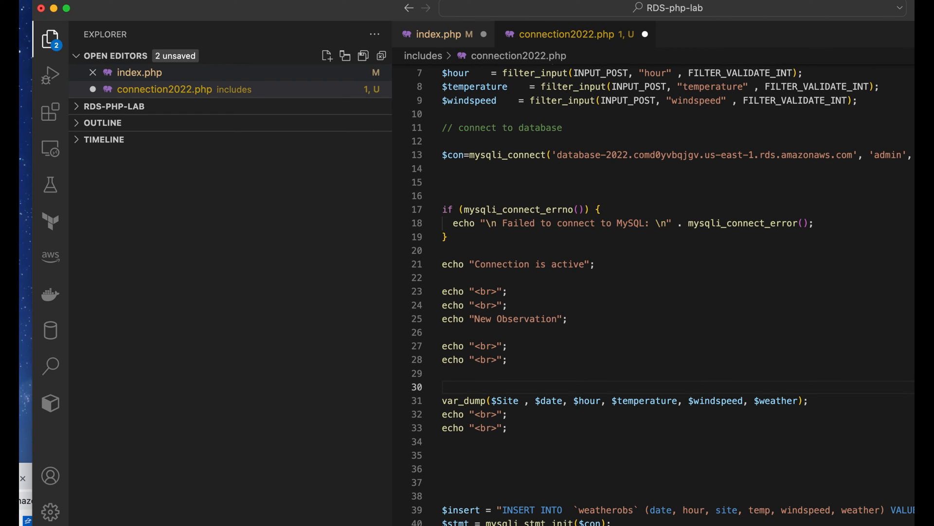
{"action": "type", "text": "// New data"}
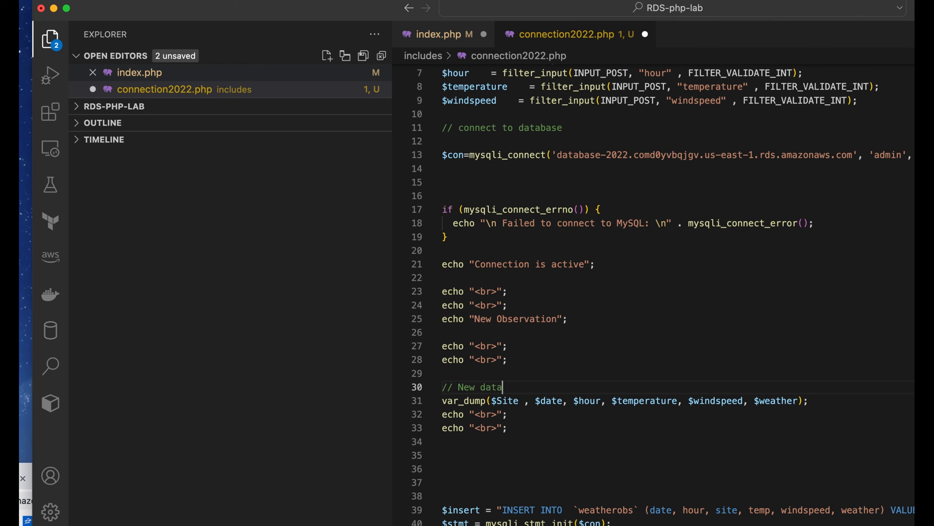
{"action": "type", "text": "string"}
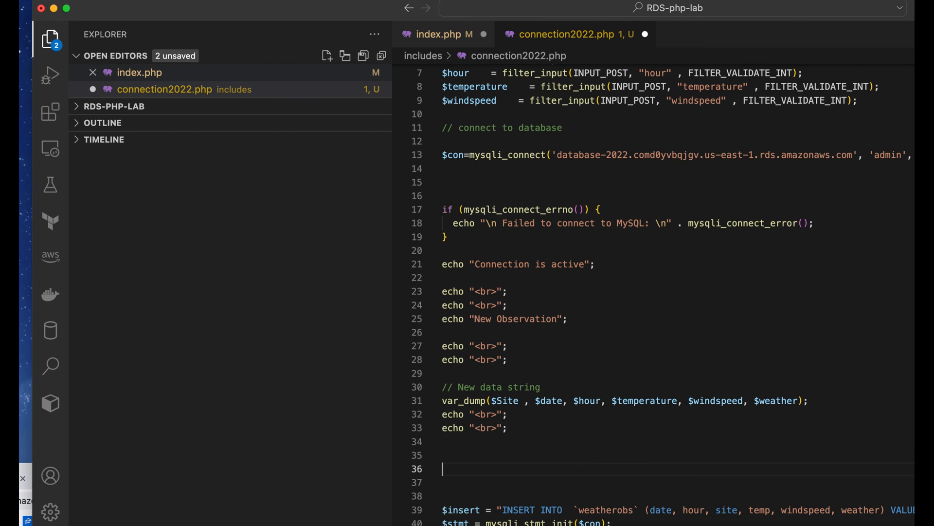
Move the VALUES clause to its own line and add a '// Binding' comment above bind_param
{"action": "scroll", "scroll_direction": "down", "scroll_amount": 3}
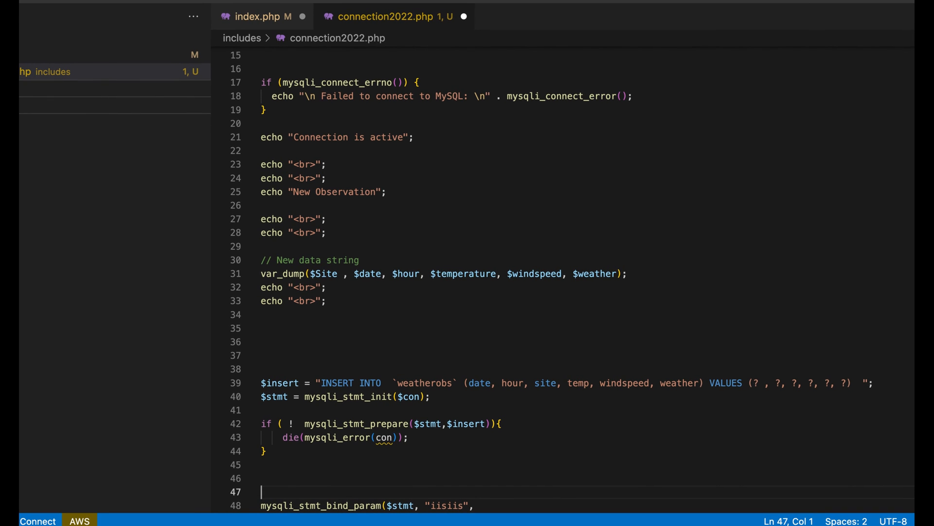
{"action": "left_click", "coordinate": [709, 382]}
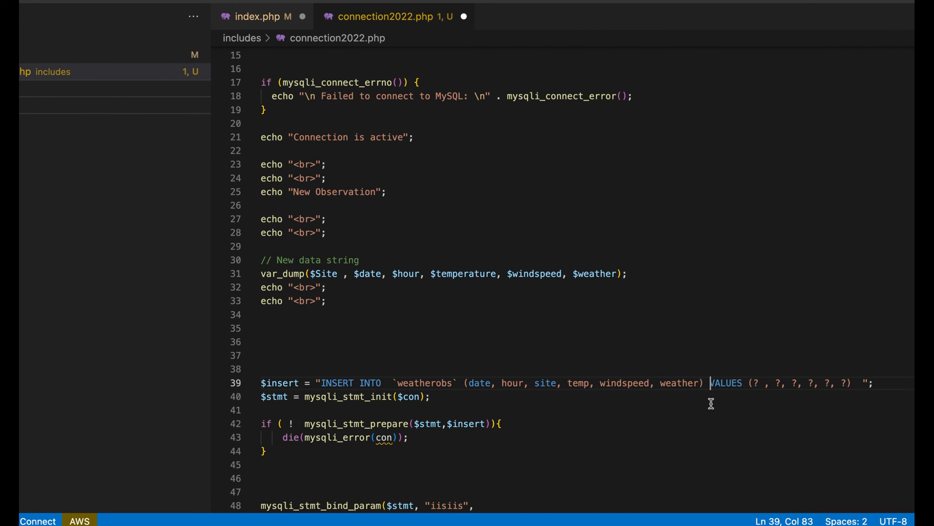
{"action": "key", "text": "Enter"}
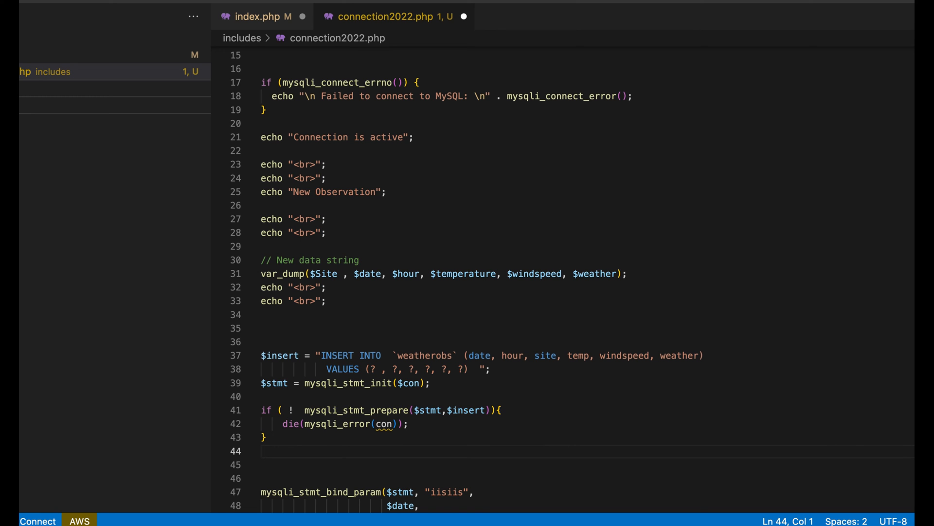
{"action": "key", "text": "enter"}
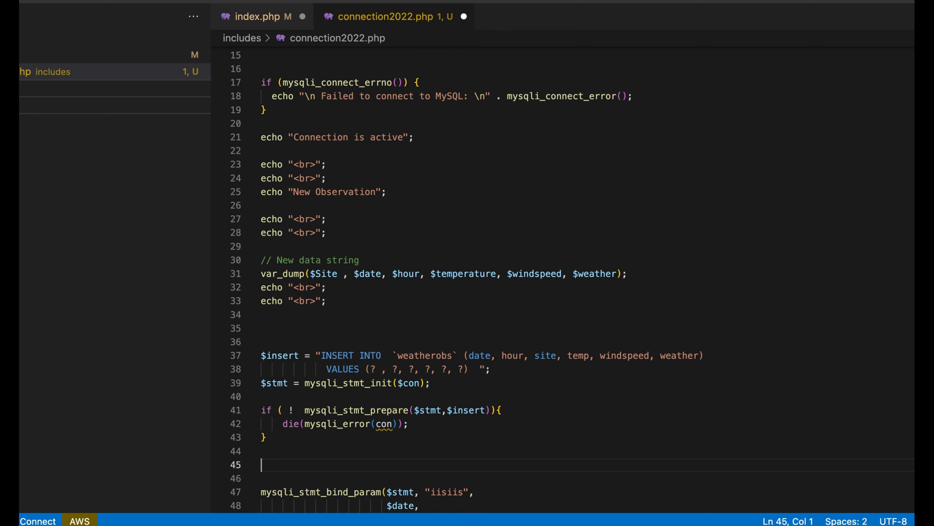
{"action": "scroll", "scroll_direction": "down", "scroll_amount": 3}
{"action": "type", "text": "//"}
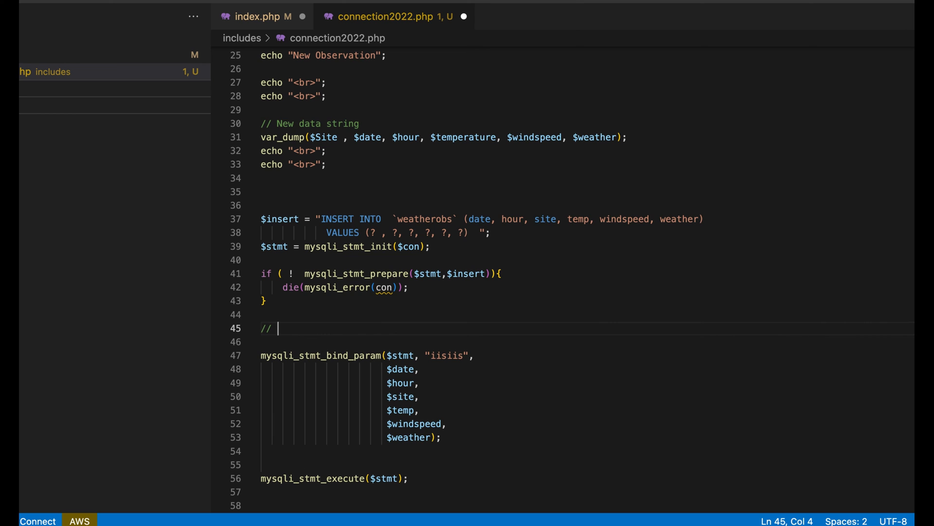
{"action": "type", "text": "B"}
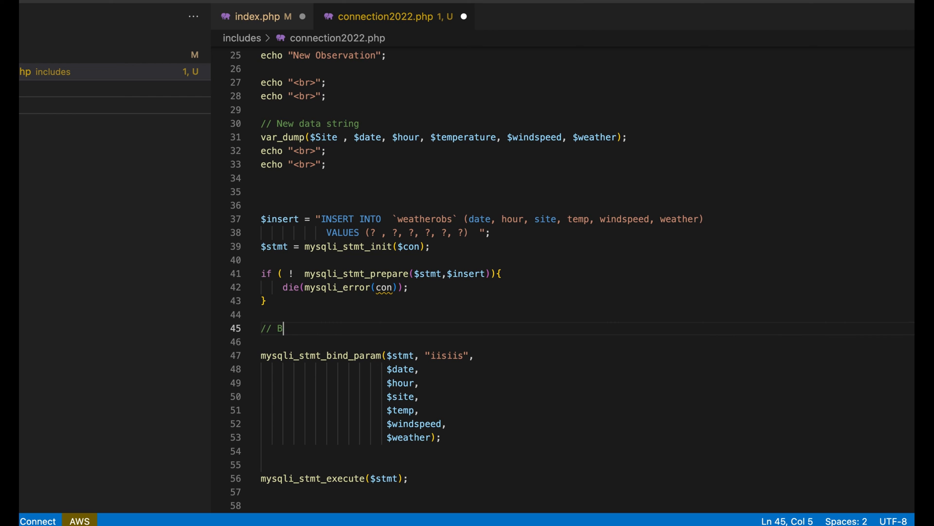
{"action": "type", "text": "inding"}
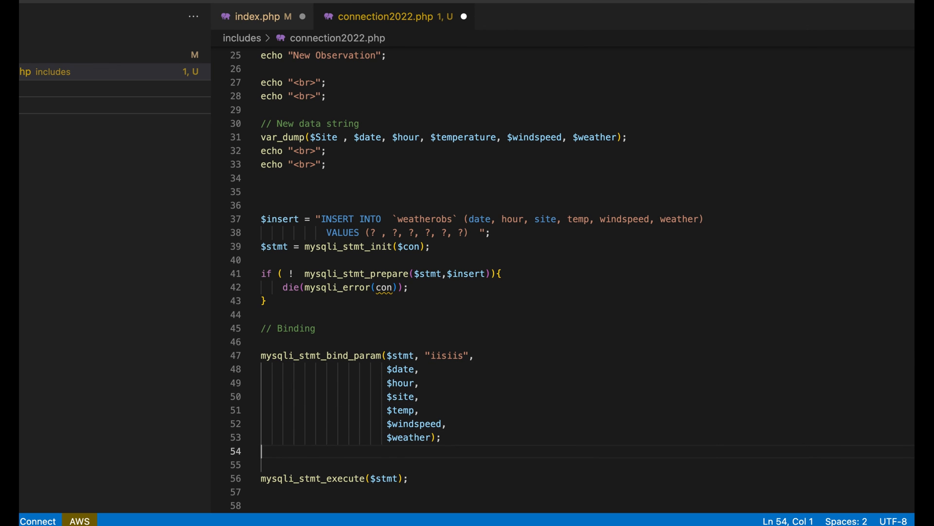
Add blank lines and an '// ingest data' comment above mysqli_stmt_execute
{"action": "scroll", "scroll_direction": "down", "scroll_amount": 3}
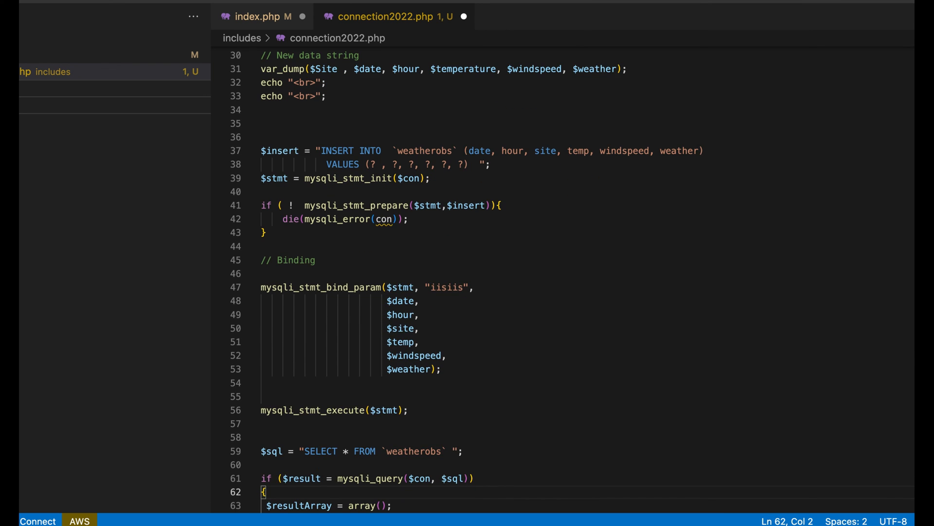
{"action": "left_click", "coordinate": [314, 410]}
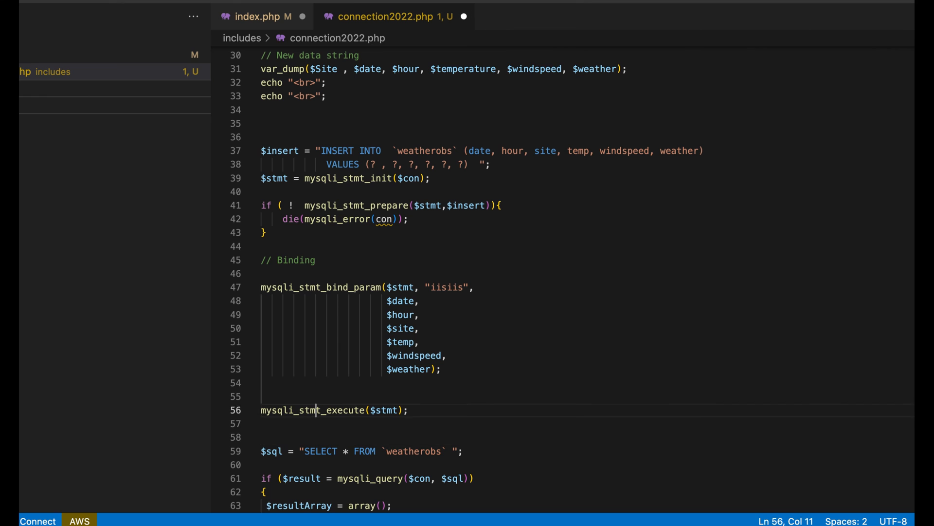
{"action": "key", "text": "Enter"}
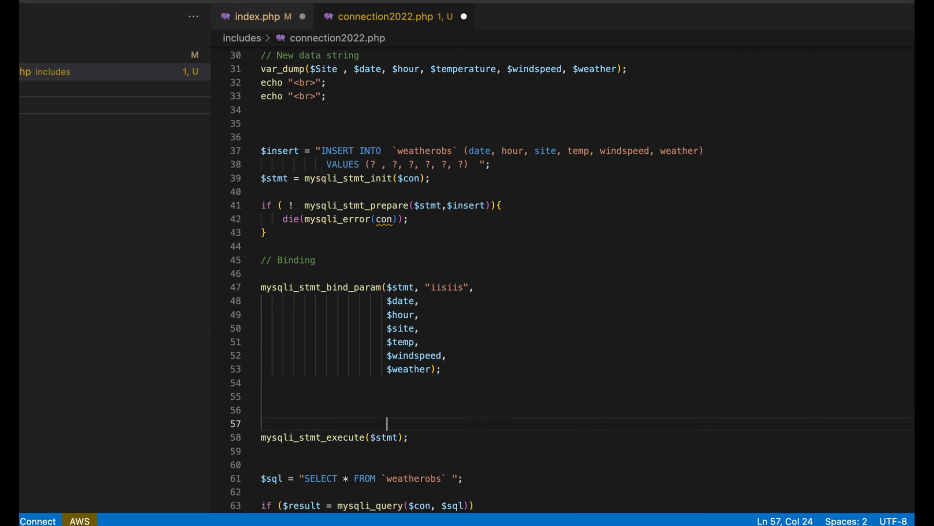
{"action": "key", "text": "Left"}
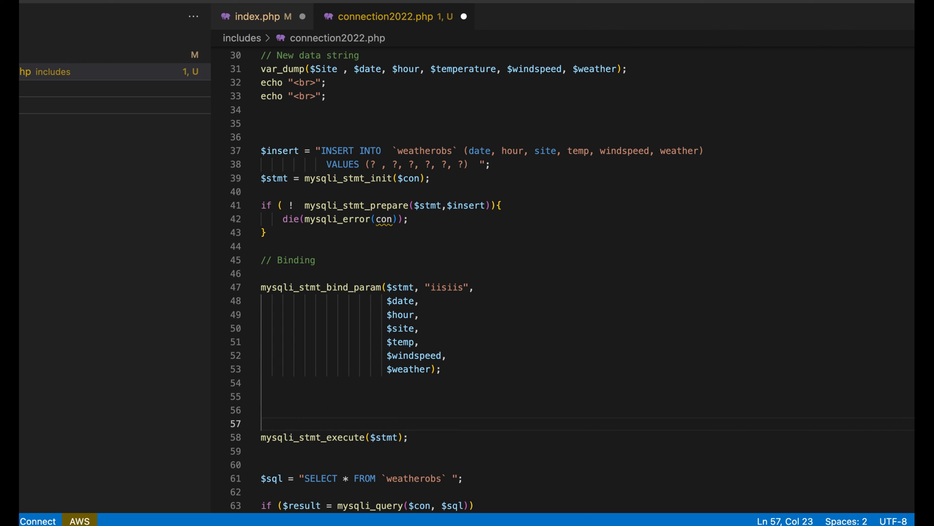
{"action": "left_click", "coordinate": [342, 423]}
{"action": "type", "text": "//"}
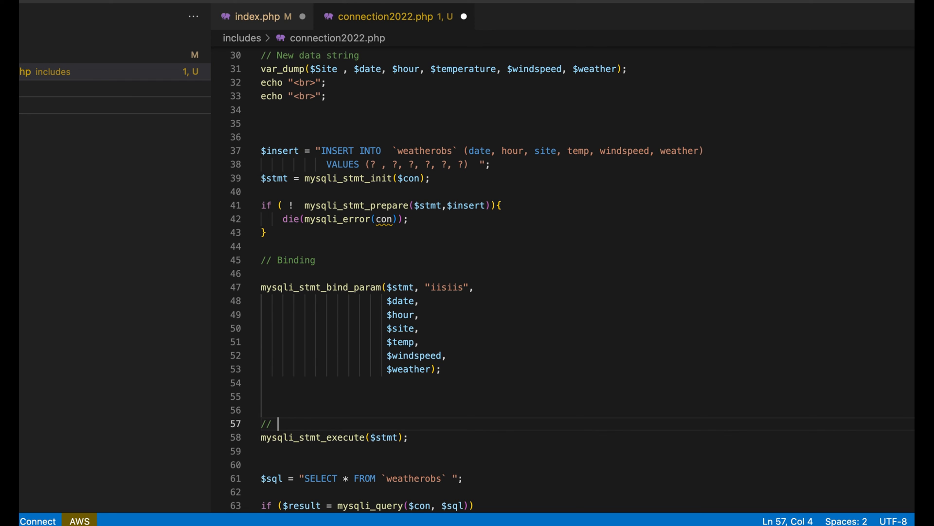
{"action": "type", "text": "i"}
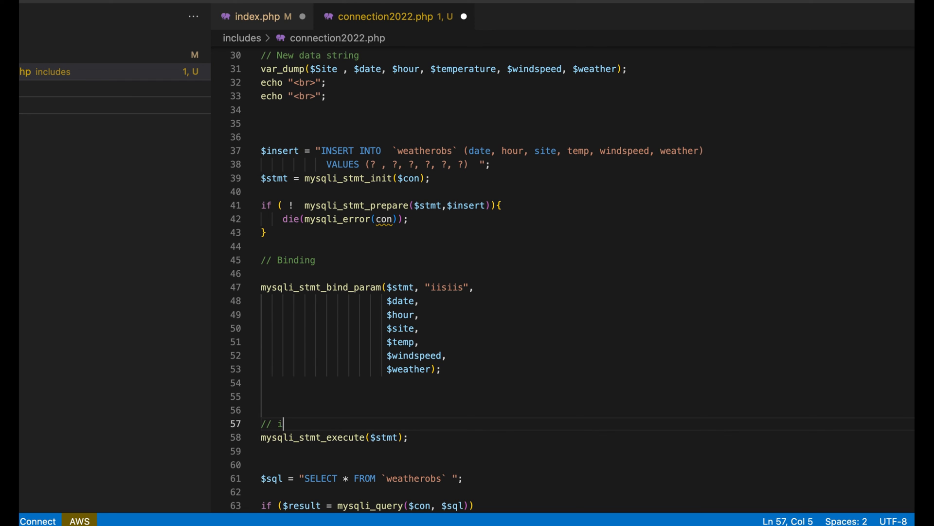
{"action": "type", "text": "ng"}
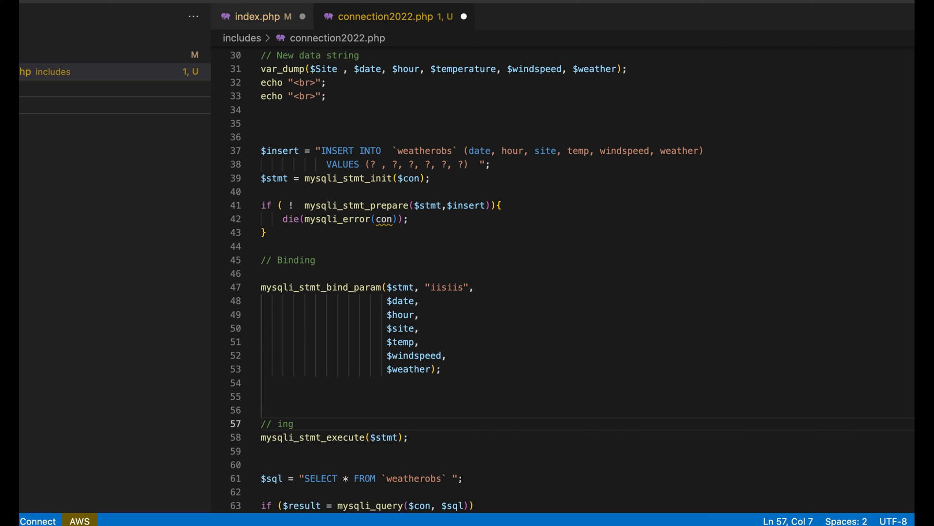
{"action": "type", "text": "est data"}
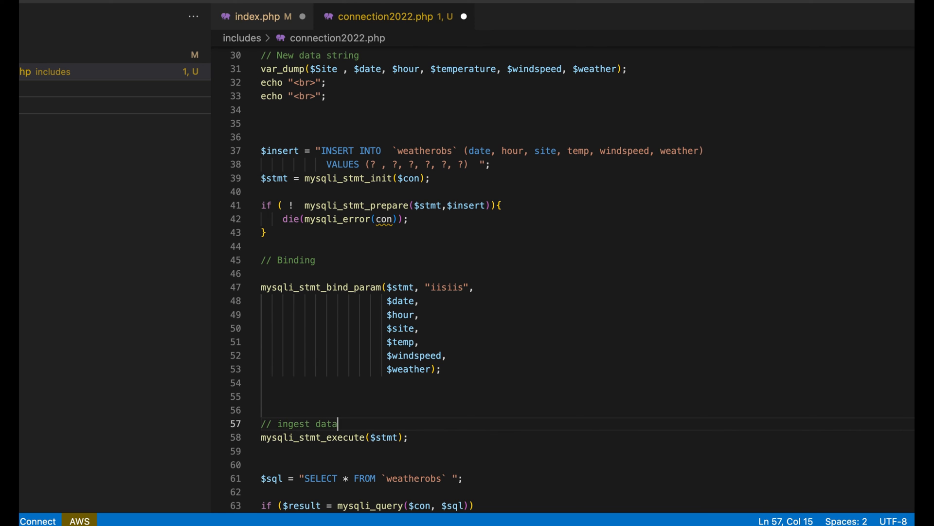
{"action": "double_click", "coordinate": [312, 437]}
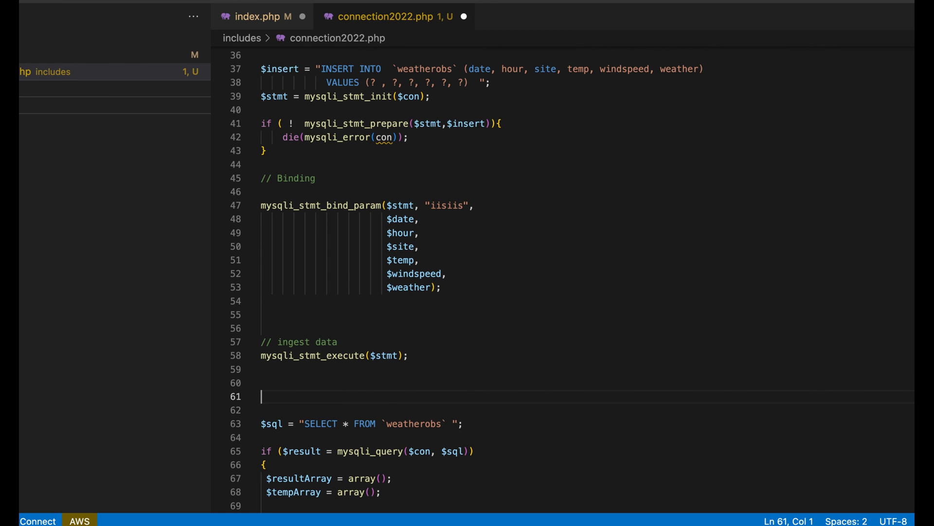
Add '// output all' comment, bind $temperature instead of $temp, and read $_POST["site"] lowercase
{"action": "type", "text": "// output all"}
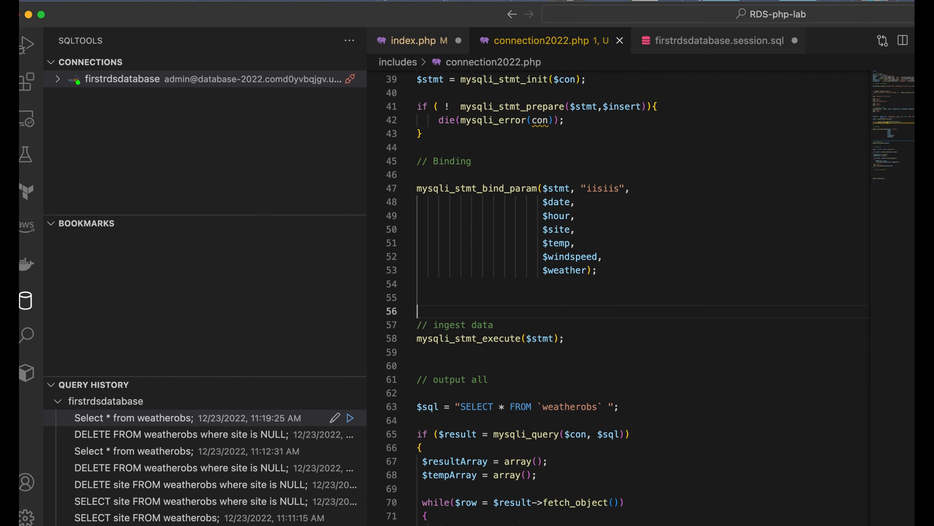
{"action": "left_click", "coordinate": [500, 256]}
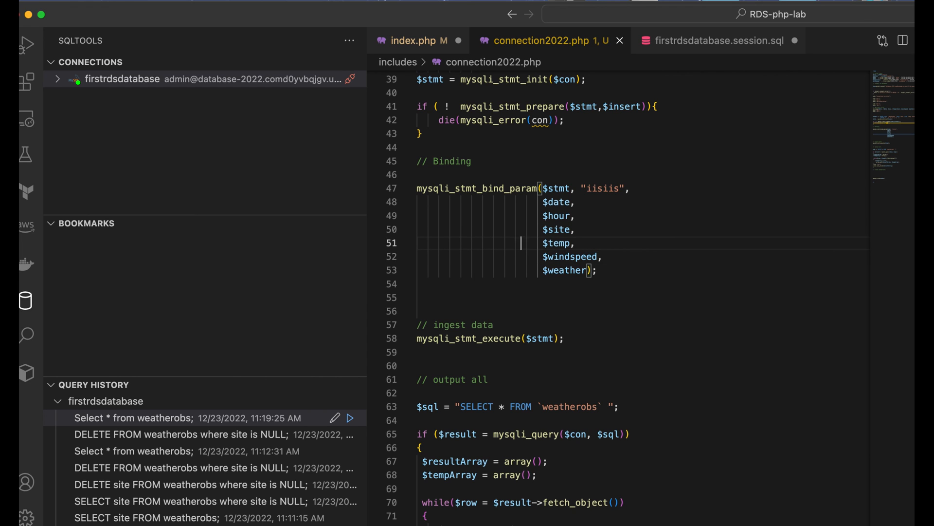
{"action": "type", "text": "erature"}
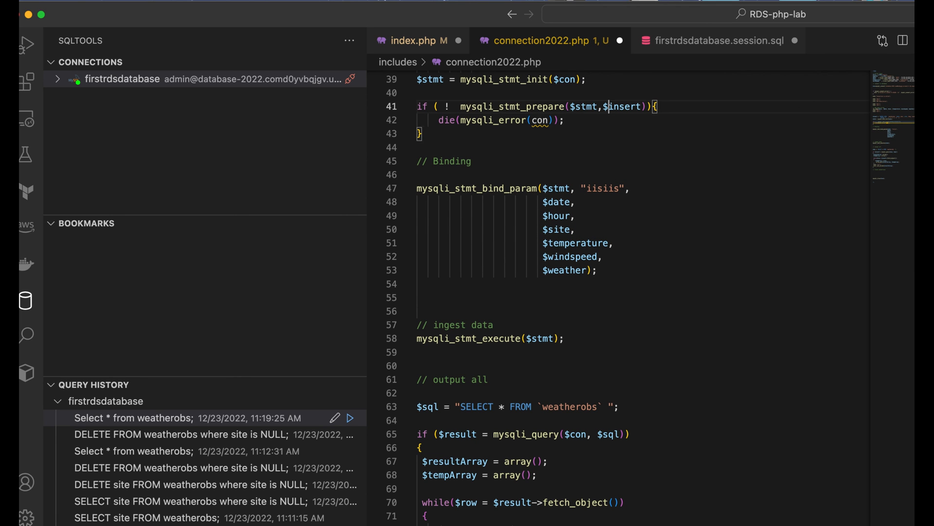
{"action": "scroll", "scroll_direction": "up", "scroll_amount": 3}
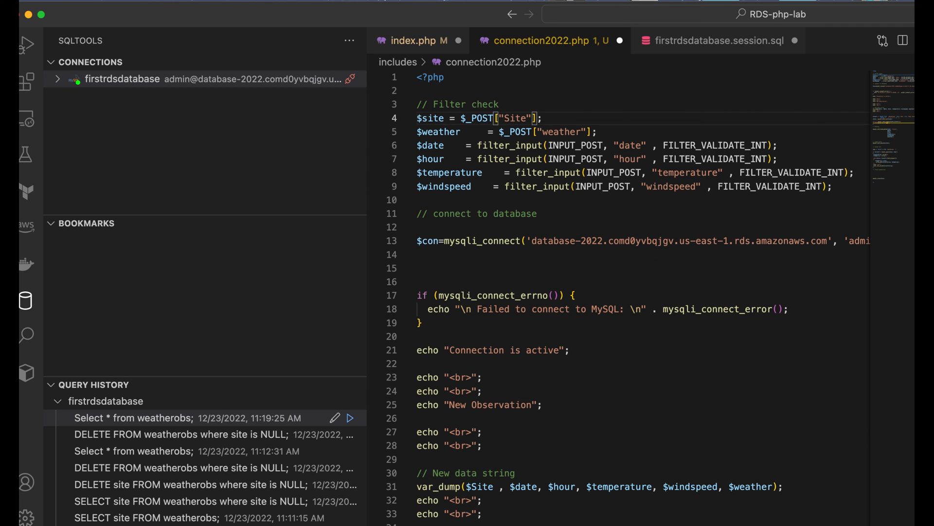
{"action": "type", "text": "site"}
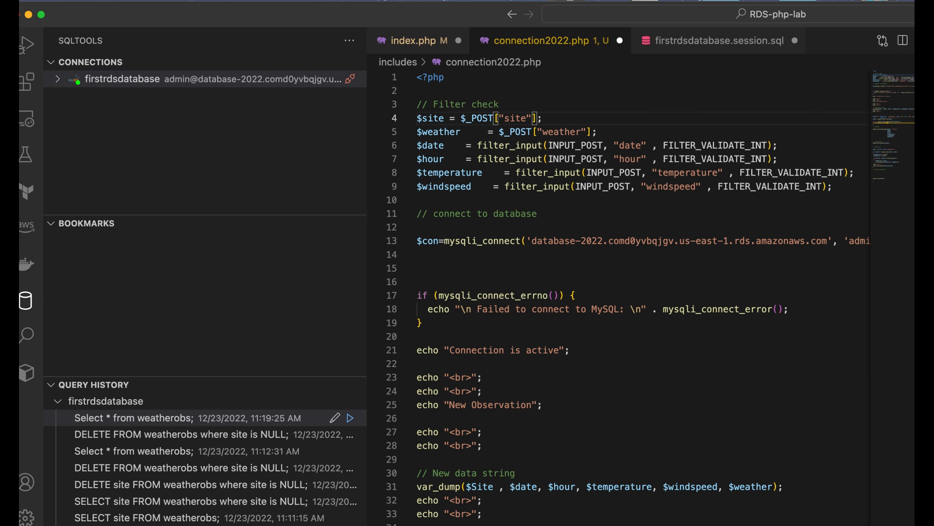
{"action": "mouse_move", "coordinate": [238, 44]}
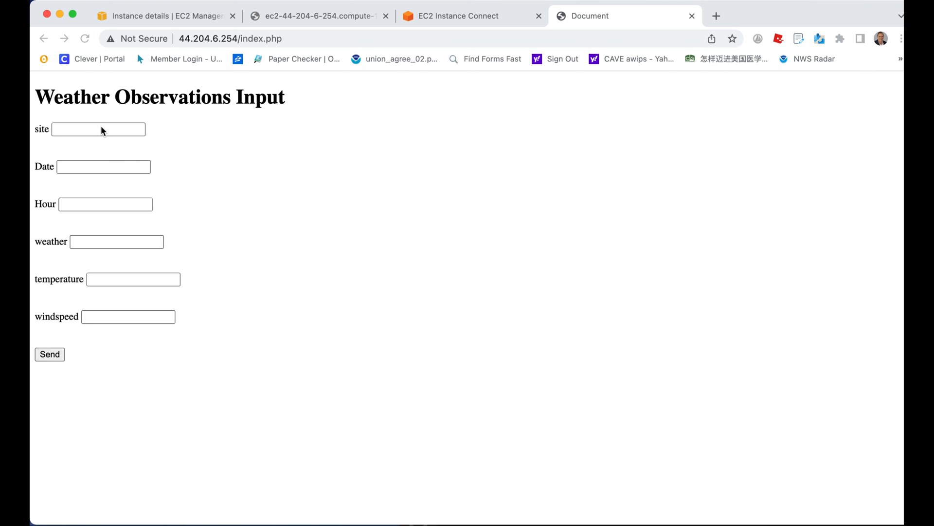
Fill the form with site Cleveland, date 12232022 and hour 12
{"action": "left_click", "coordinate": [98, 130]}
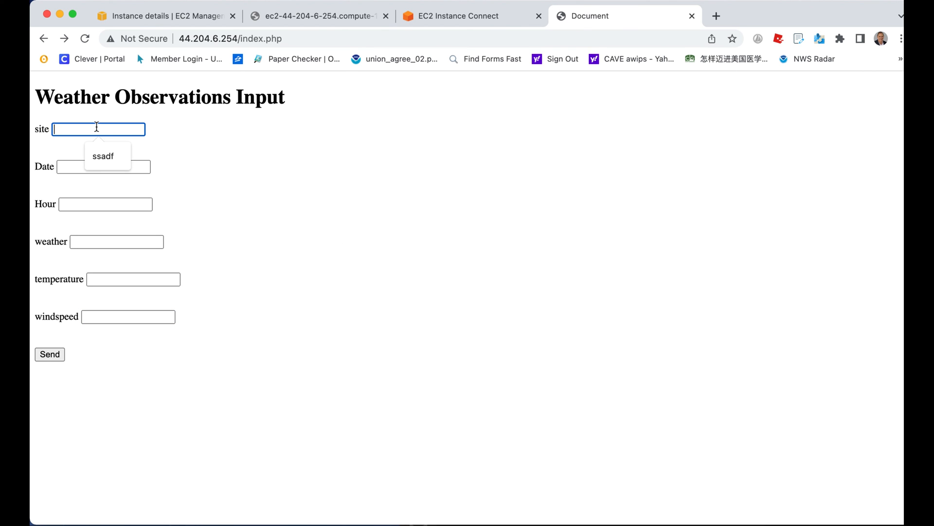
{"action": "type", "text": "Clevel"}
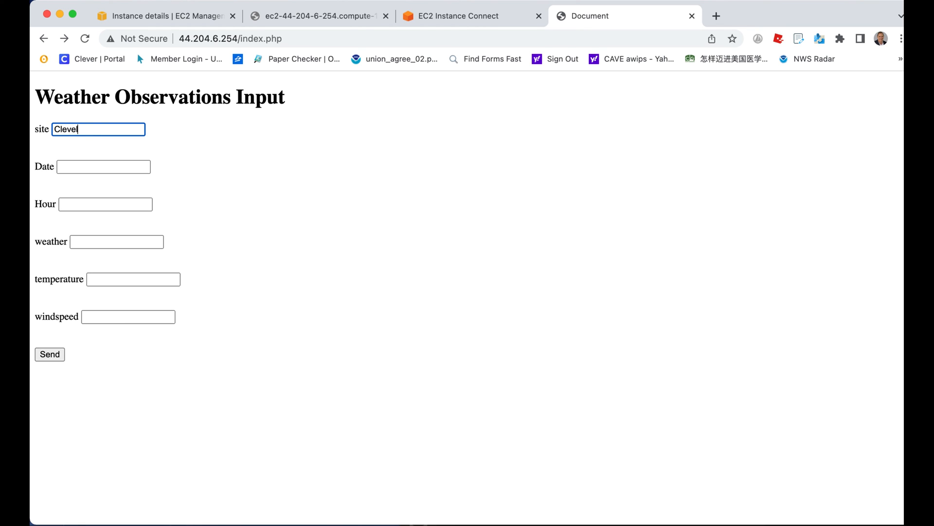
{"action": "left_click", "coordinate": [103, 167]}
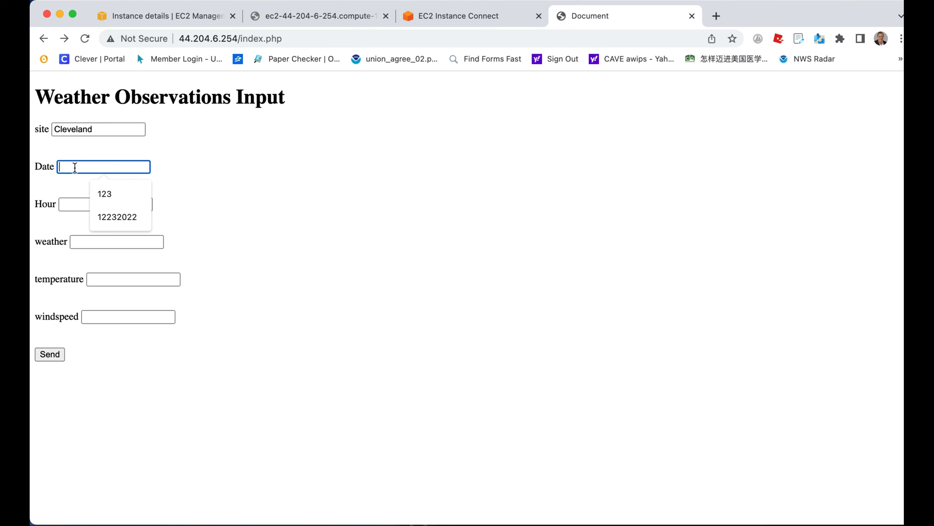
{"action": "type", "text": "12232022"}
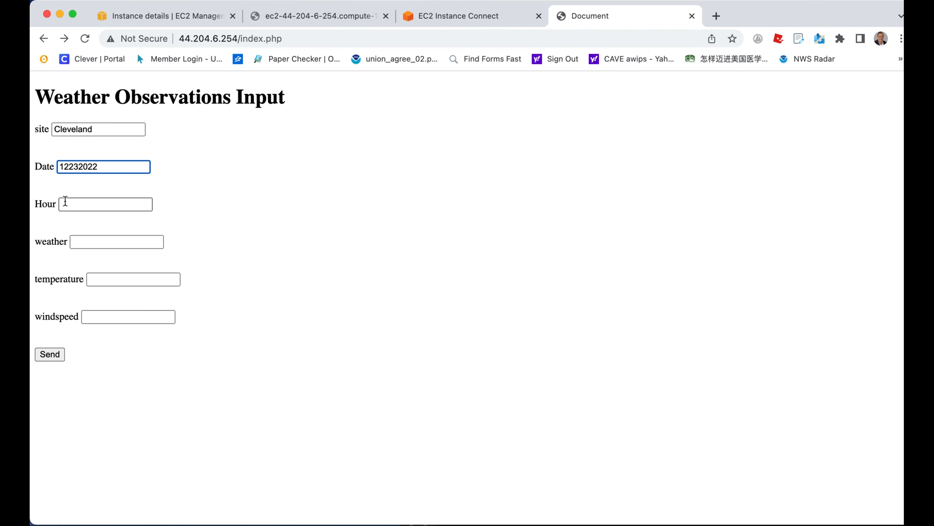
{"action": "type", "text": "1"}
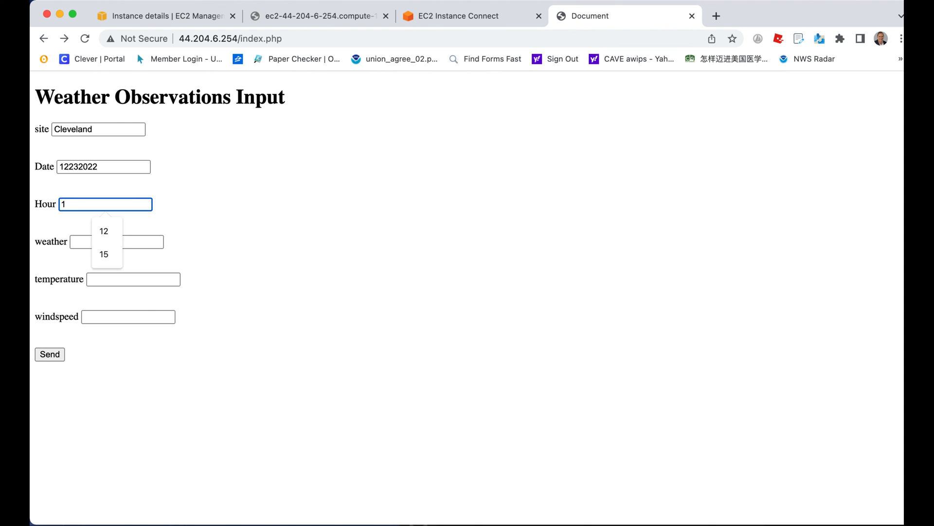
{"action": "left_click", "coordinate": [104, 230]}
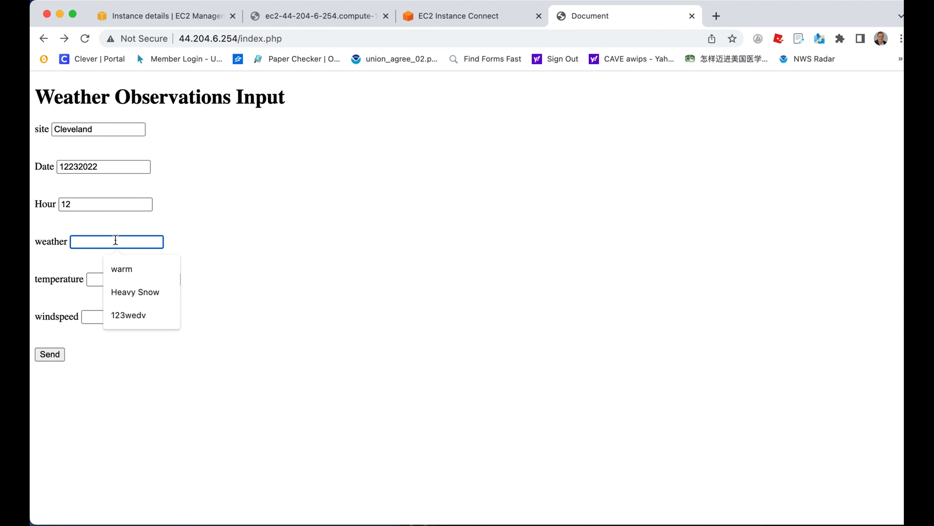
Pick Heavy Snow, temperature 11 and windspeed 49, then submit the observation
{"action": "left_click", "coordinate": [135, 292]}
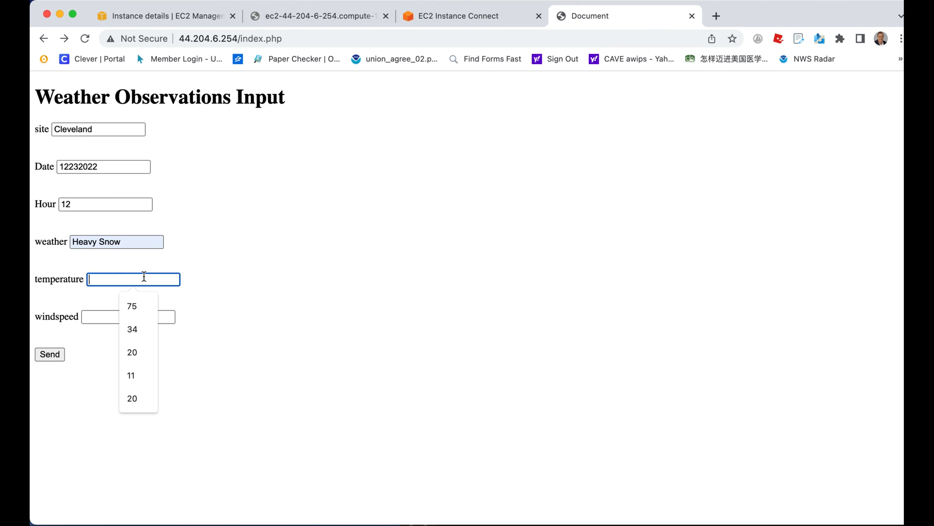
{"action": "left_click", "coordinate": [130, 375]}
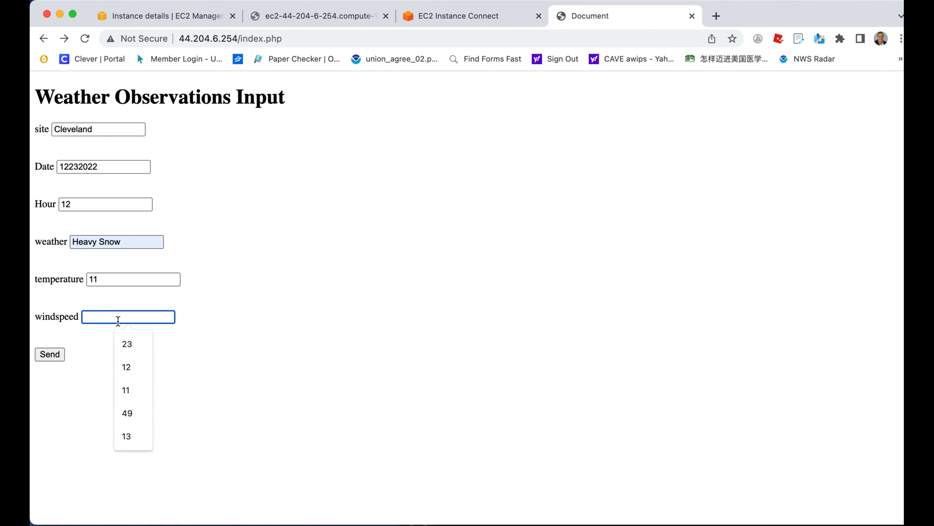
{"action": "left_click", "coordinate": [126, 413]}
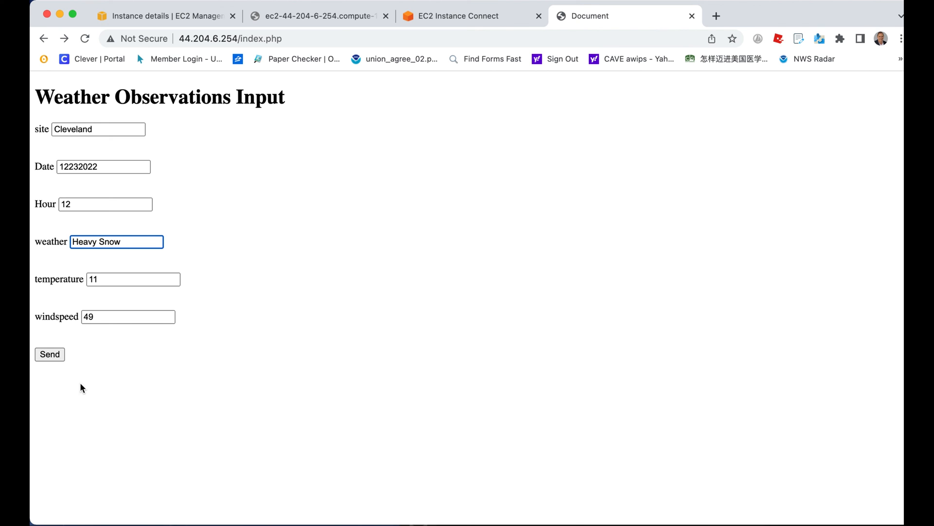
{"action": "left_click", "coordinate": [50, 354]}
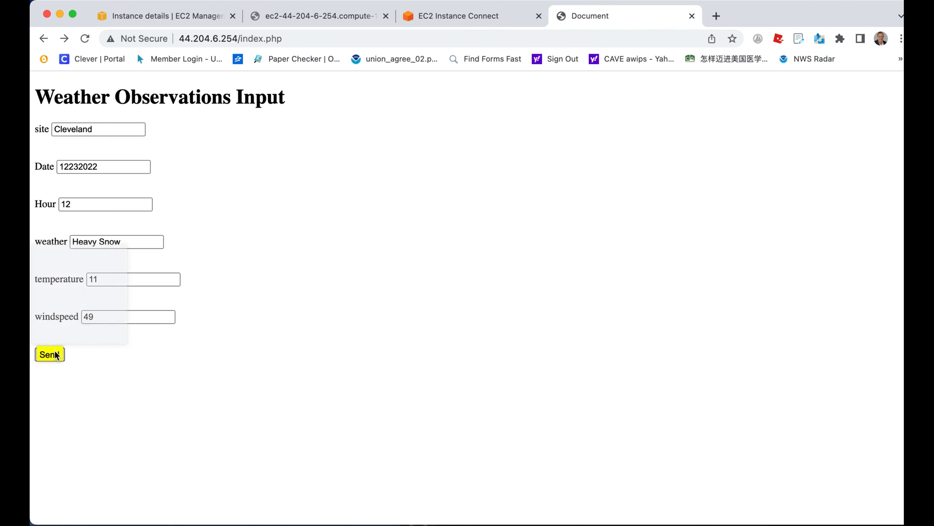
View the connection2022.php output listing the new Cleveland Heavy Snow row
{"action": "left_click", "coordinate": [49, 355]}
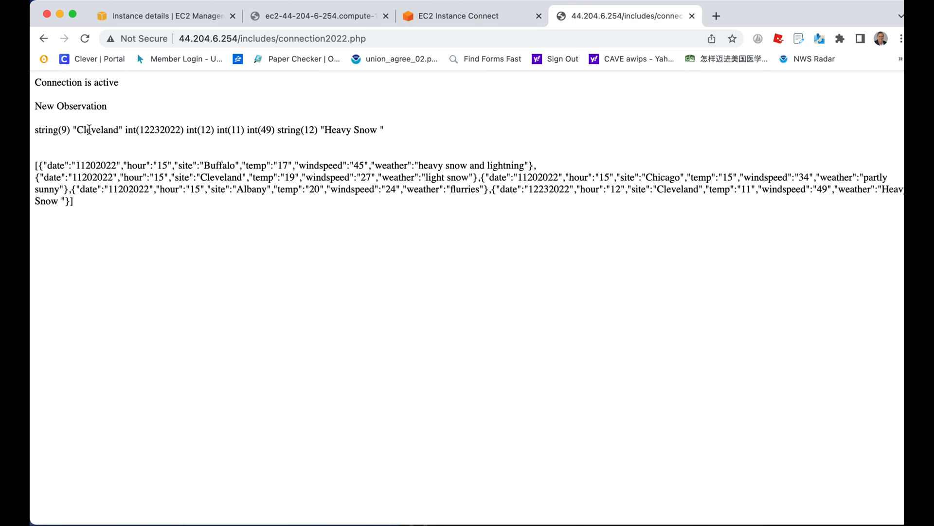
{"action": "mouse_move", "coordinate": [210, 139]}
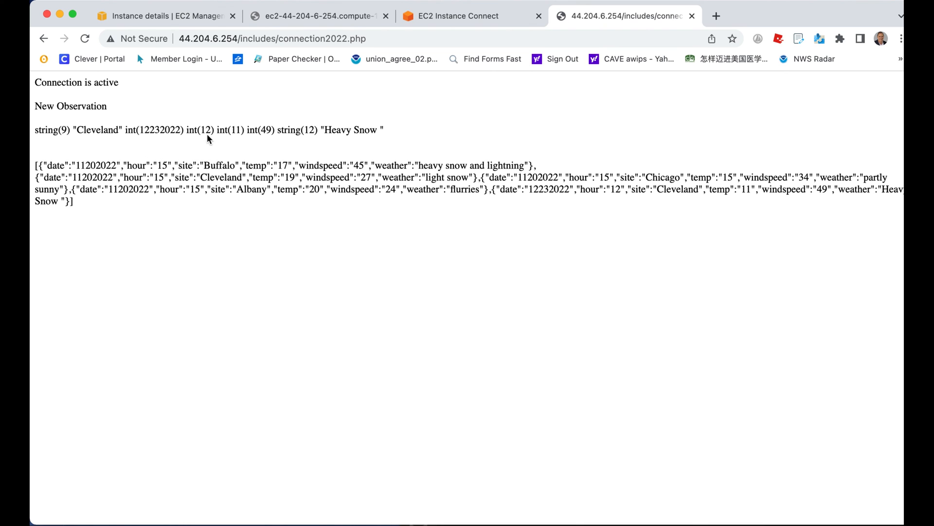
{"action": "mouse_move", "coordinate": [232, 149]}
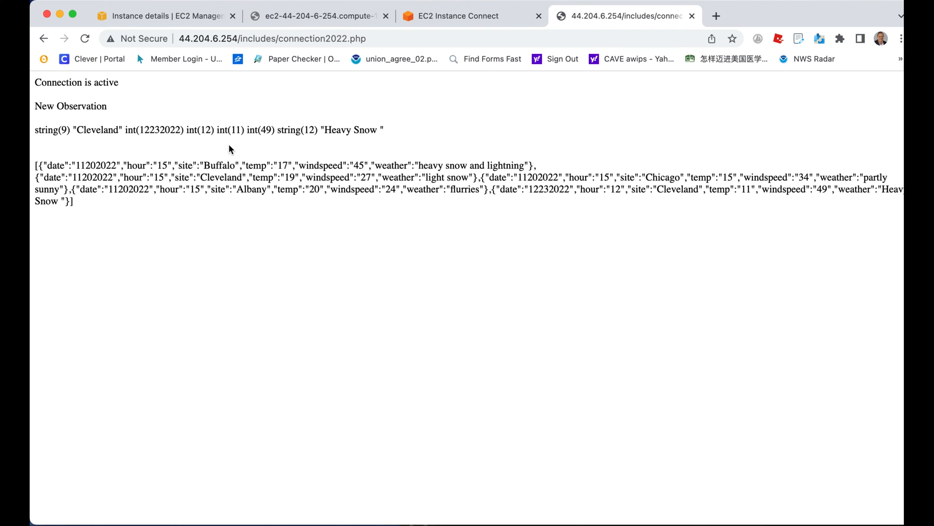
{"action": "mouse_move", "coordinate": [253, 142]}
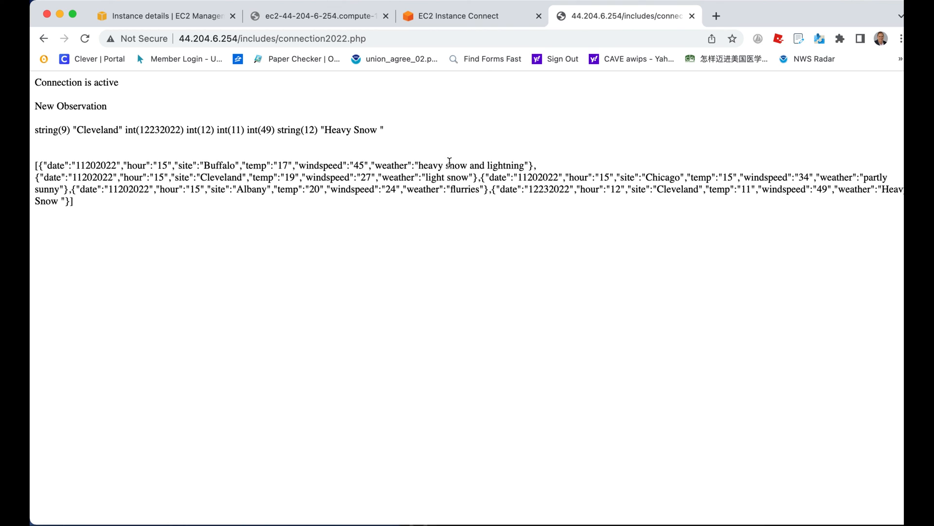
{"action": "mouse_move", "coordinate": [608, 26]}
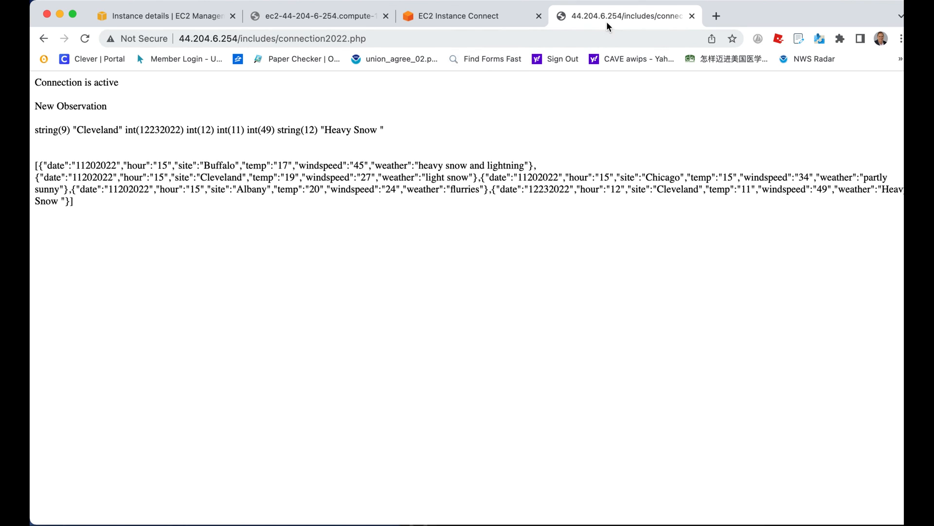